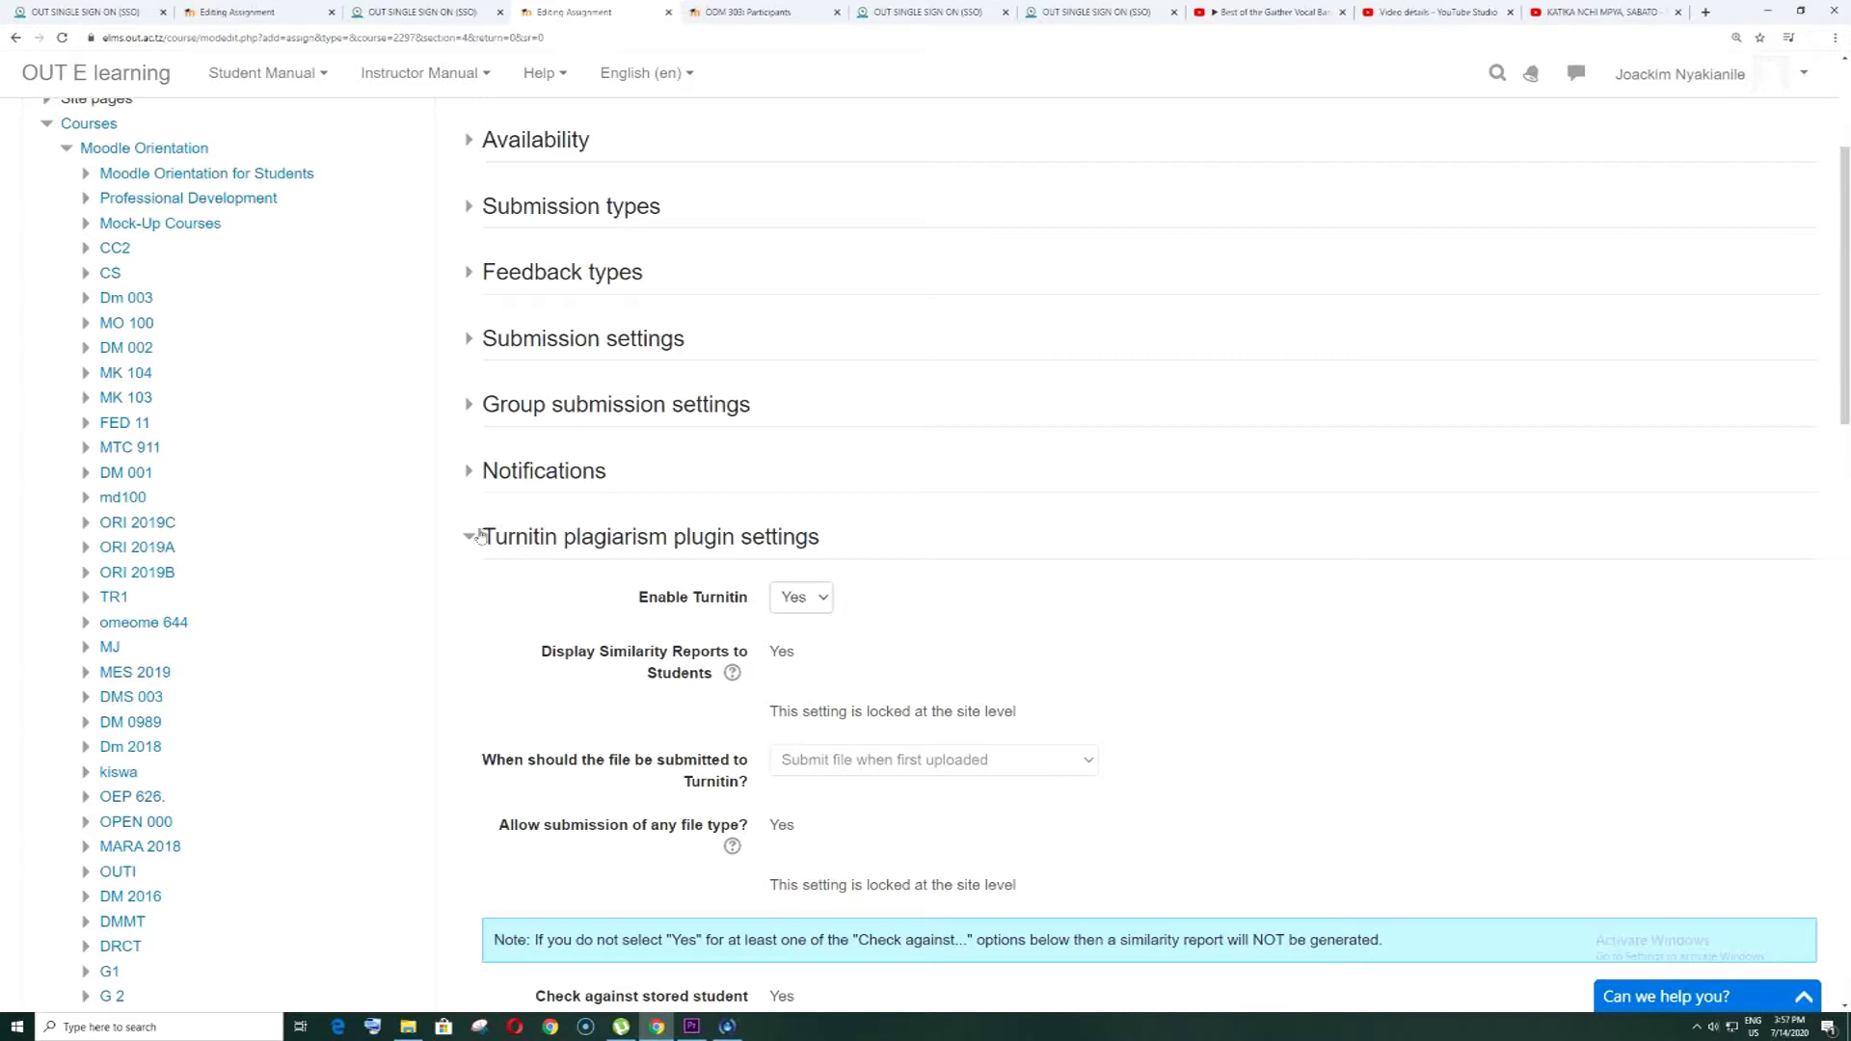
# Enable Turnitin in the plagiarism settings and scroll down to the Grade section
pyautogui.click(469, 536)
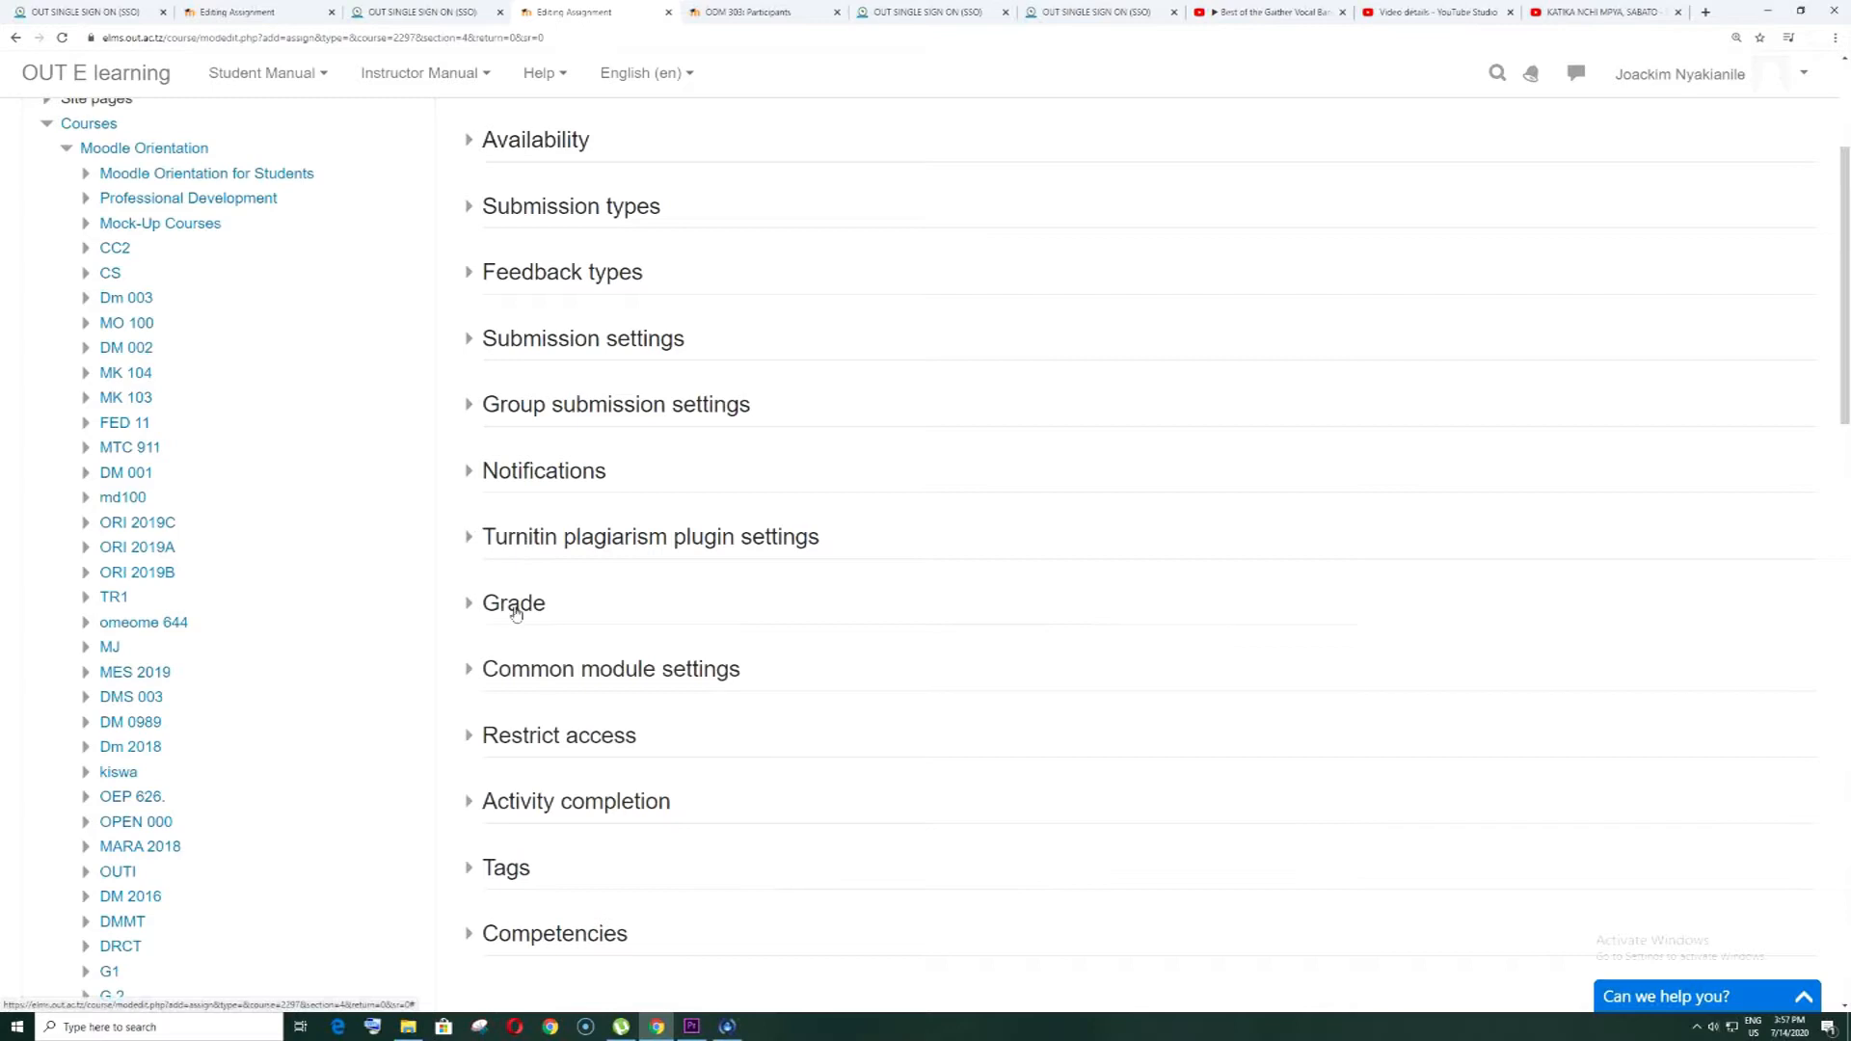
pyautogui.moveTo(550, 725)
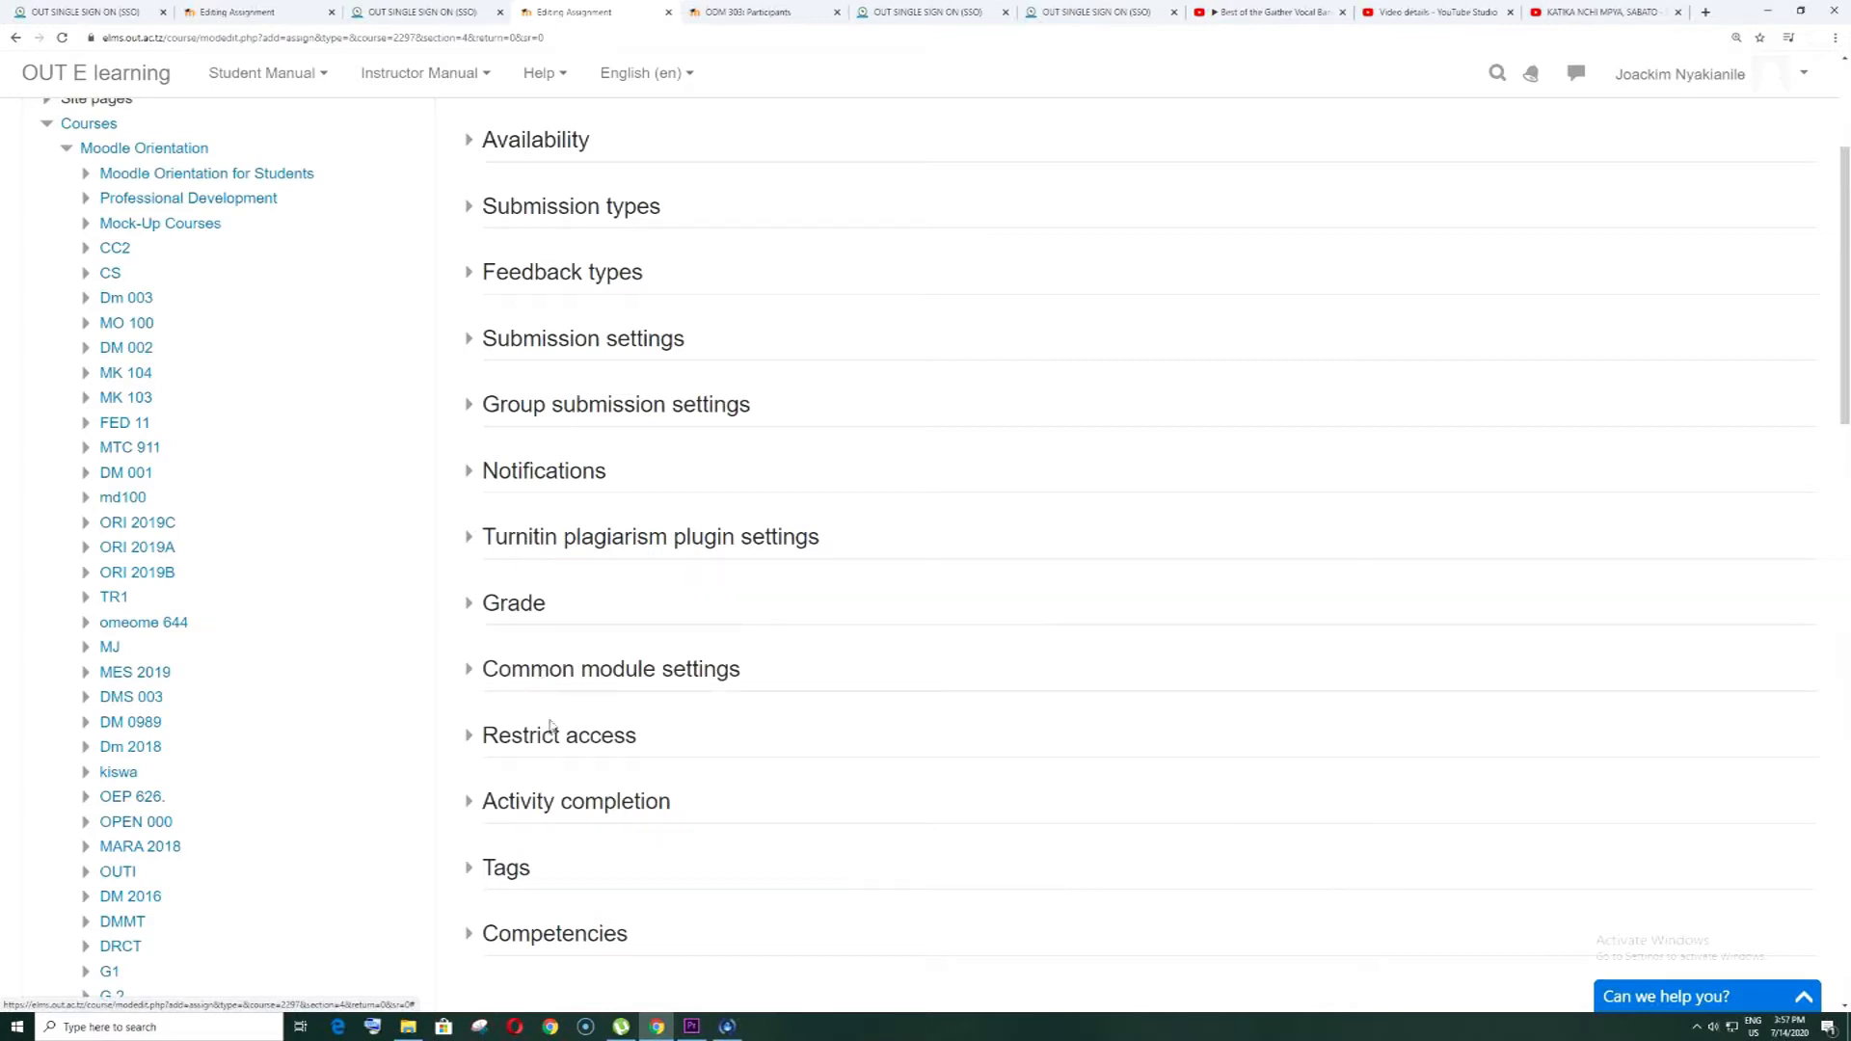
pyautogui.moveTo(561, 820)
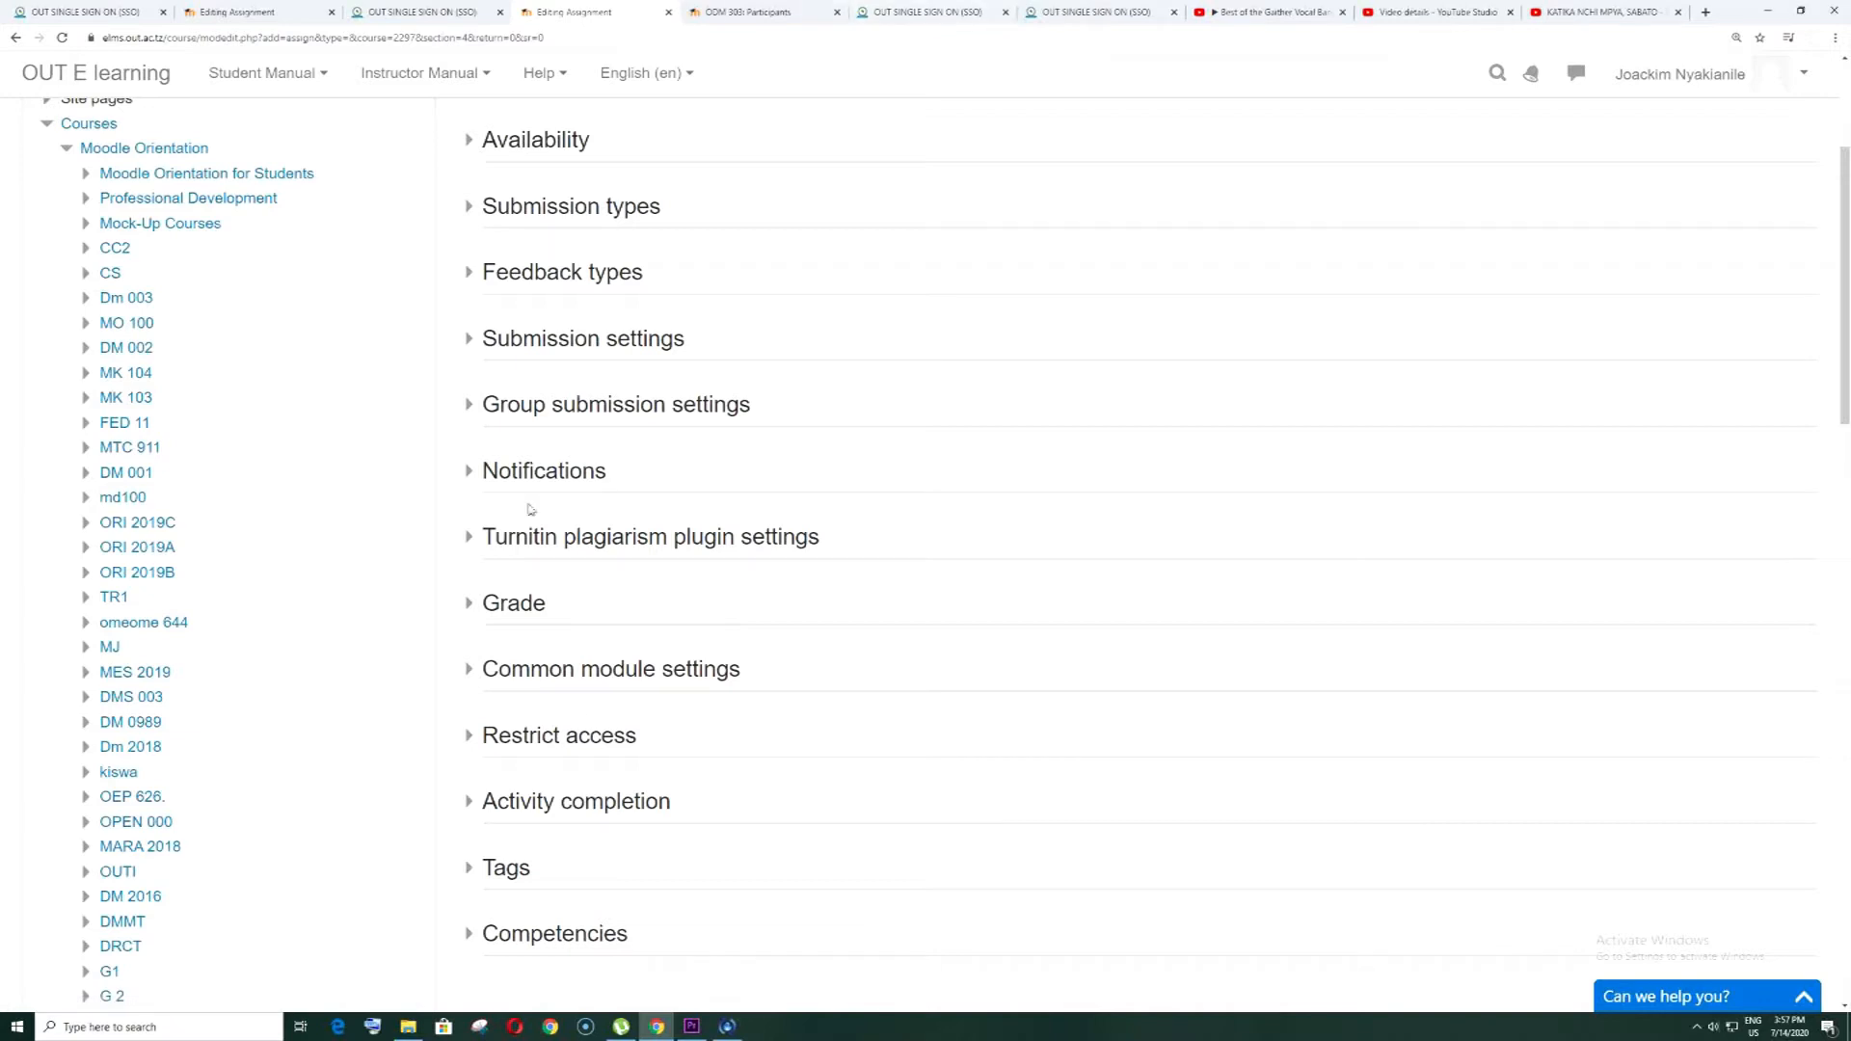
pyautogui.moveTo(490, 547)
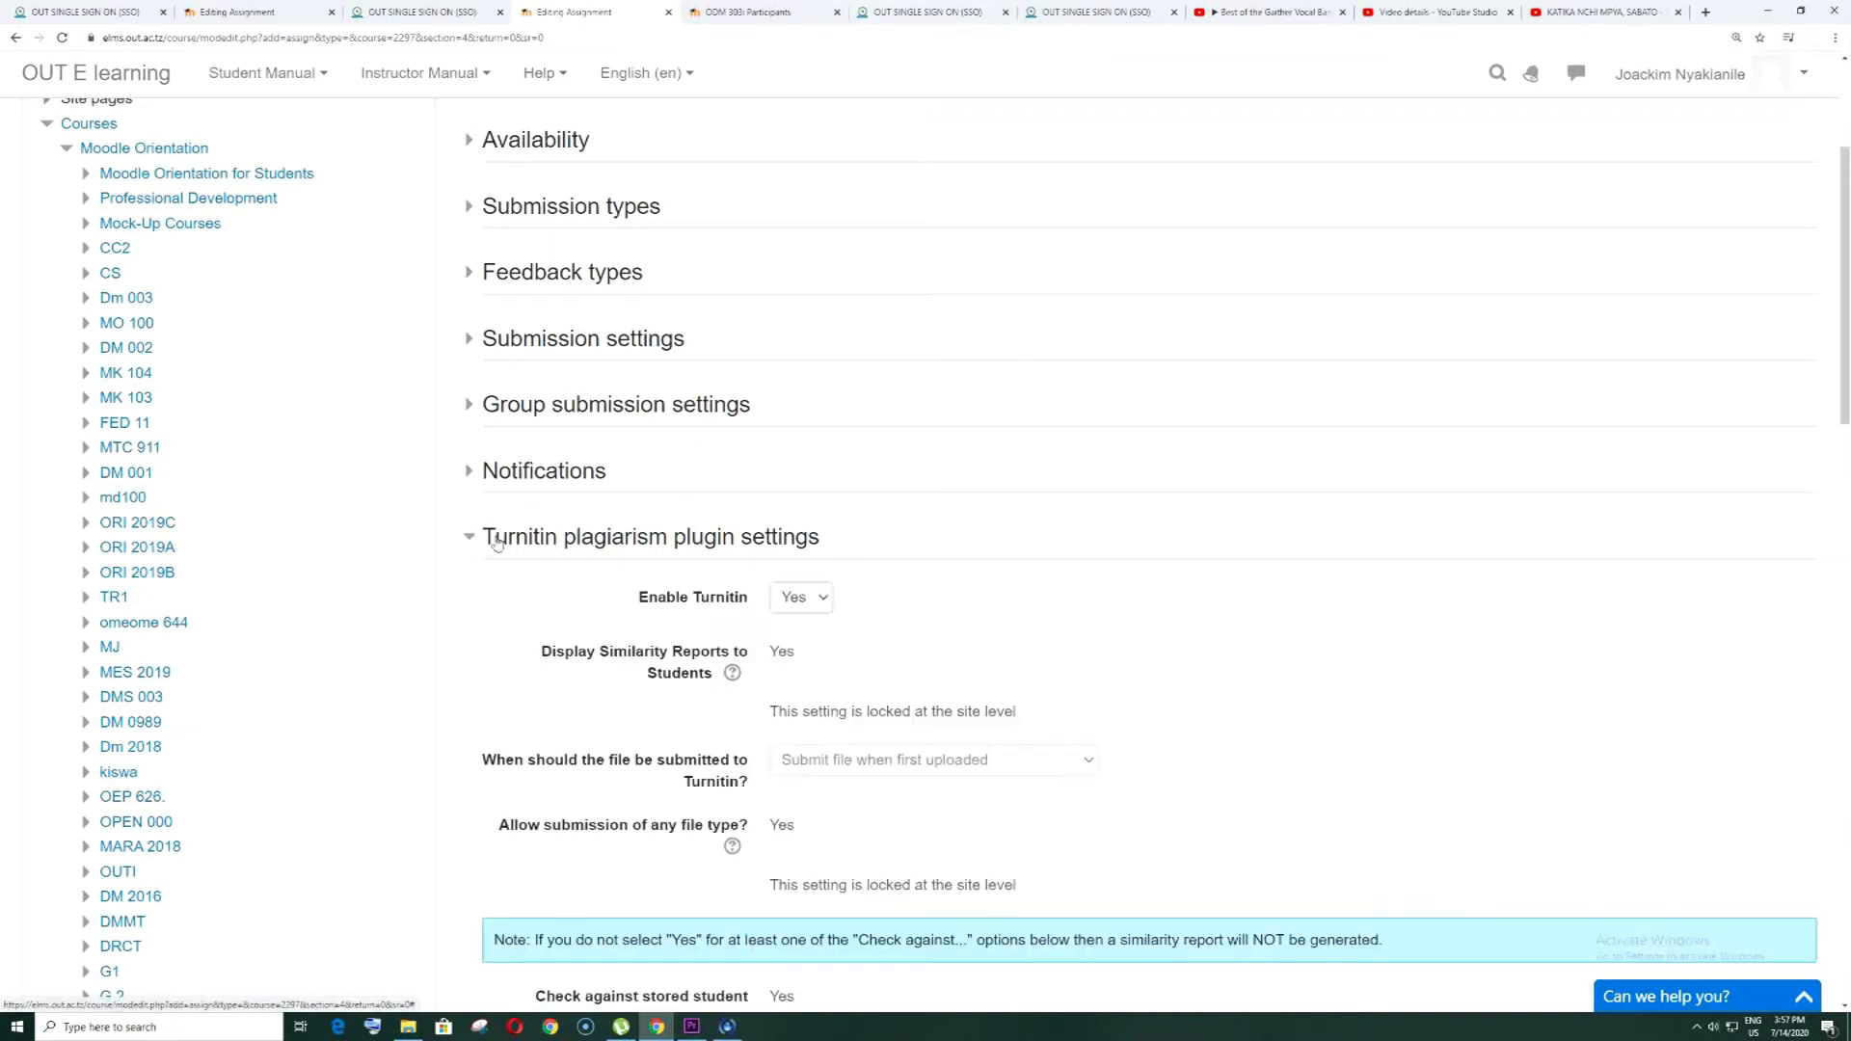
pyautogui.moveTo(682, 558)
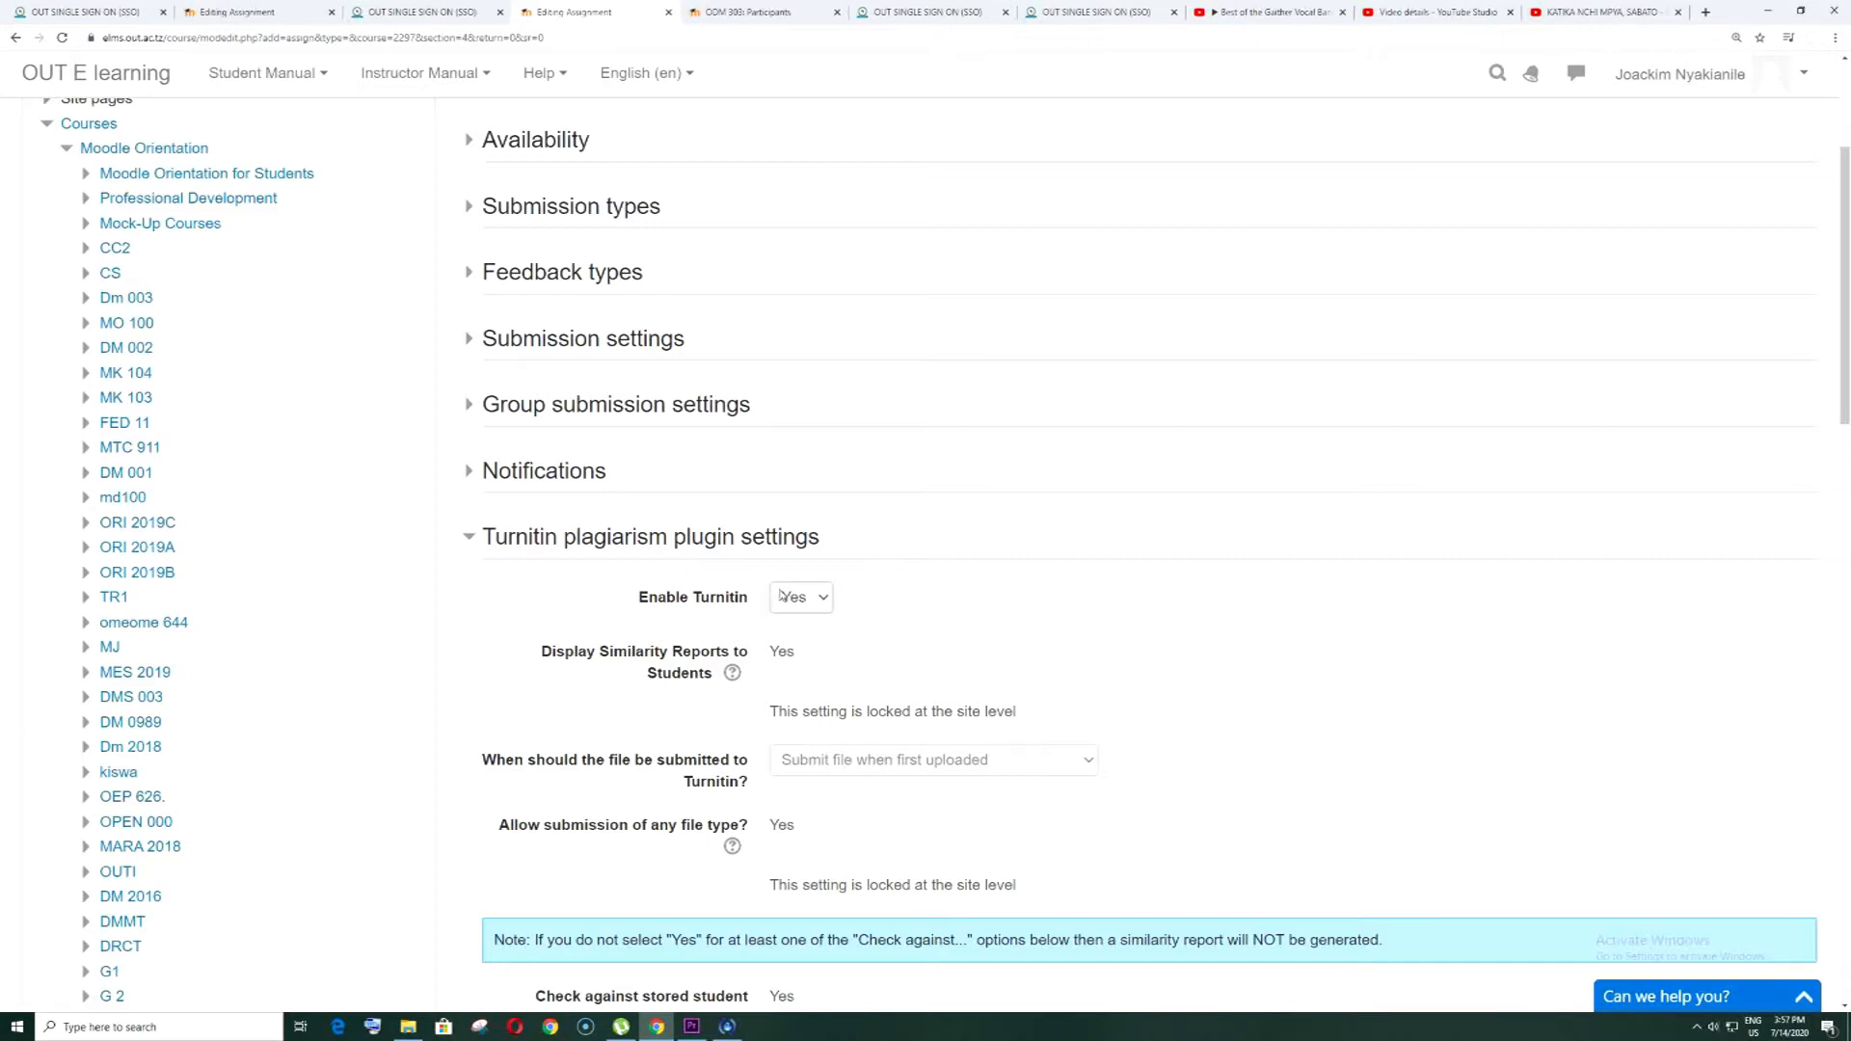
pyautogui.click(800, 595)
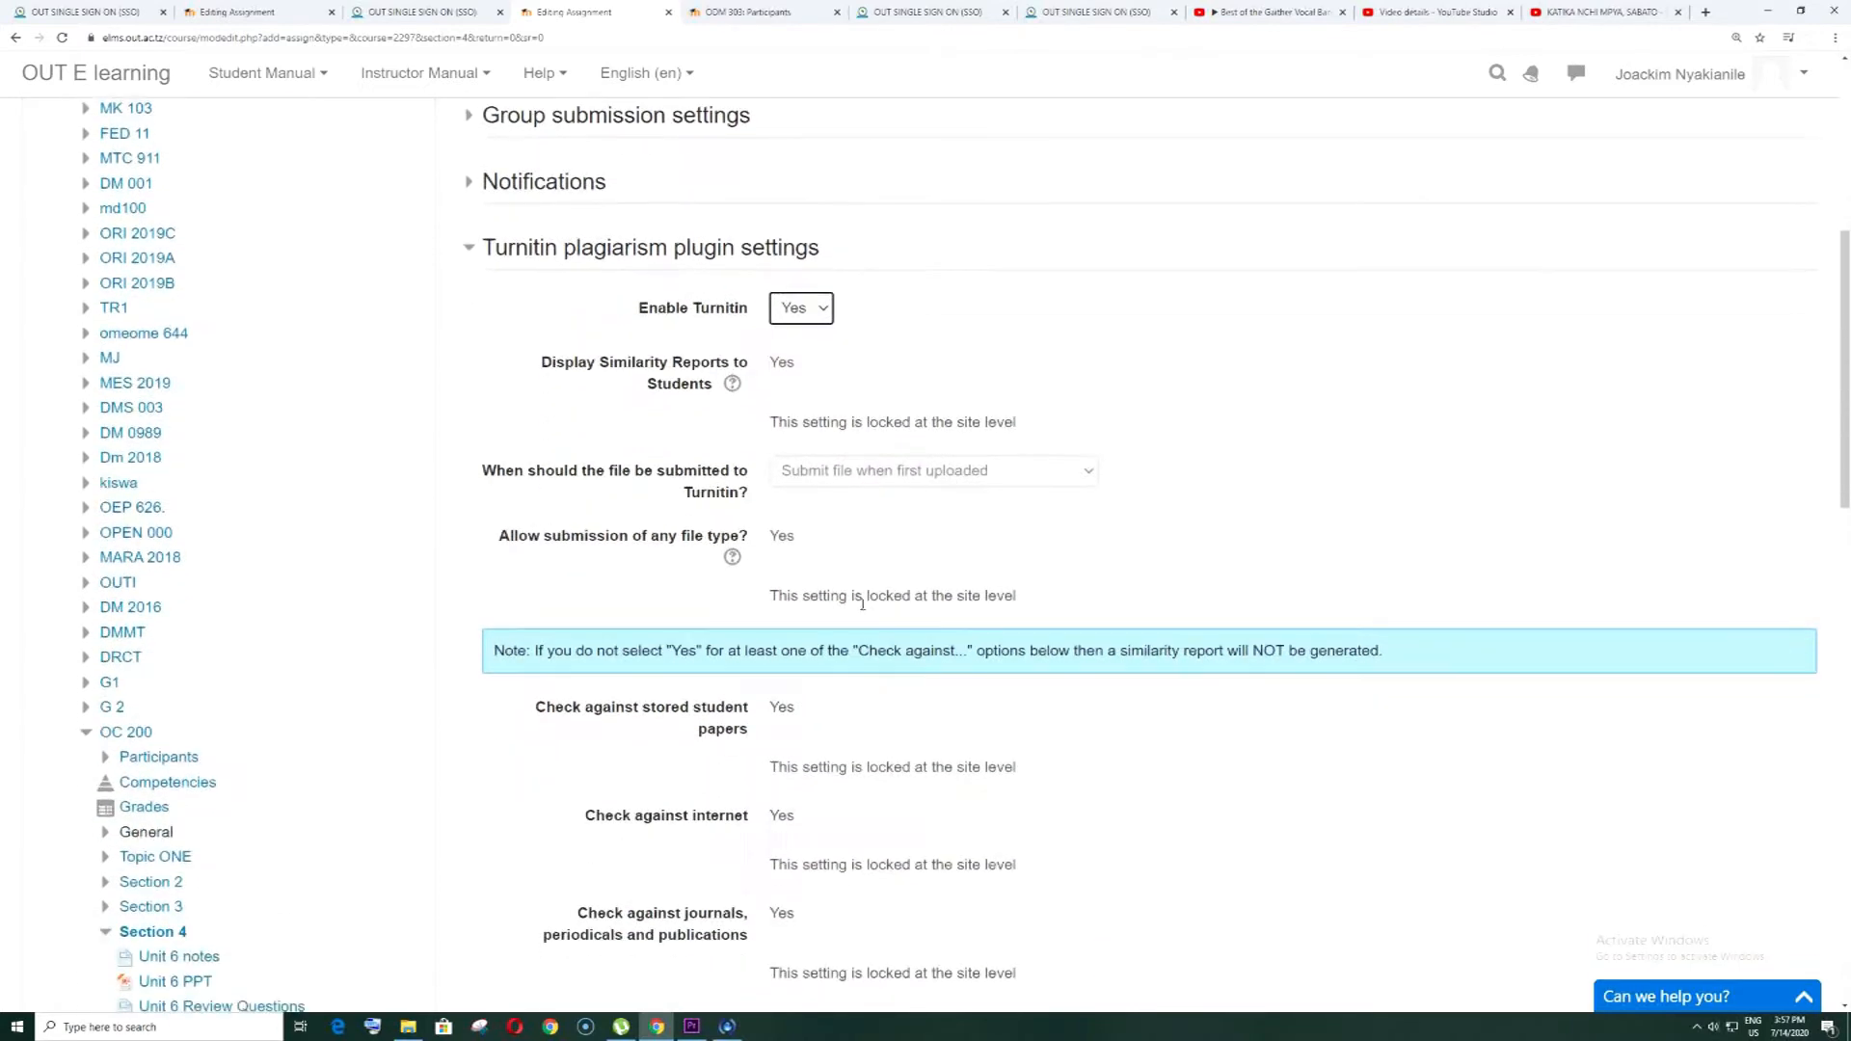
pyautogui.scroll(-3)
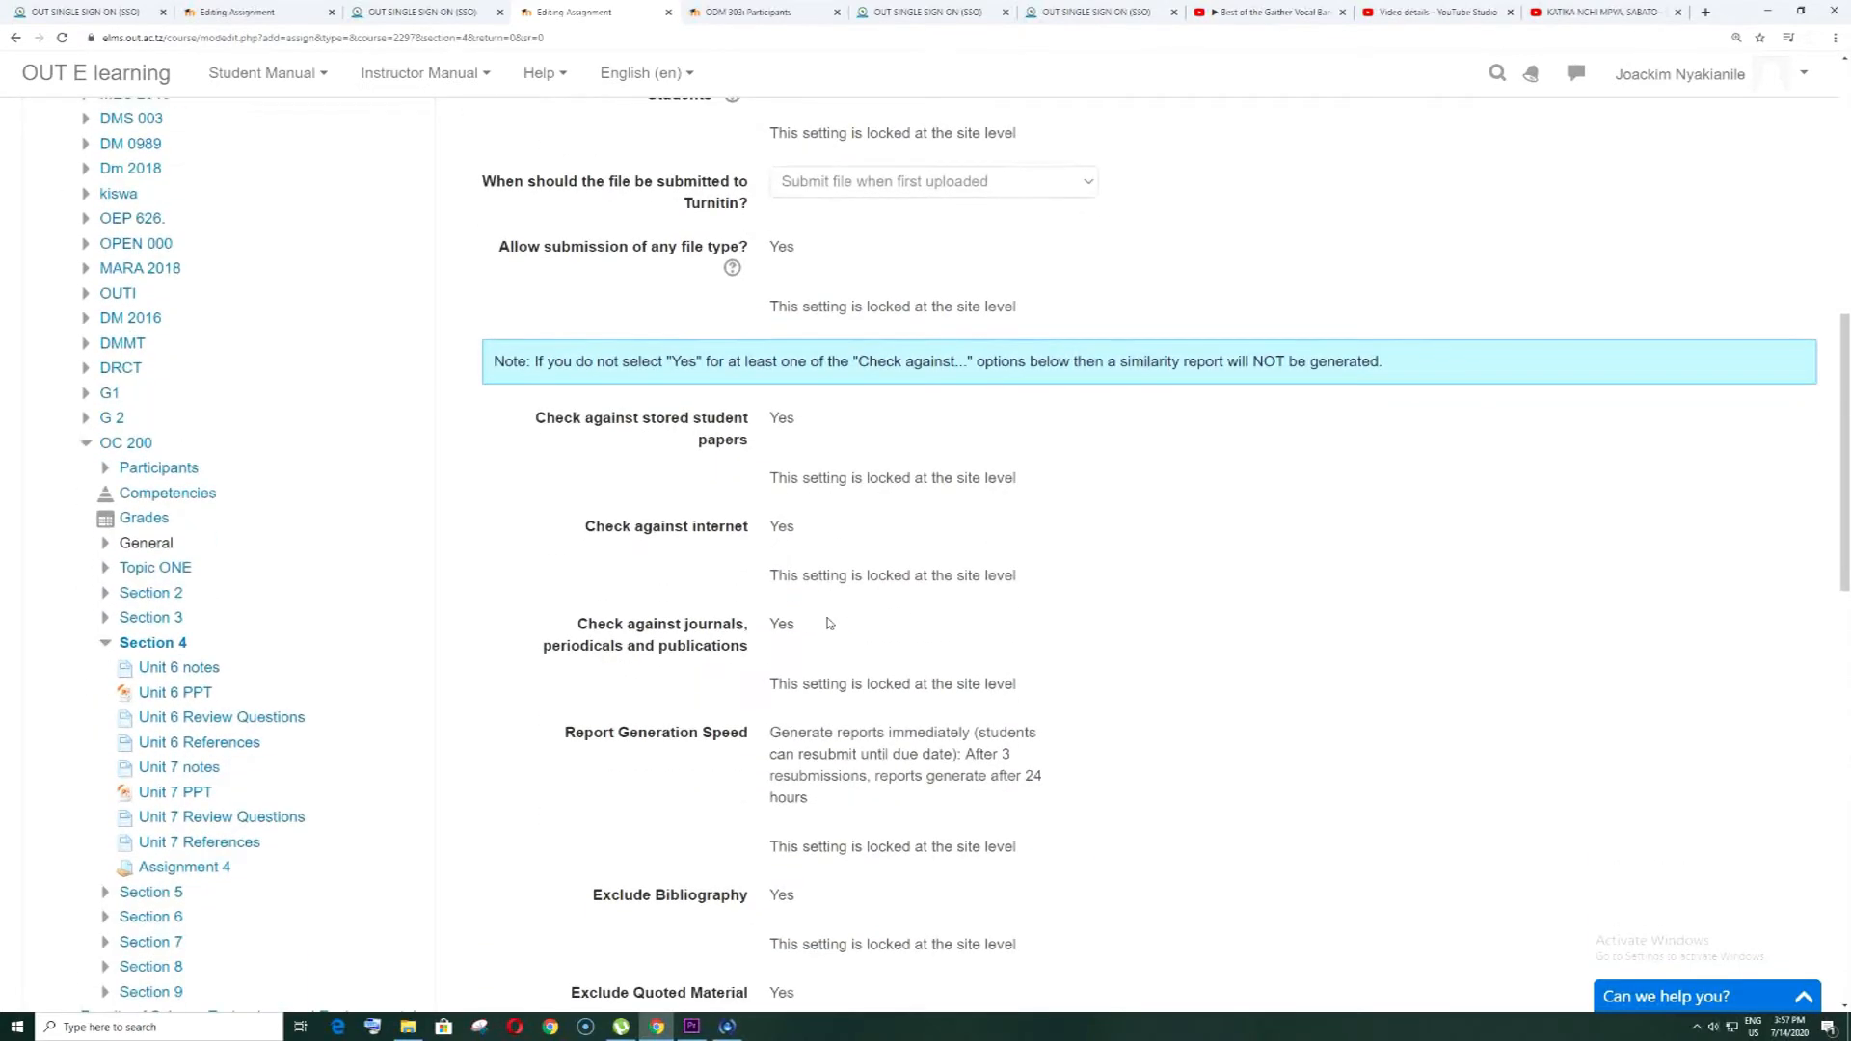
pyautogui.scroll(-3)
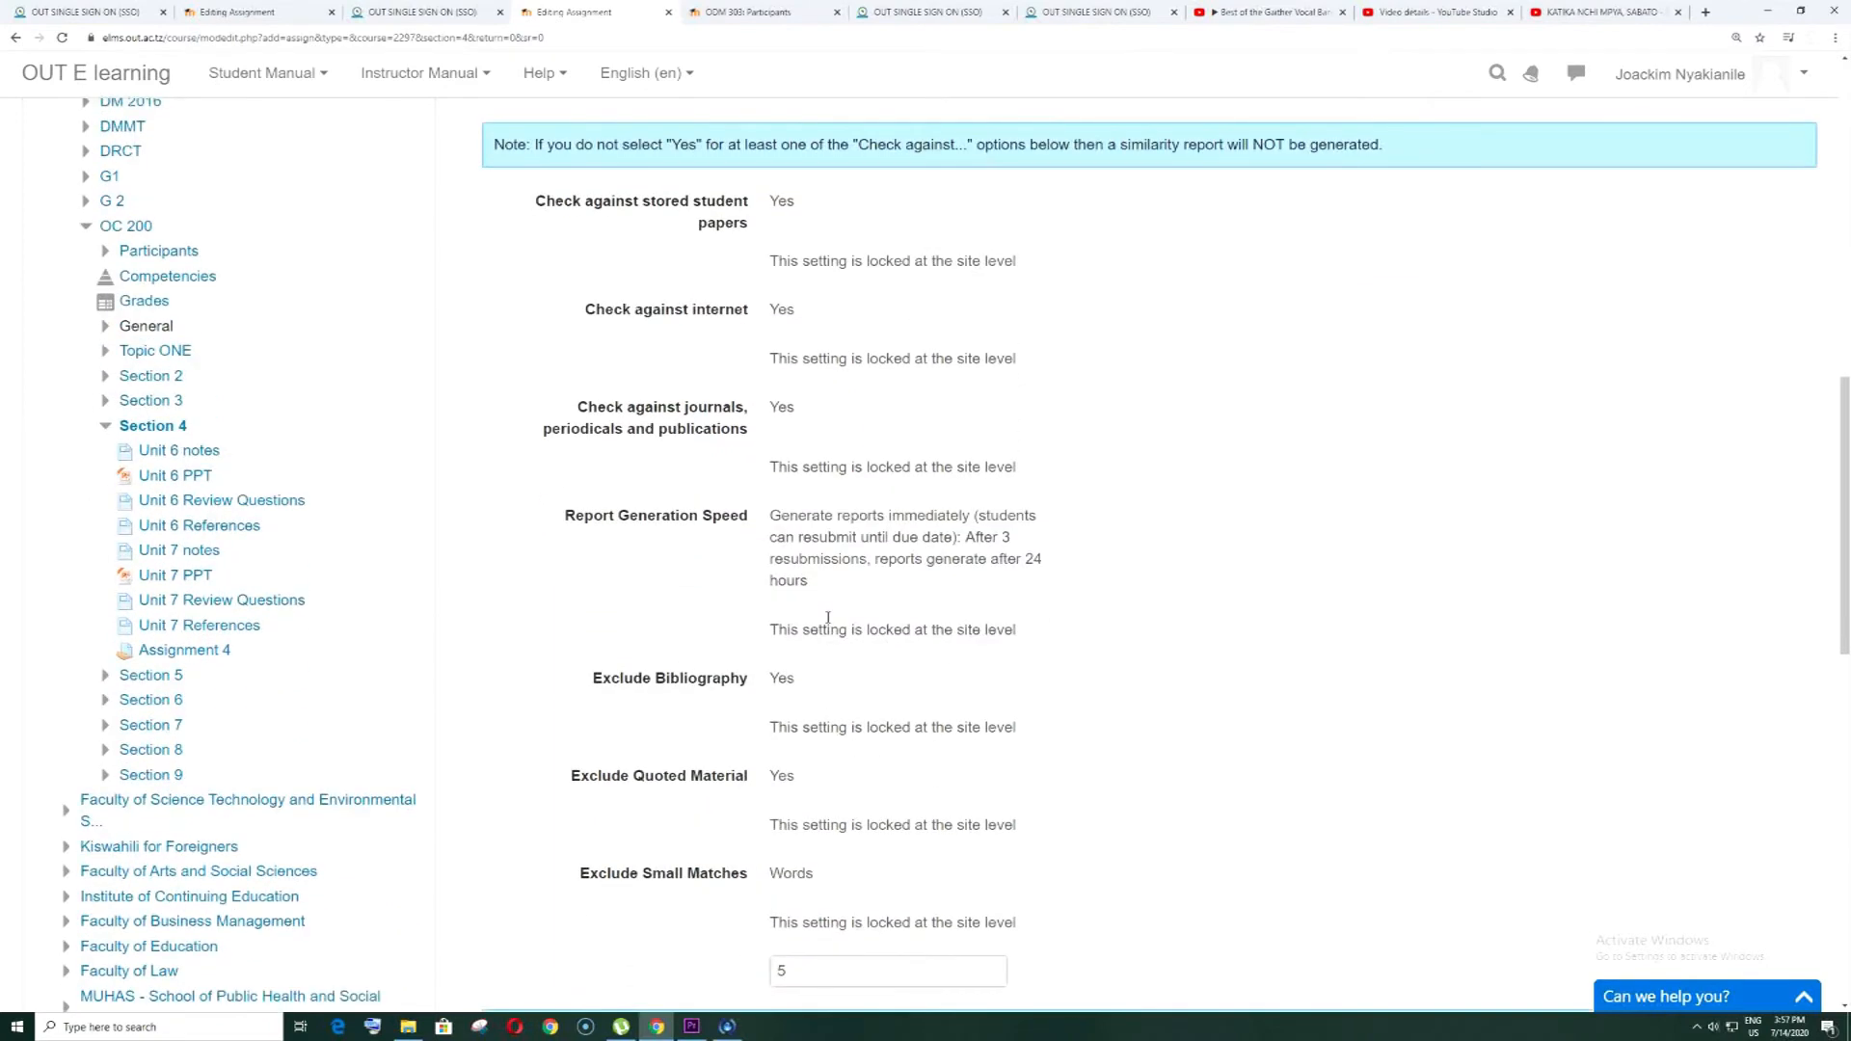
pyautogui.scroll(3)
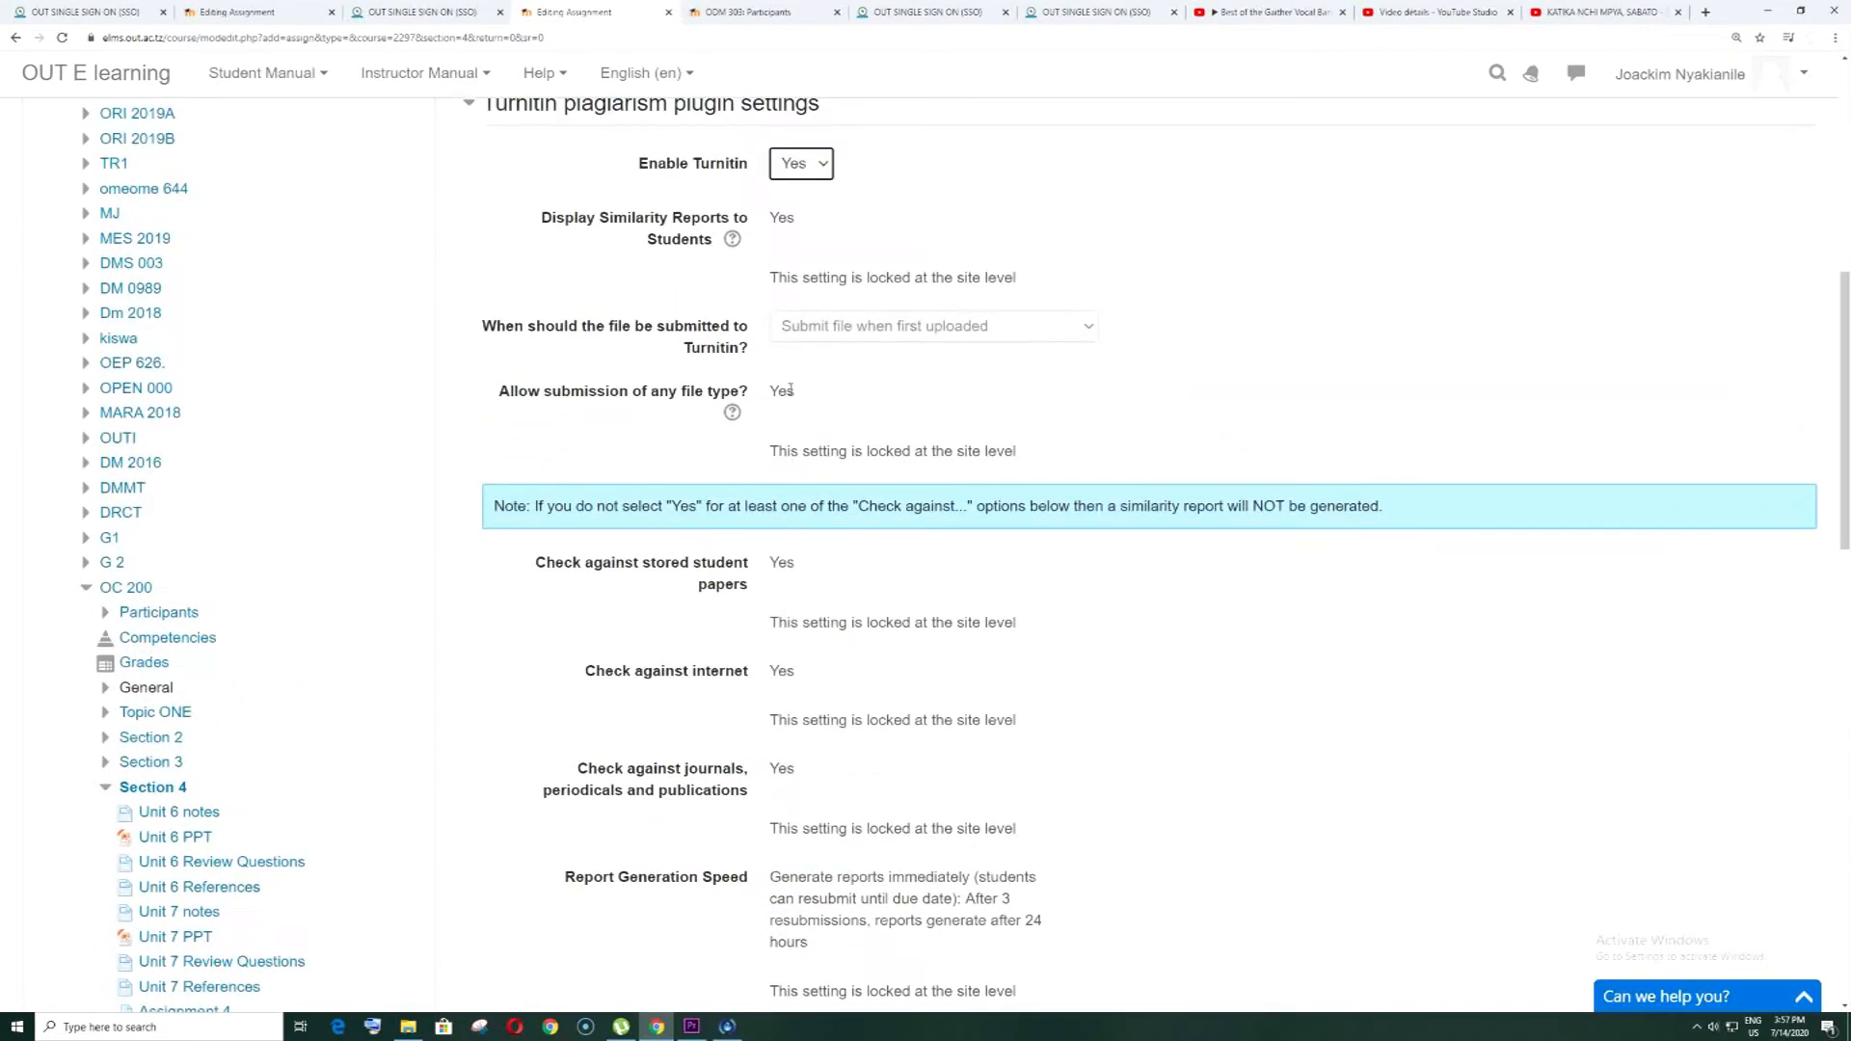
pyautogui.moveTo(815, 174)
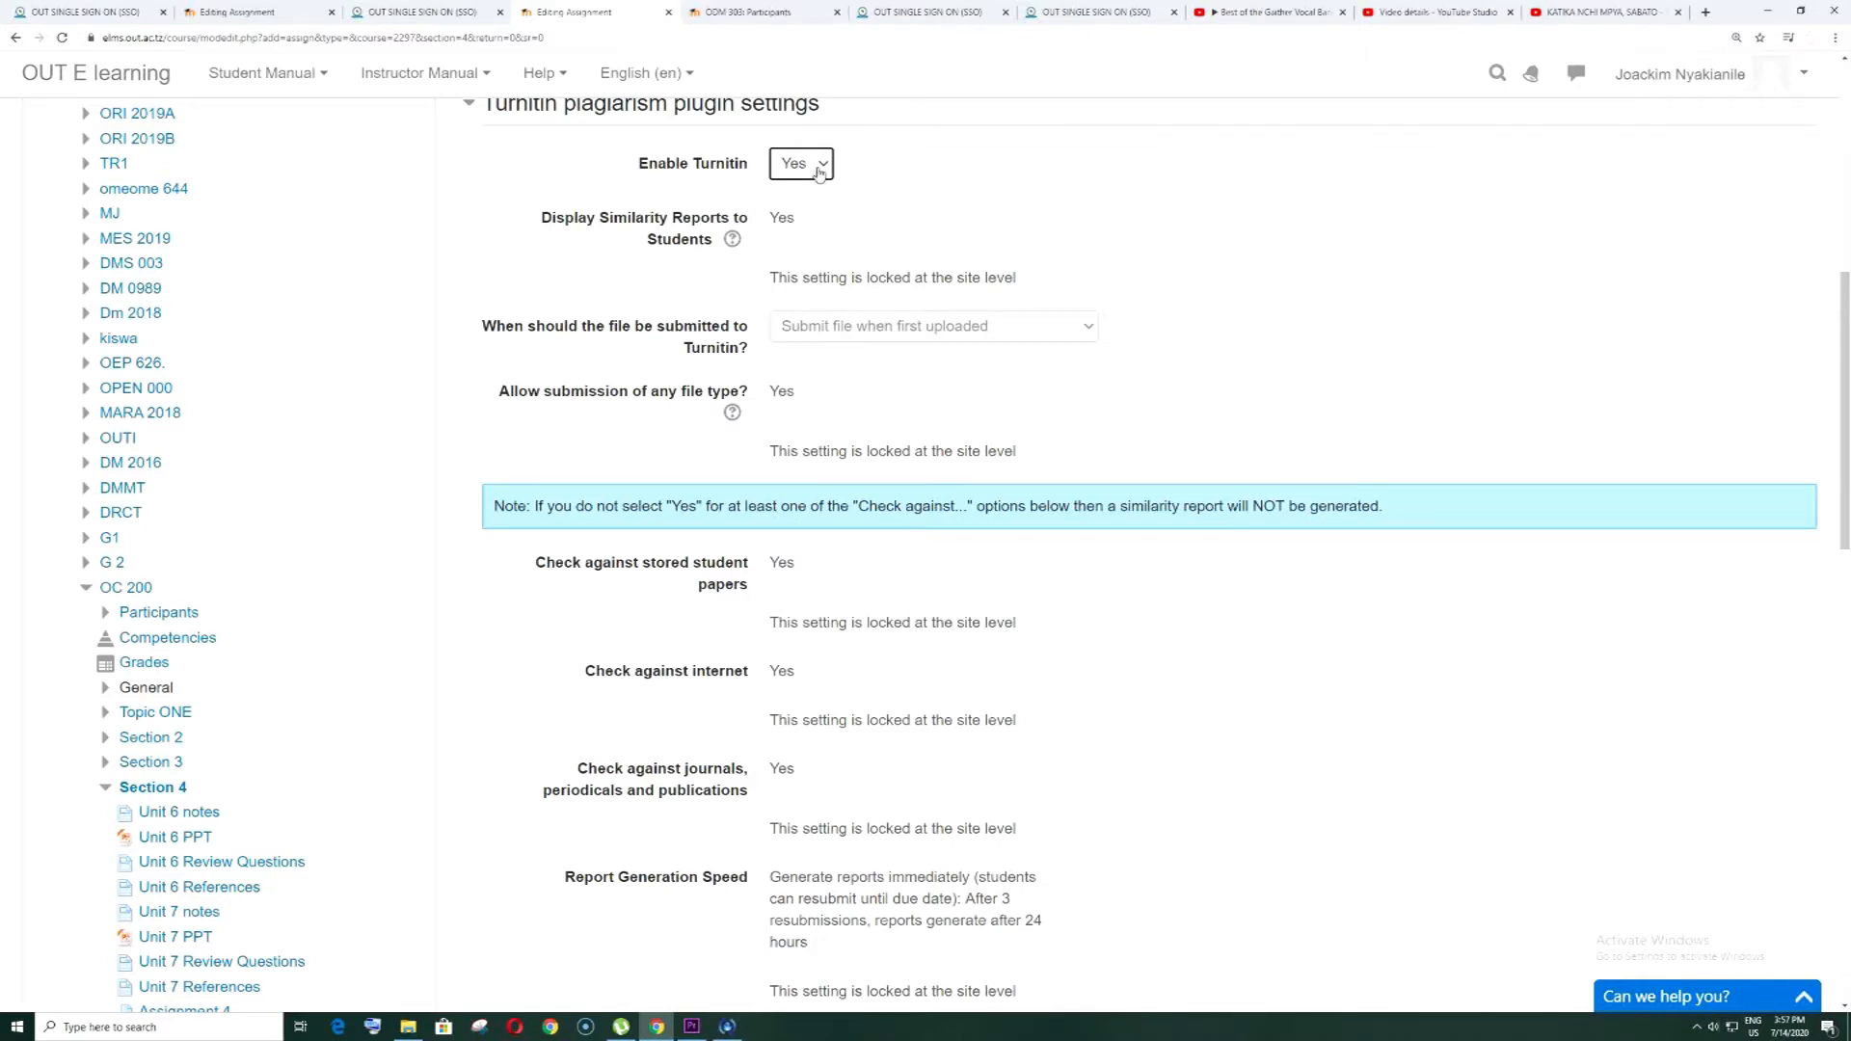
pyautogui.scroll(-3)
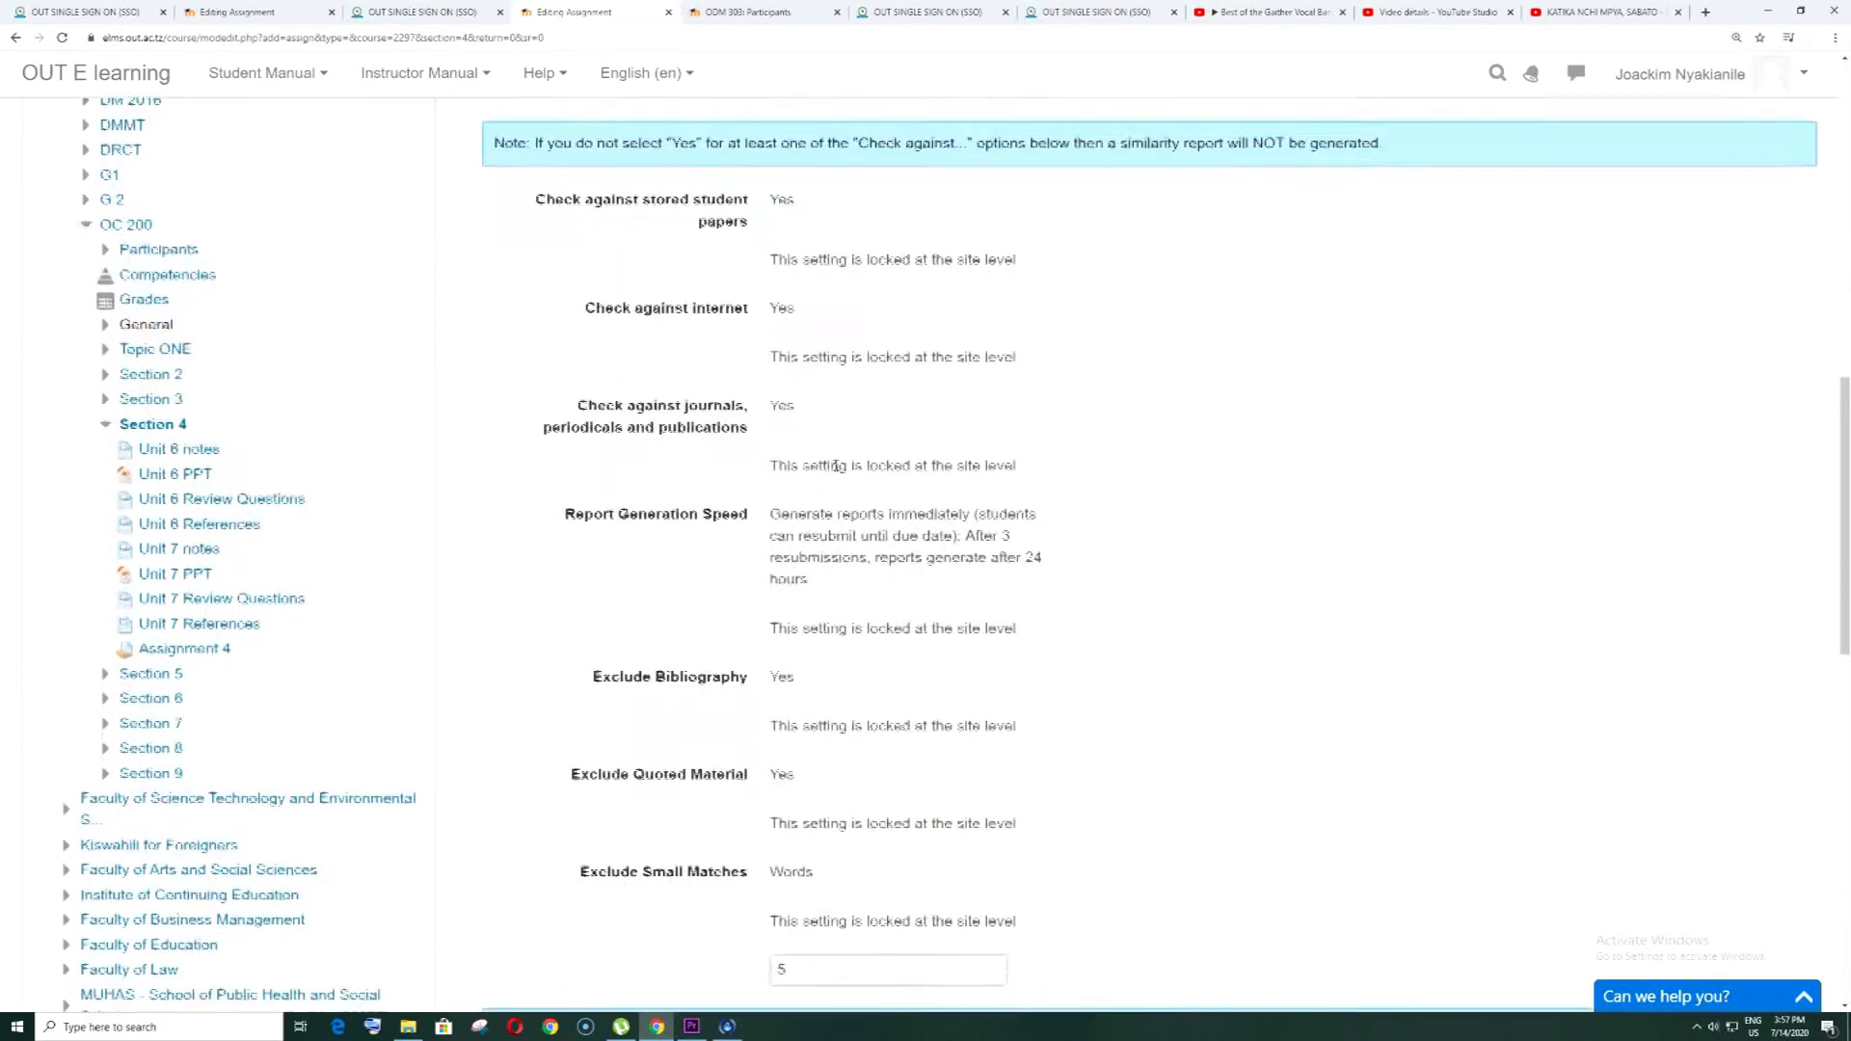
pyautogui.scroll(-3)
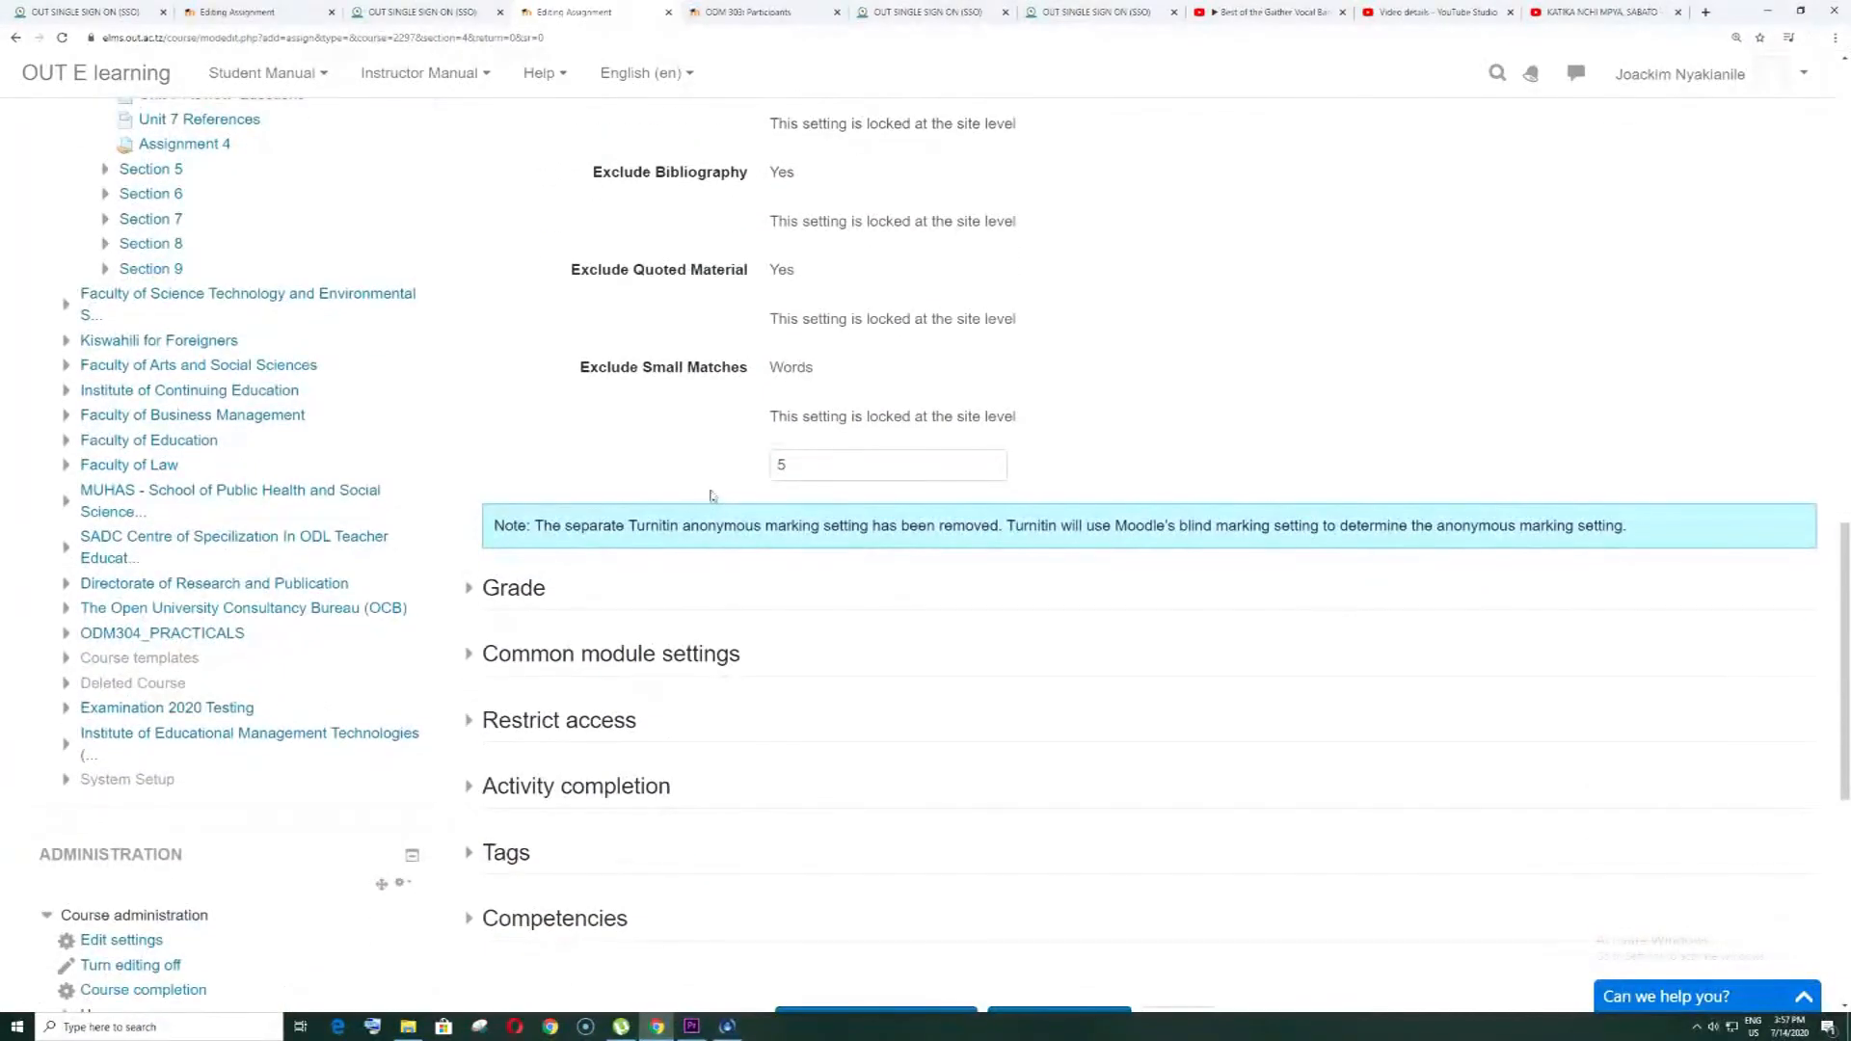
pyautogui.scroll(-3)
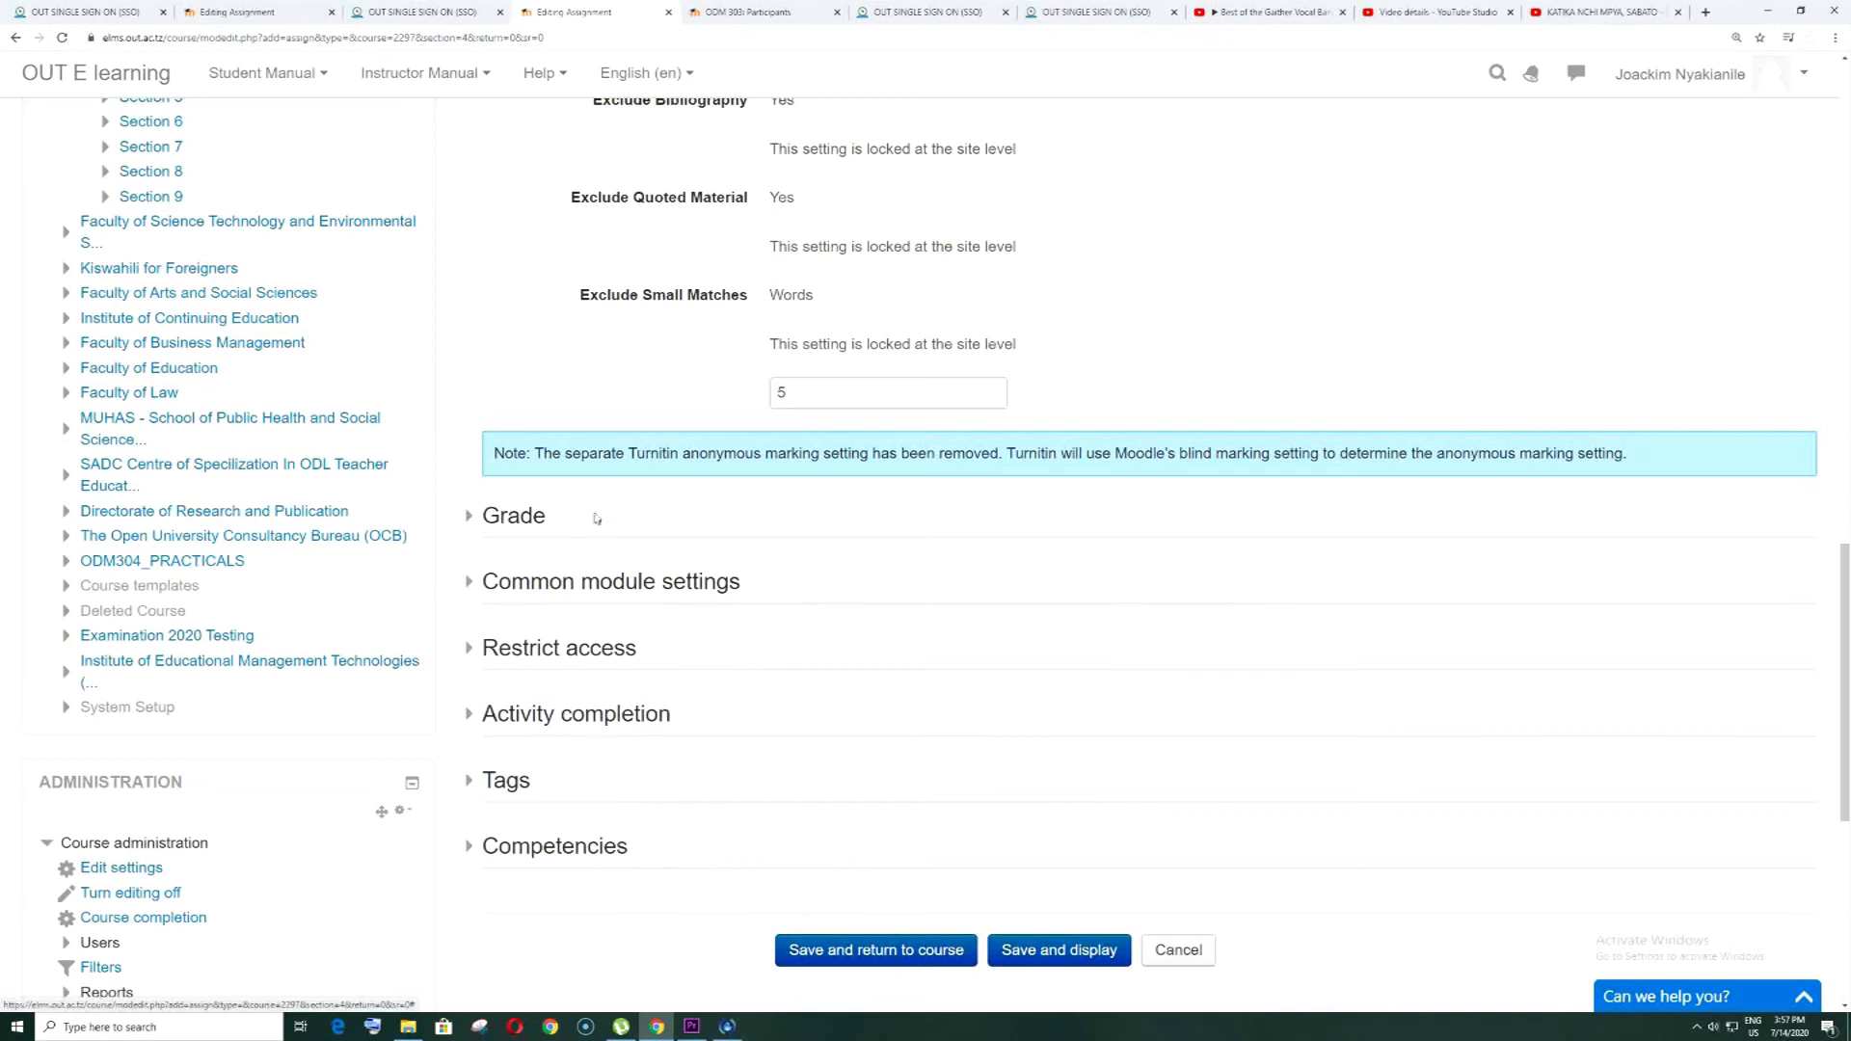
# Expand the Grade settings and review the maximum grade of 100
pyautogui.click(514, 515)
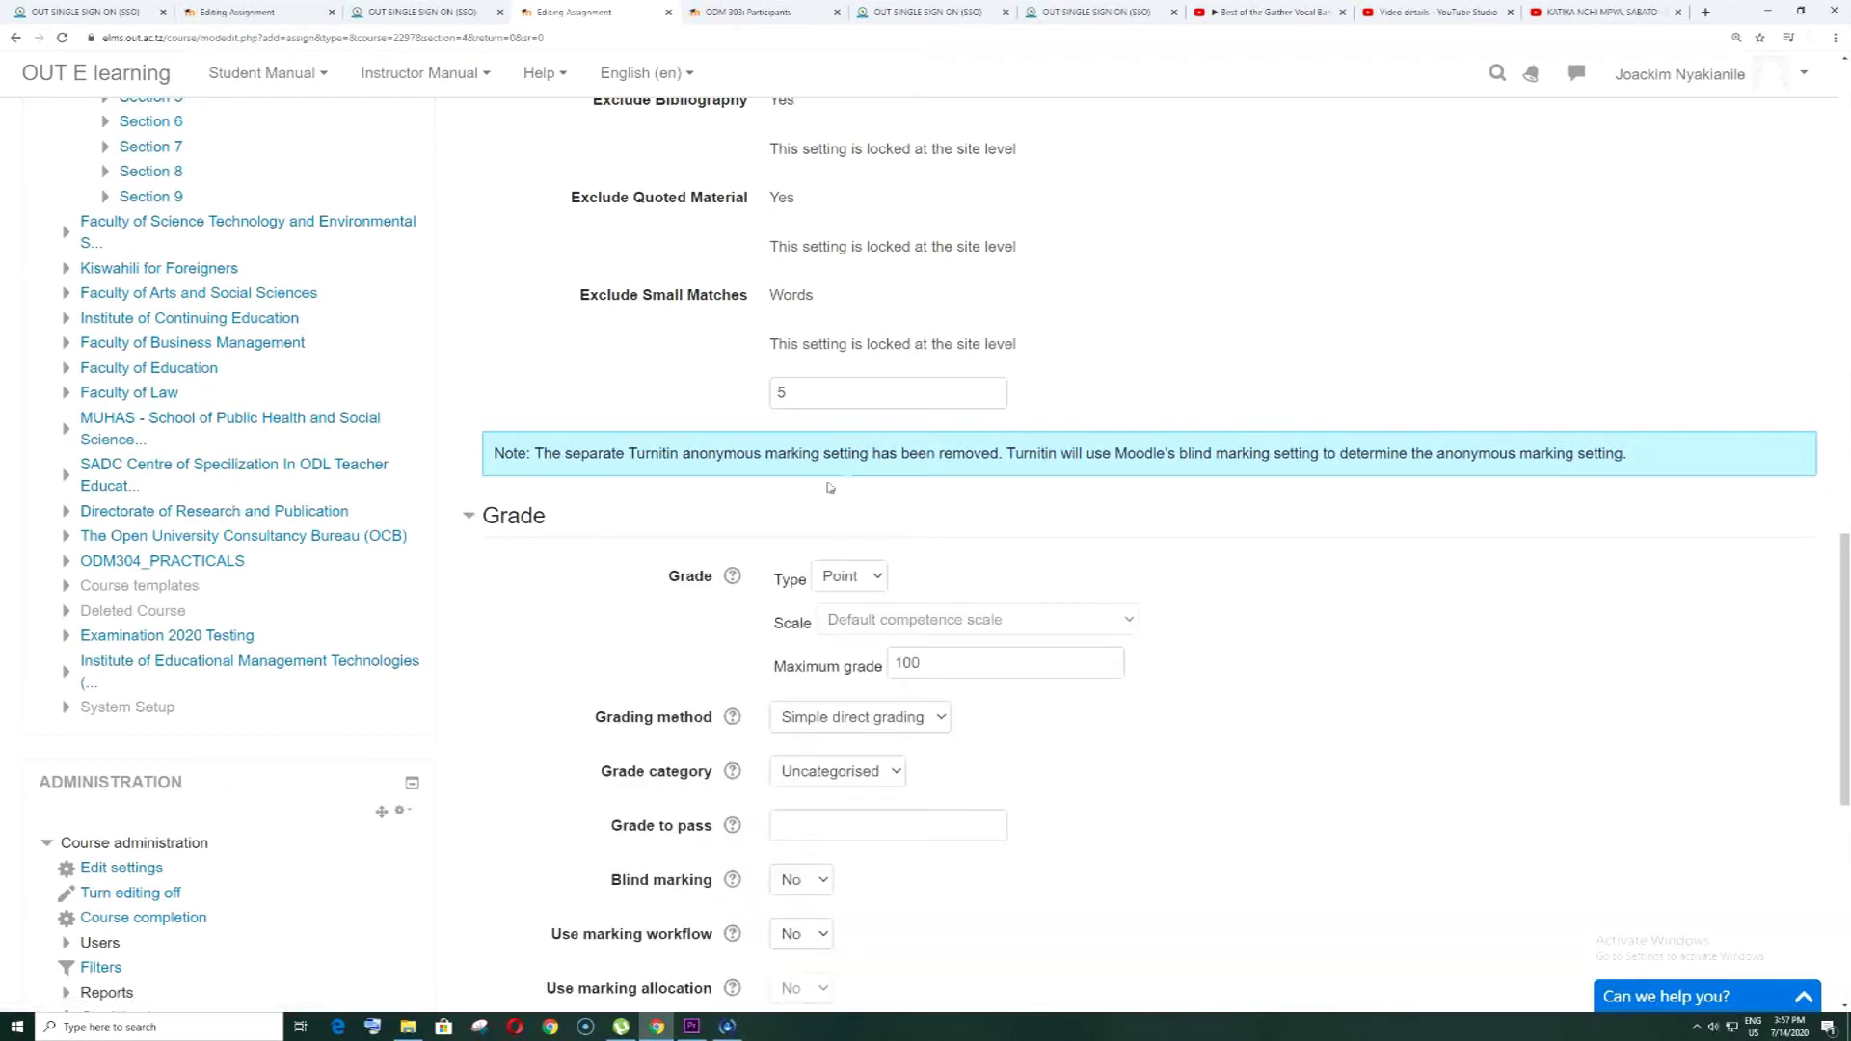
pyautogui.moveTo(925, 582)
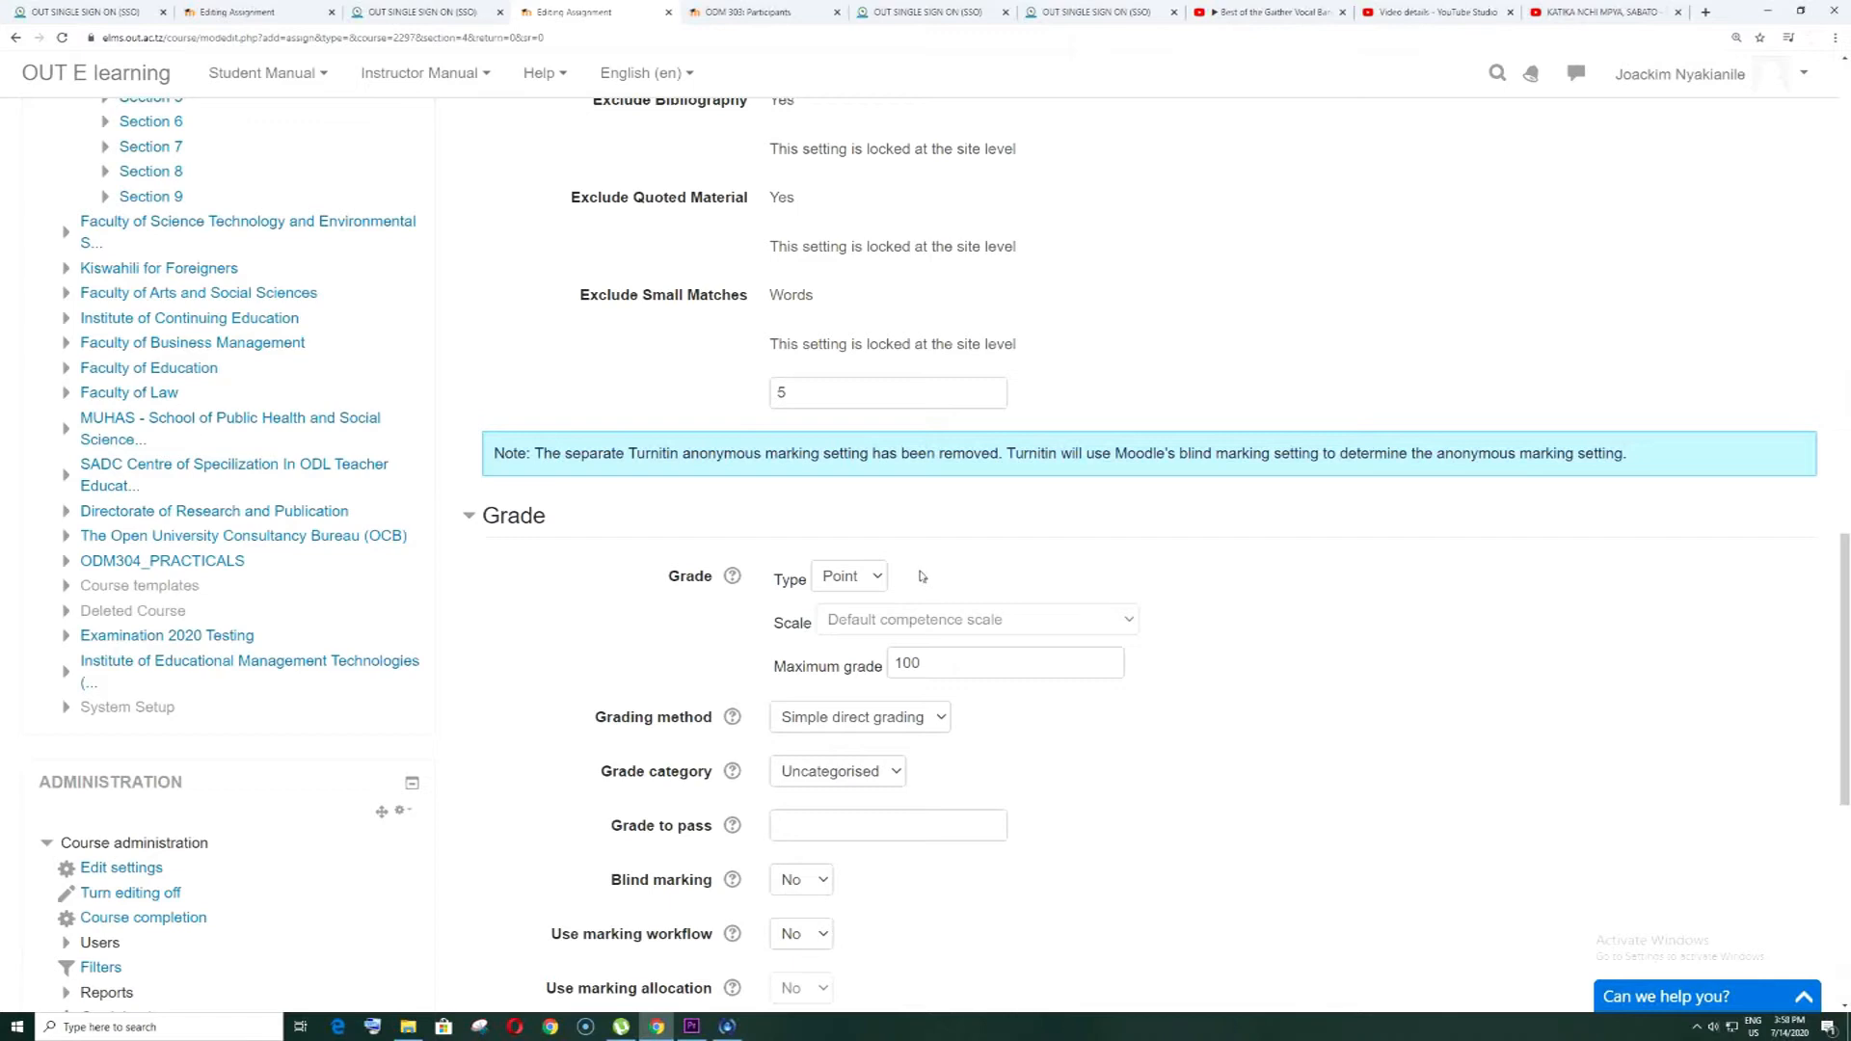
pyautogui.moveTo(889, 576)
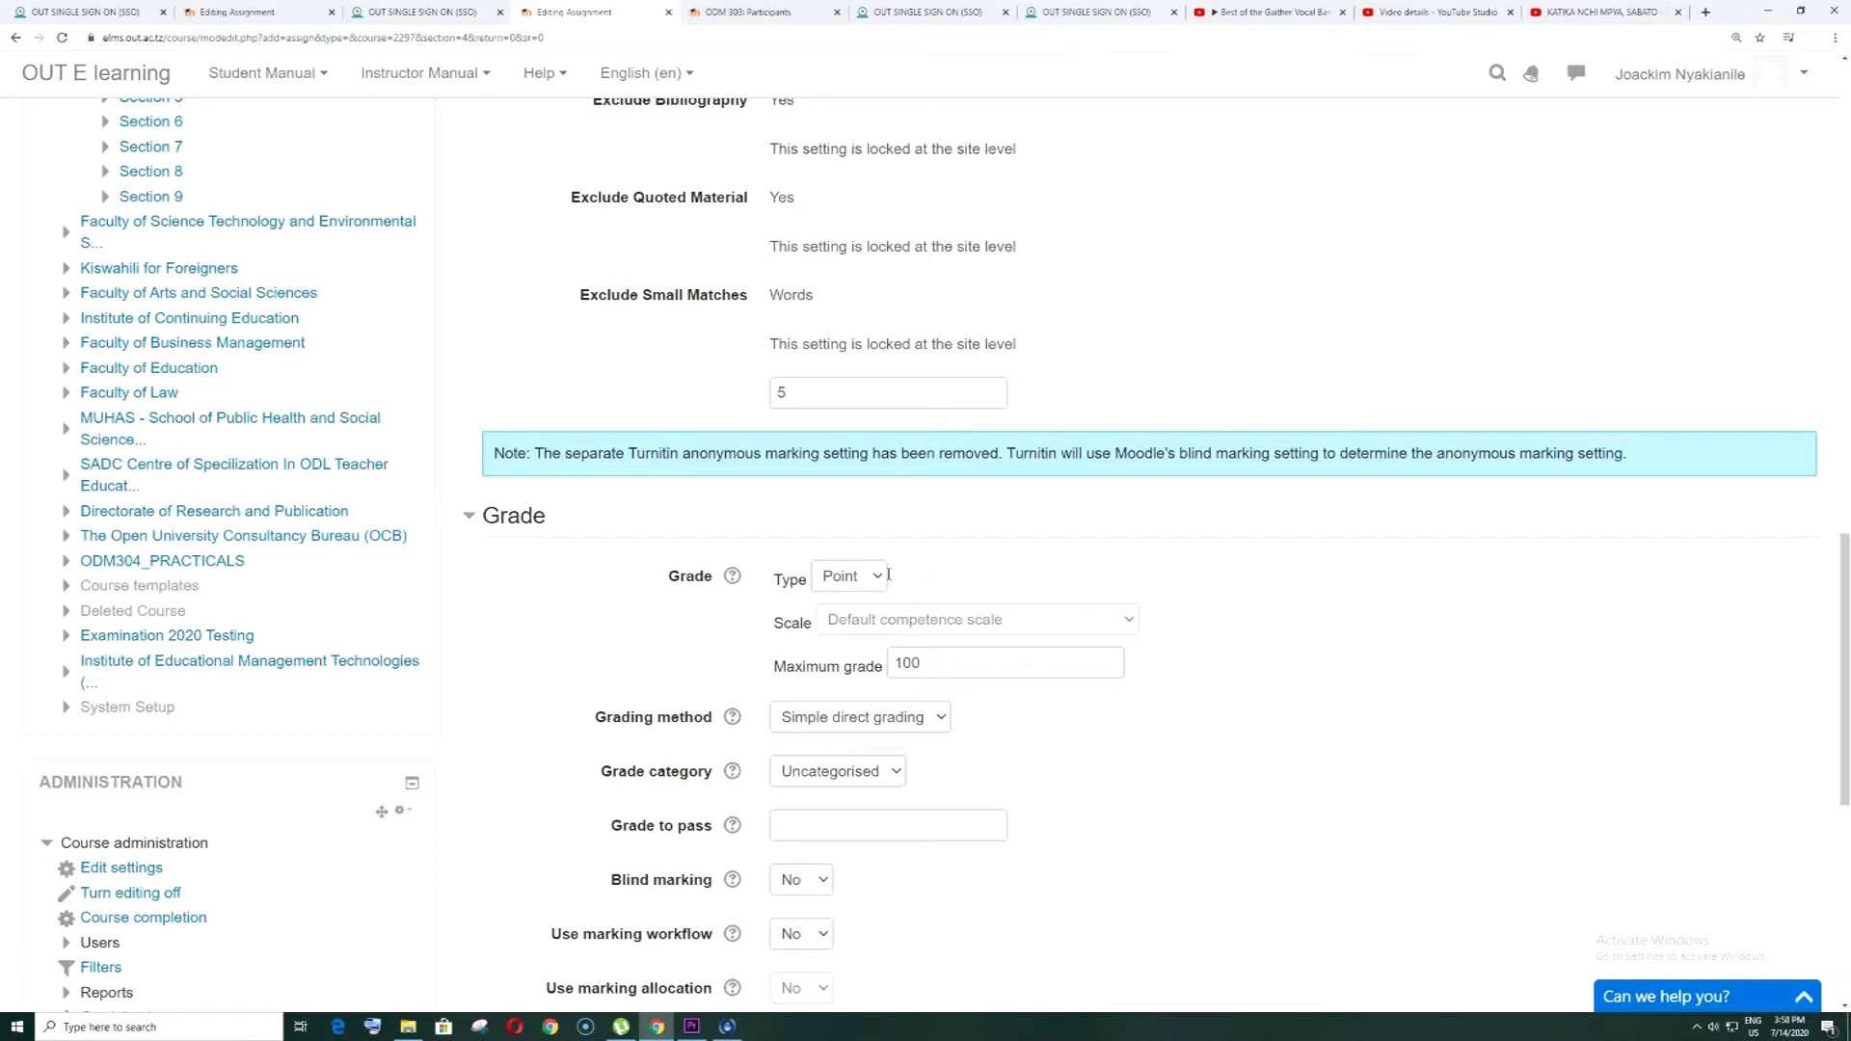
pyautogui.moveTo(893, 579)
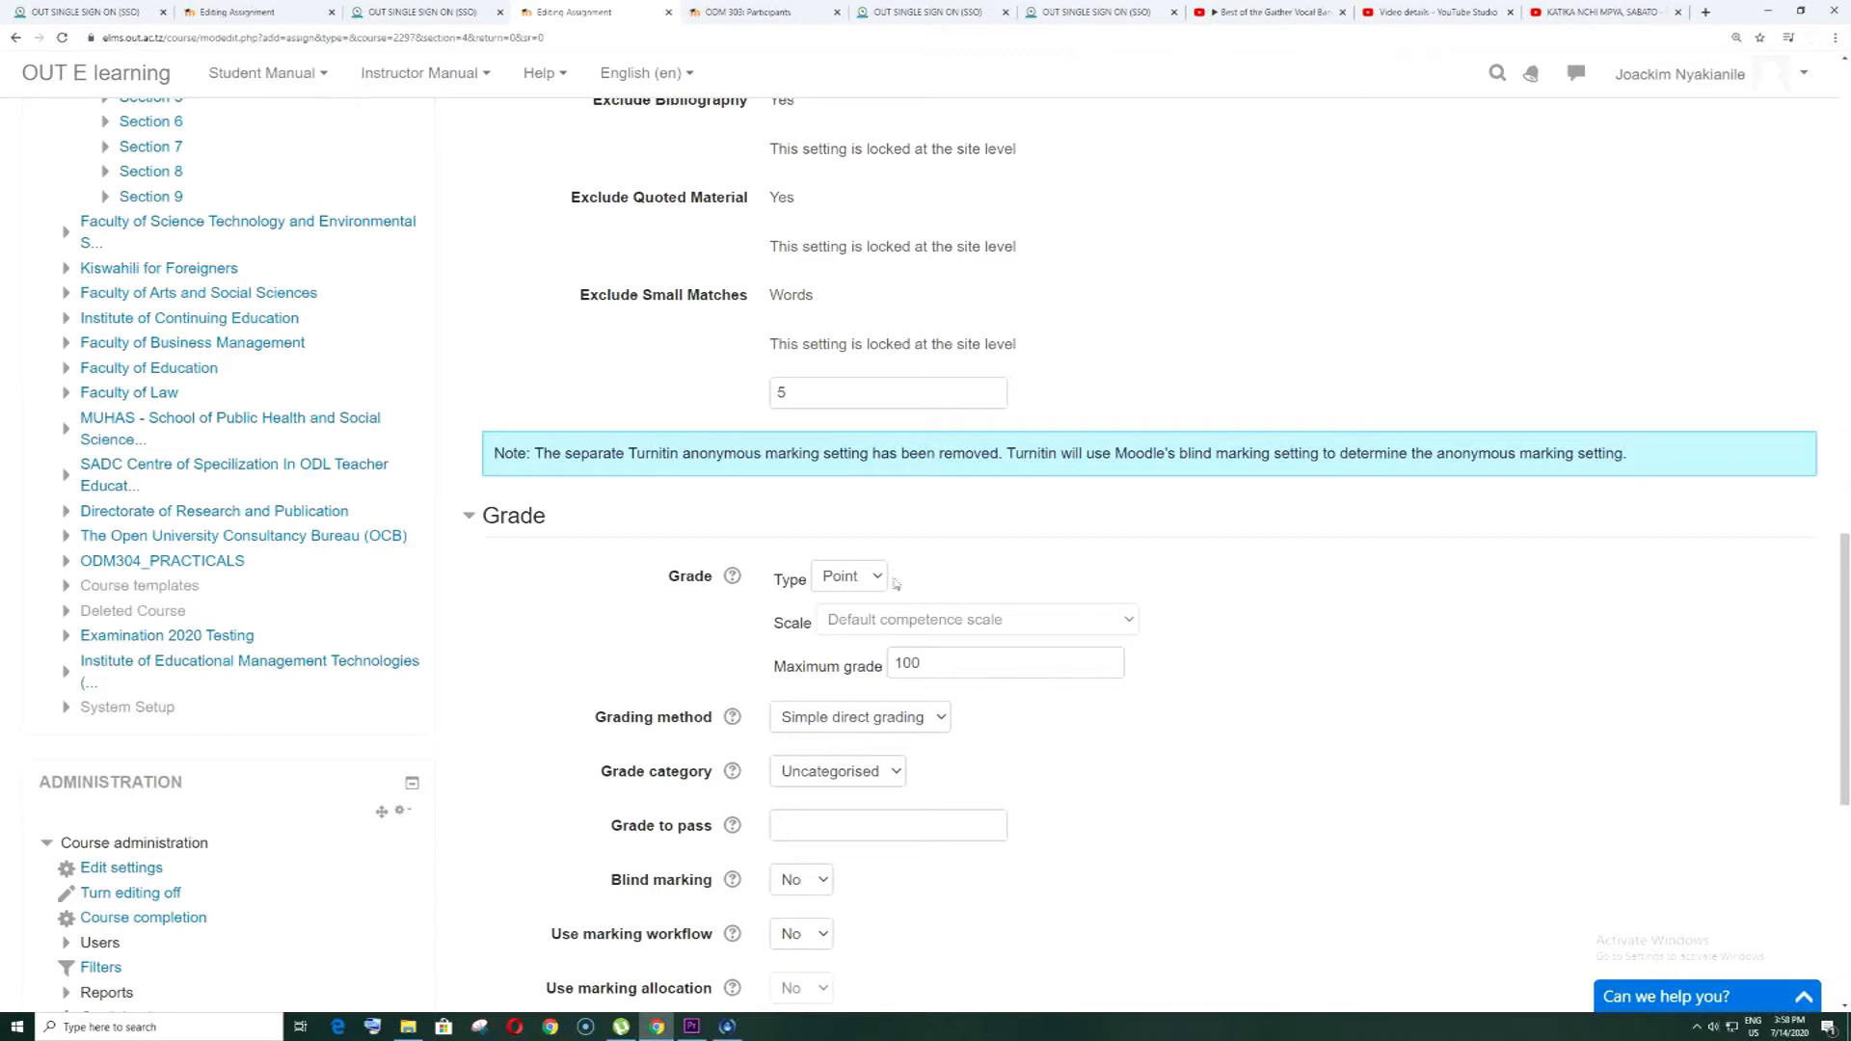
pyautogui.tripleClick(1003, 662)
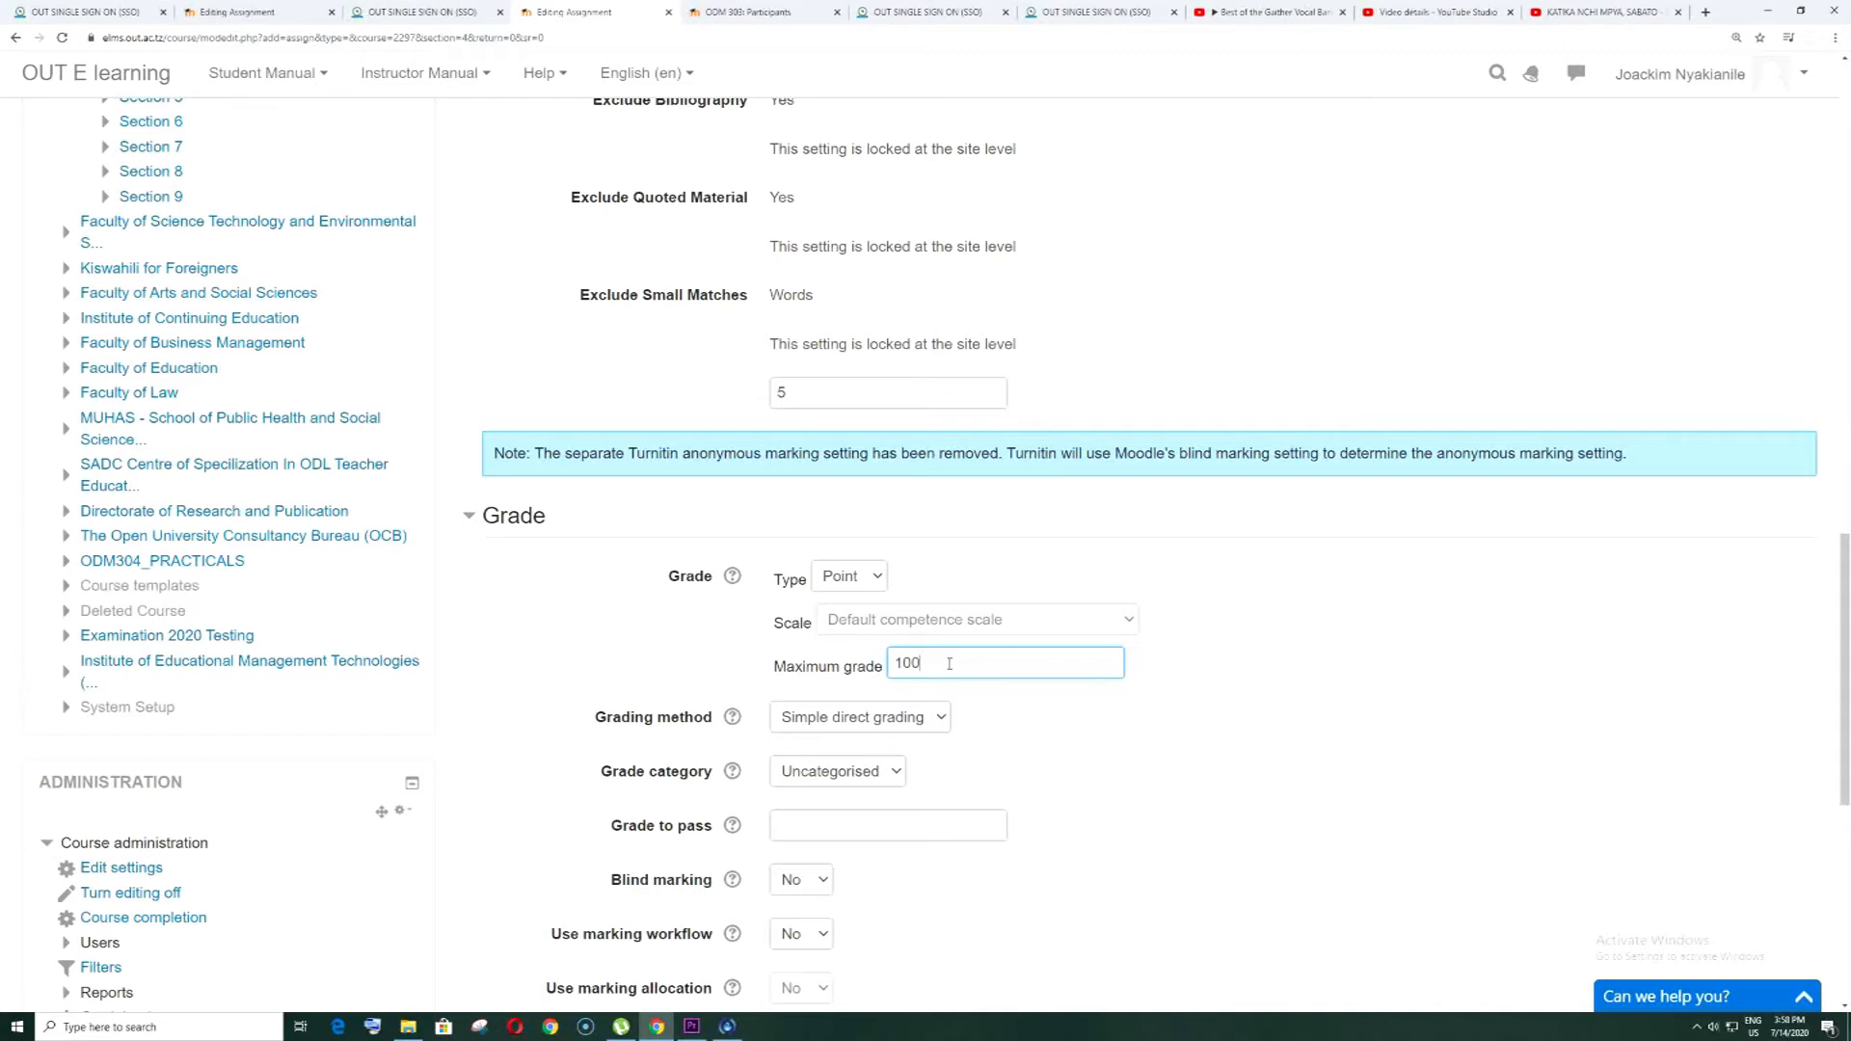
pyautogui.moveTo(1053, 726)
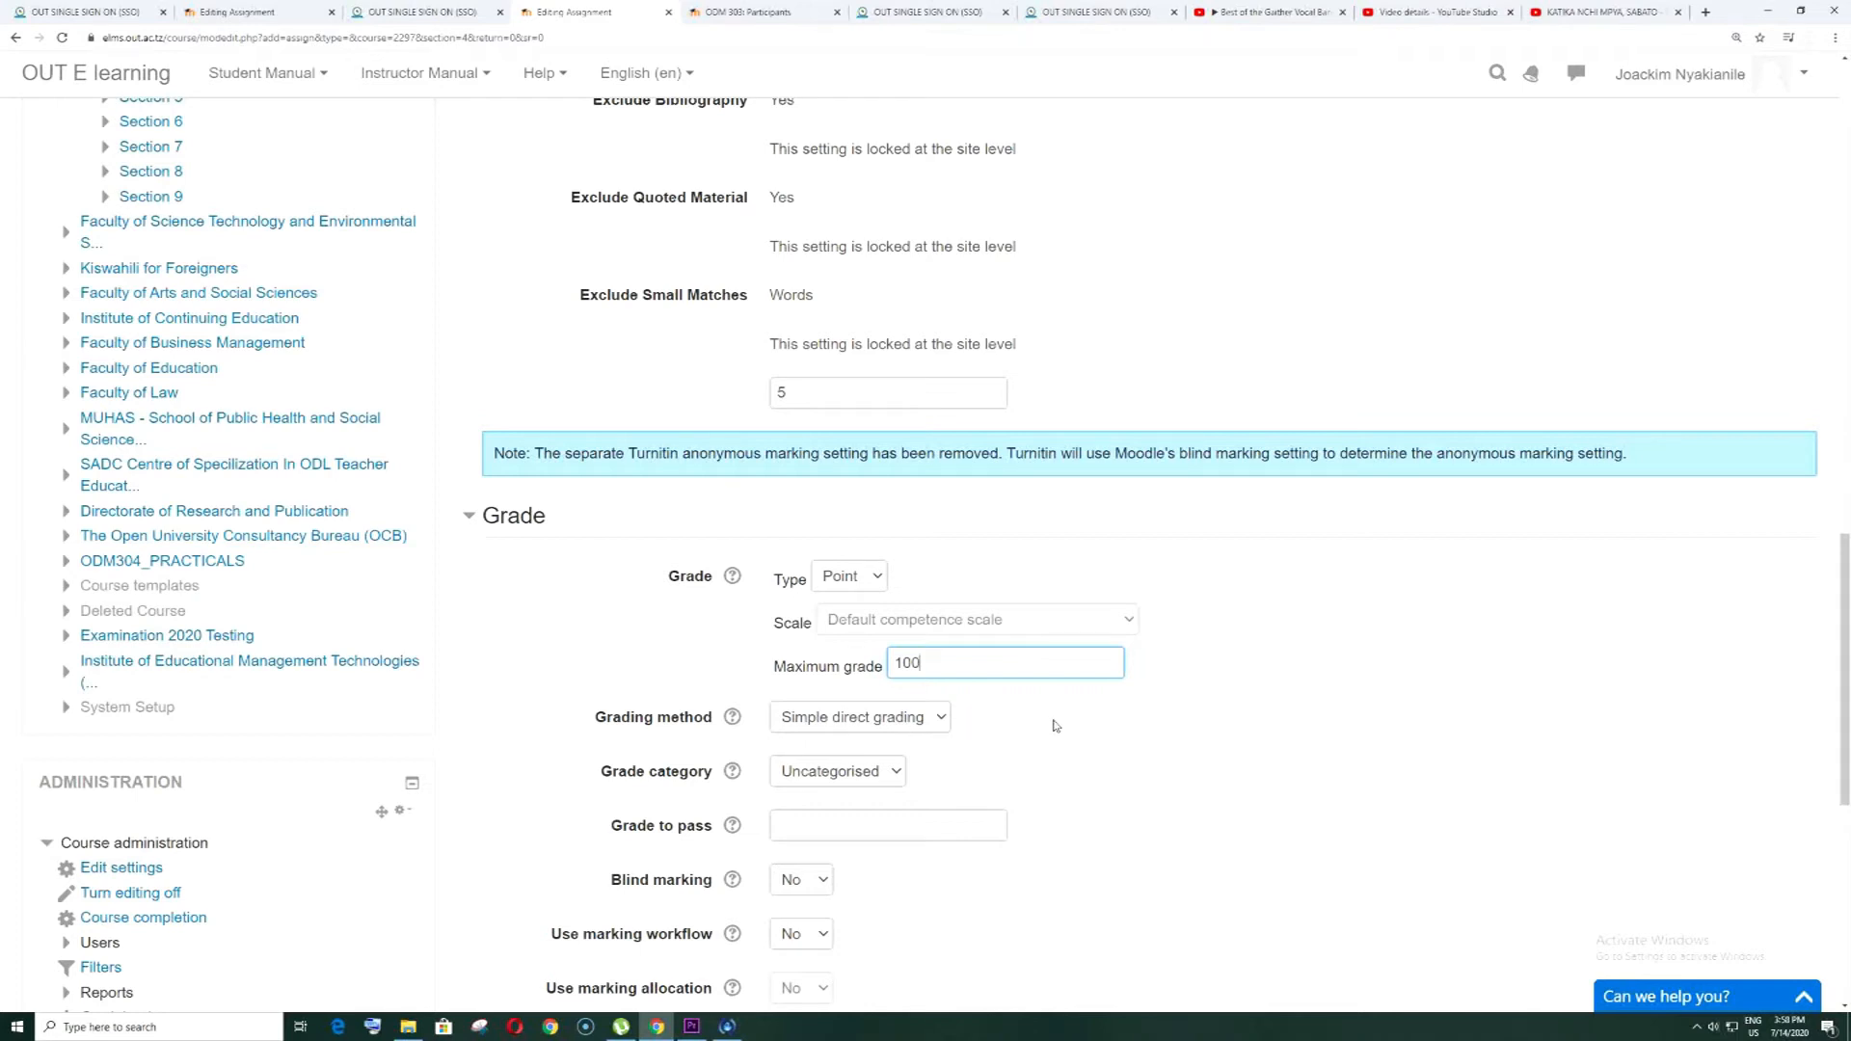
pyautogui.moveTo(966, 725)
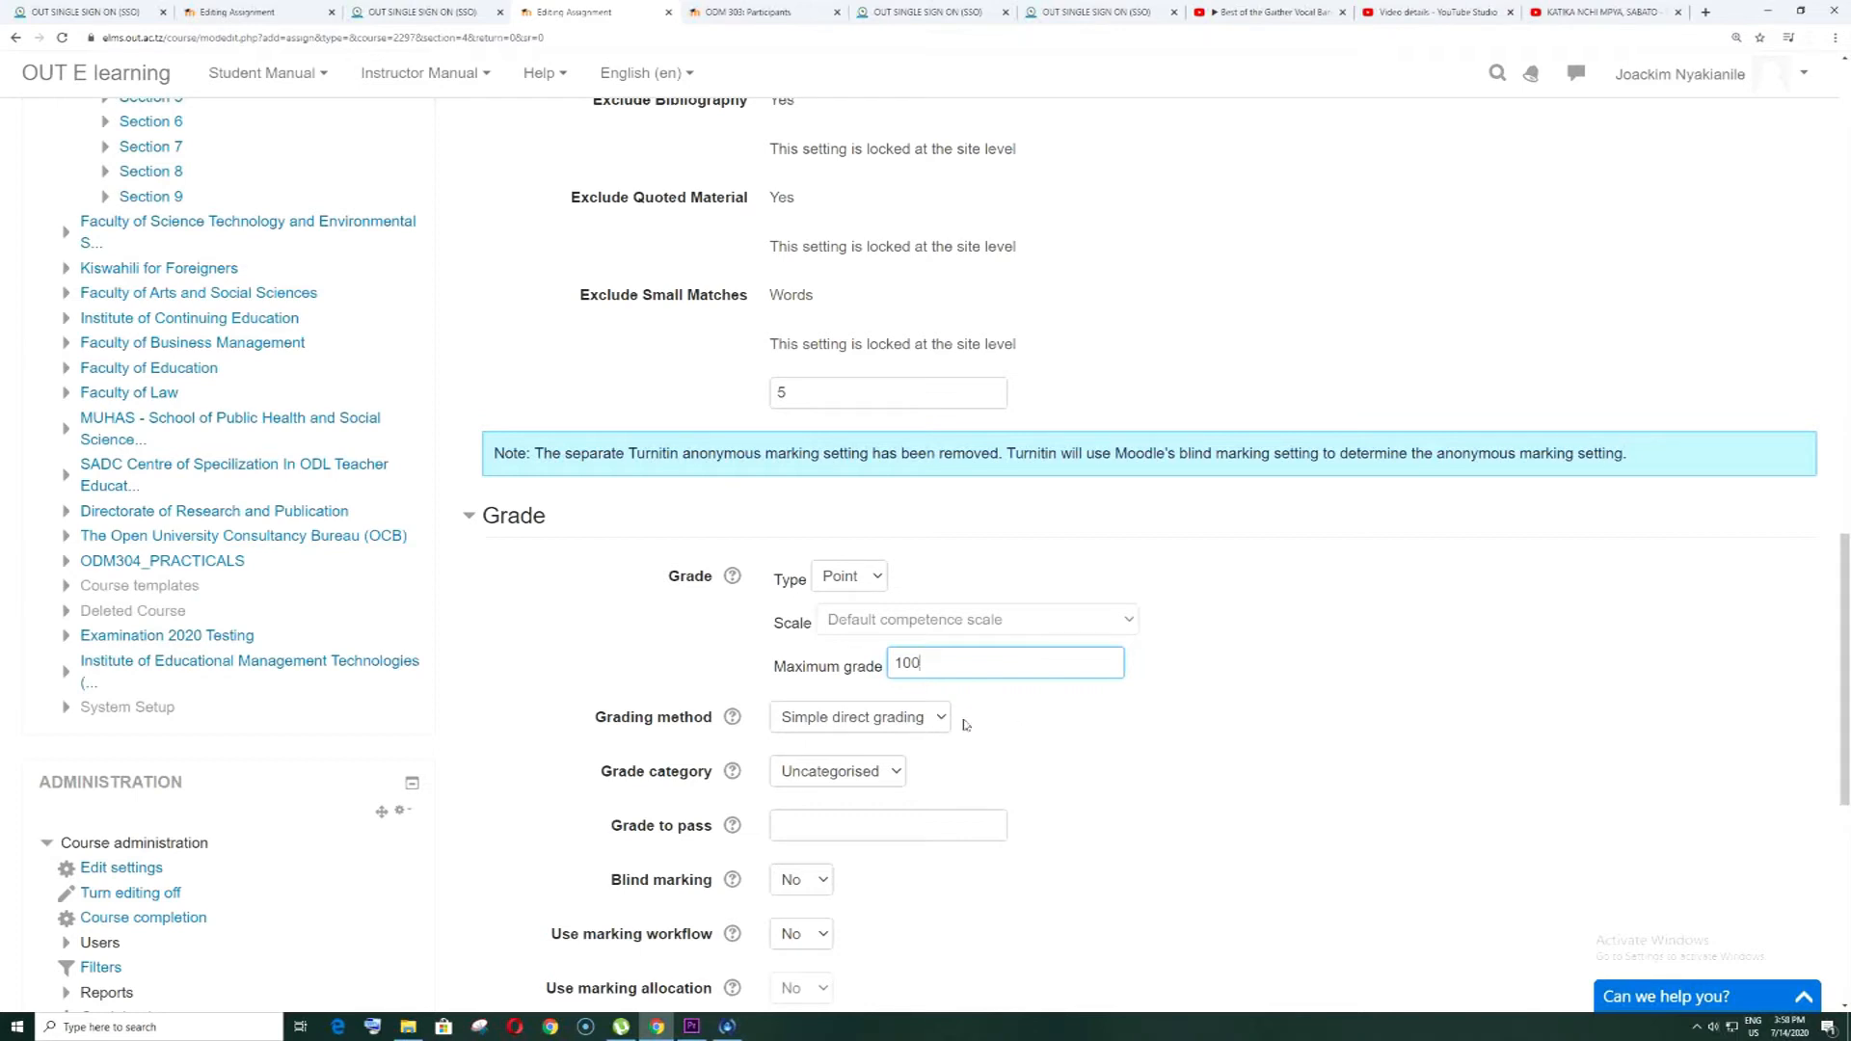
pyautogui.scroll(-3)
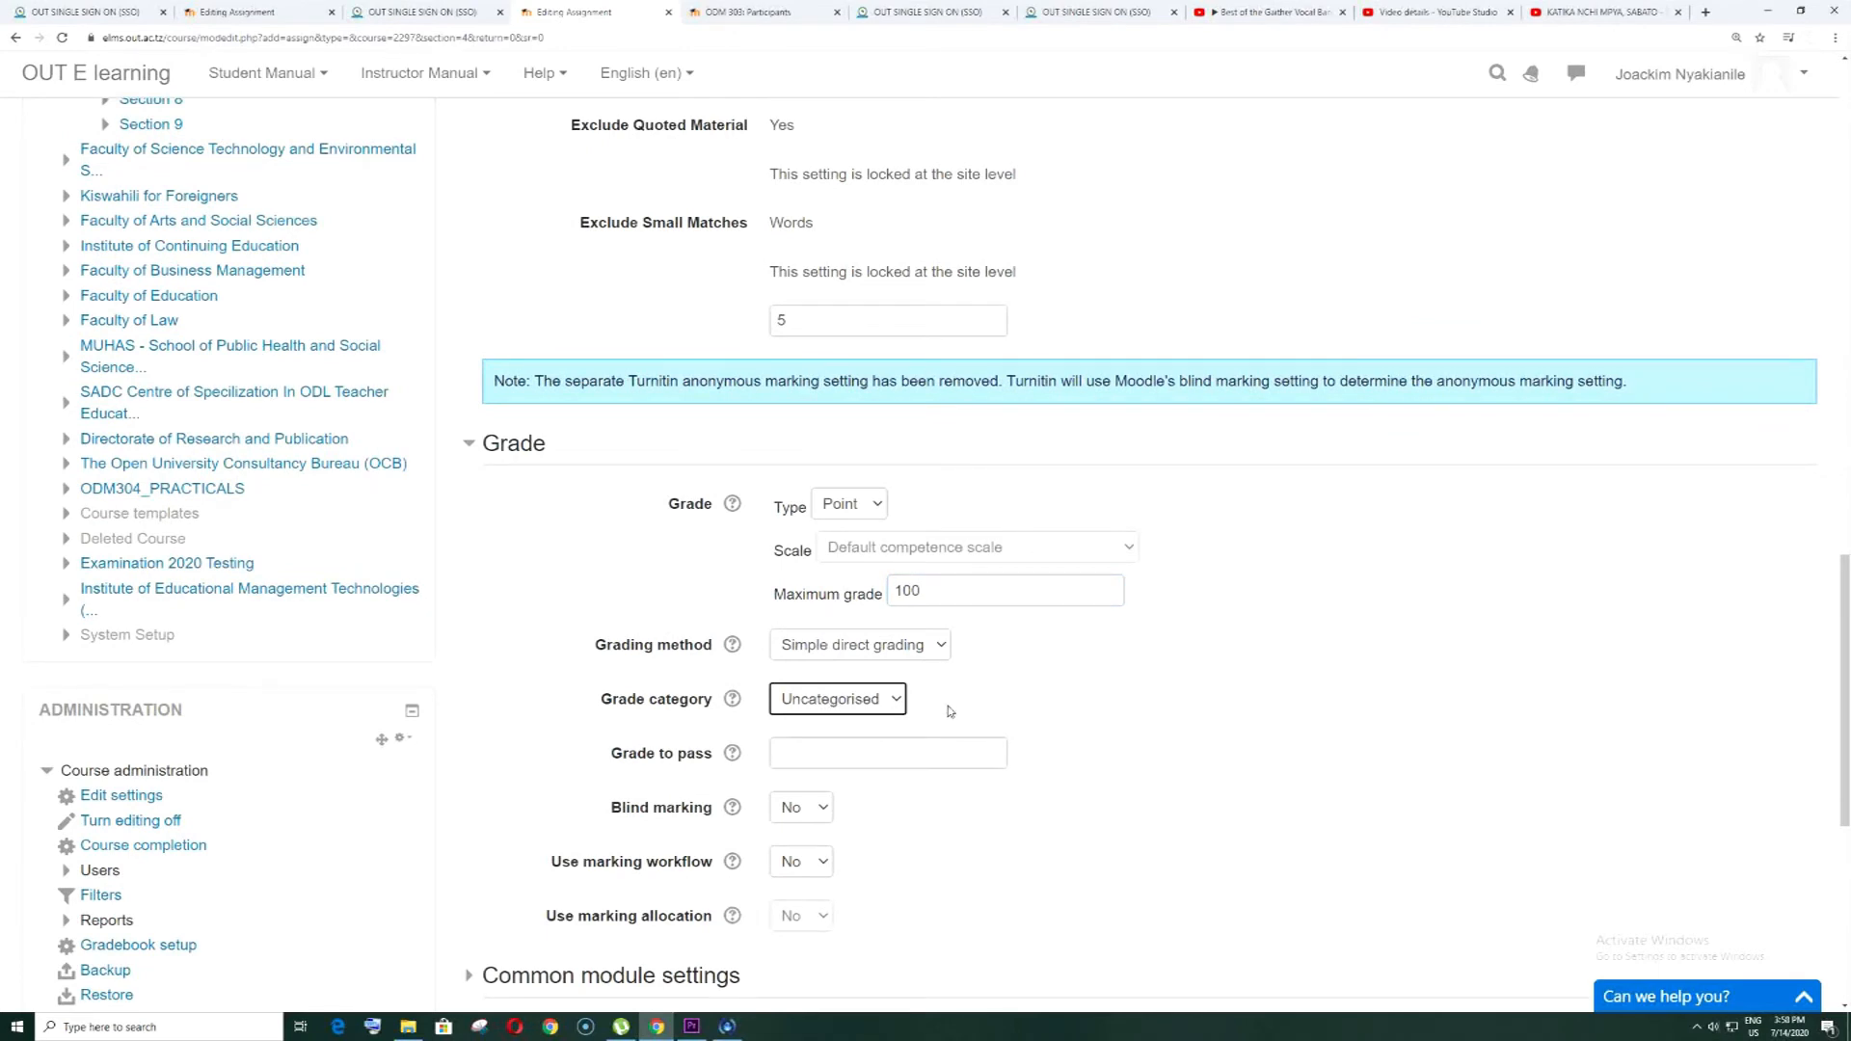
# Set the grade to pass to 51 and leave blind marking at No
pyautogui.click(886, 753)
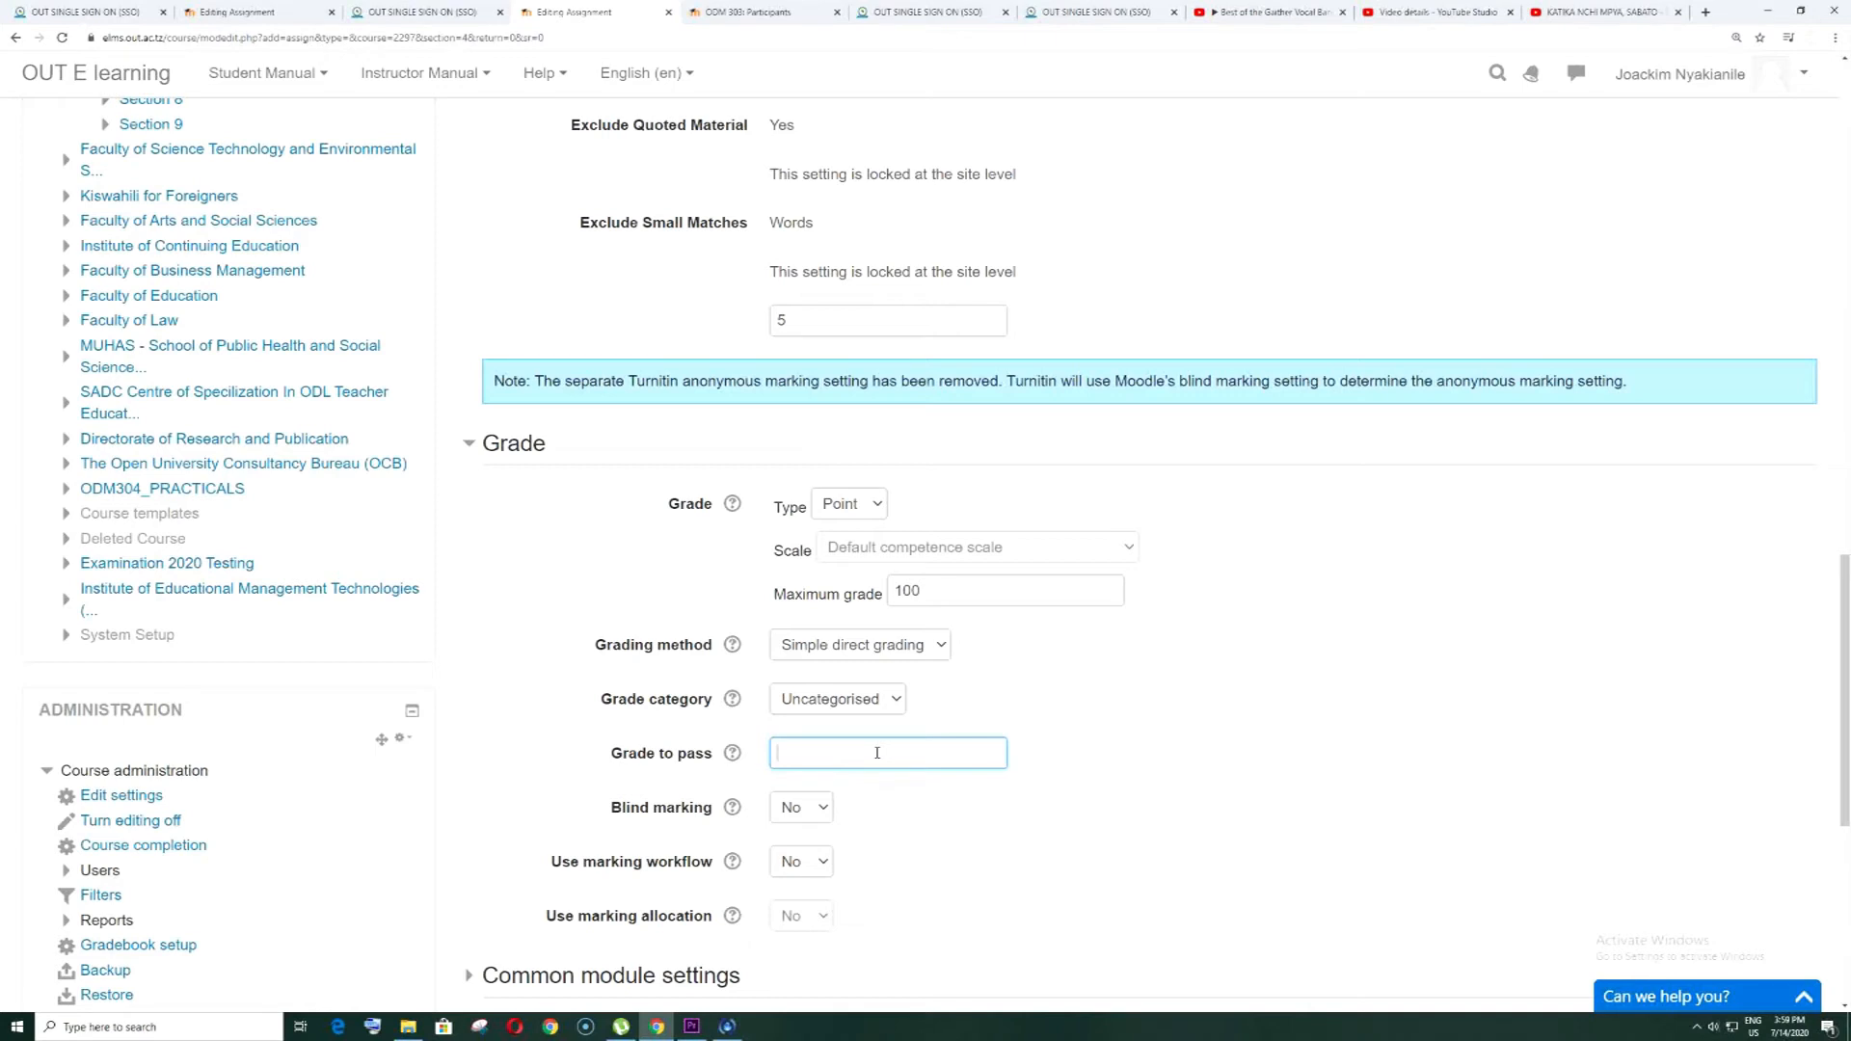
pyautogui.write('51')
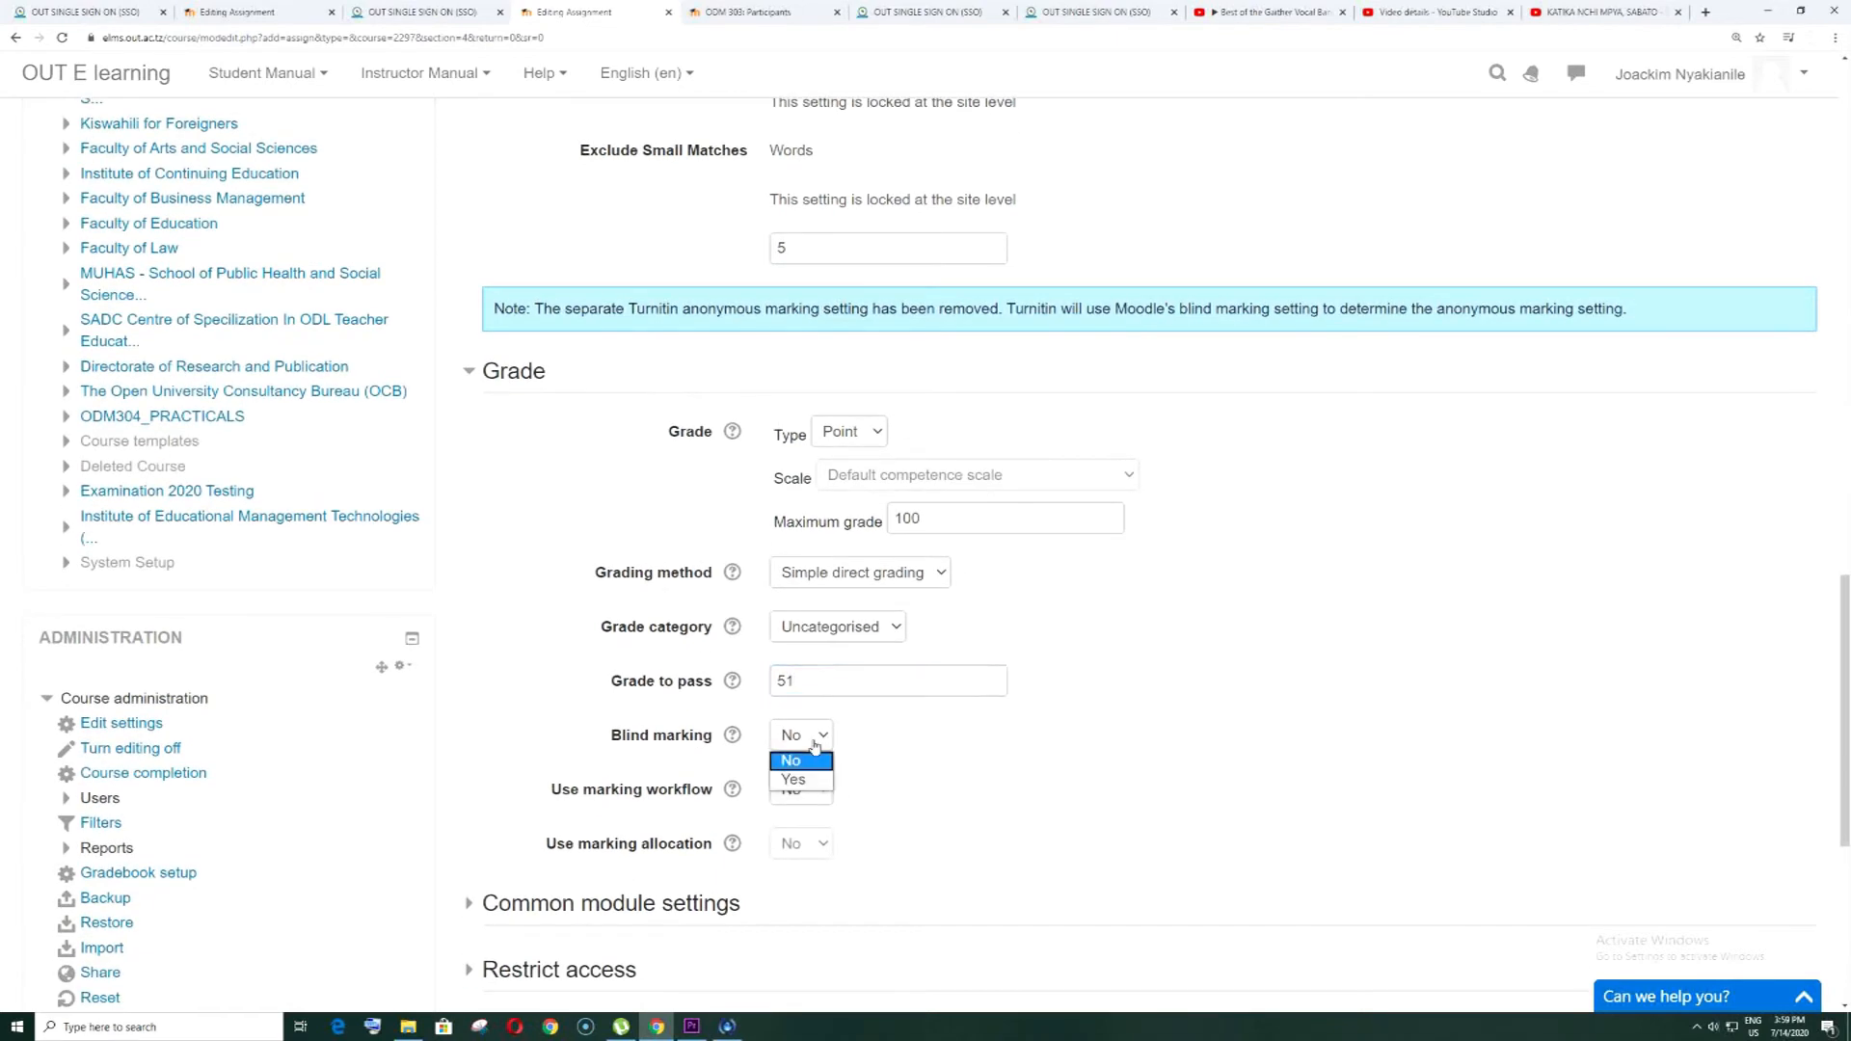
pyautogui.click(790, 759)
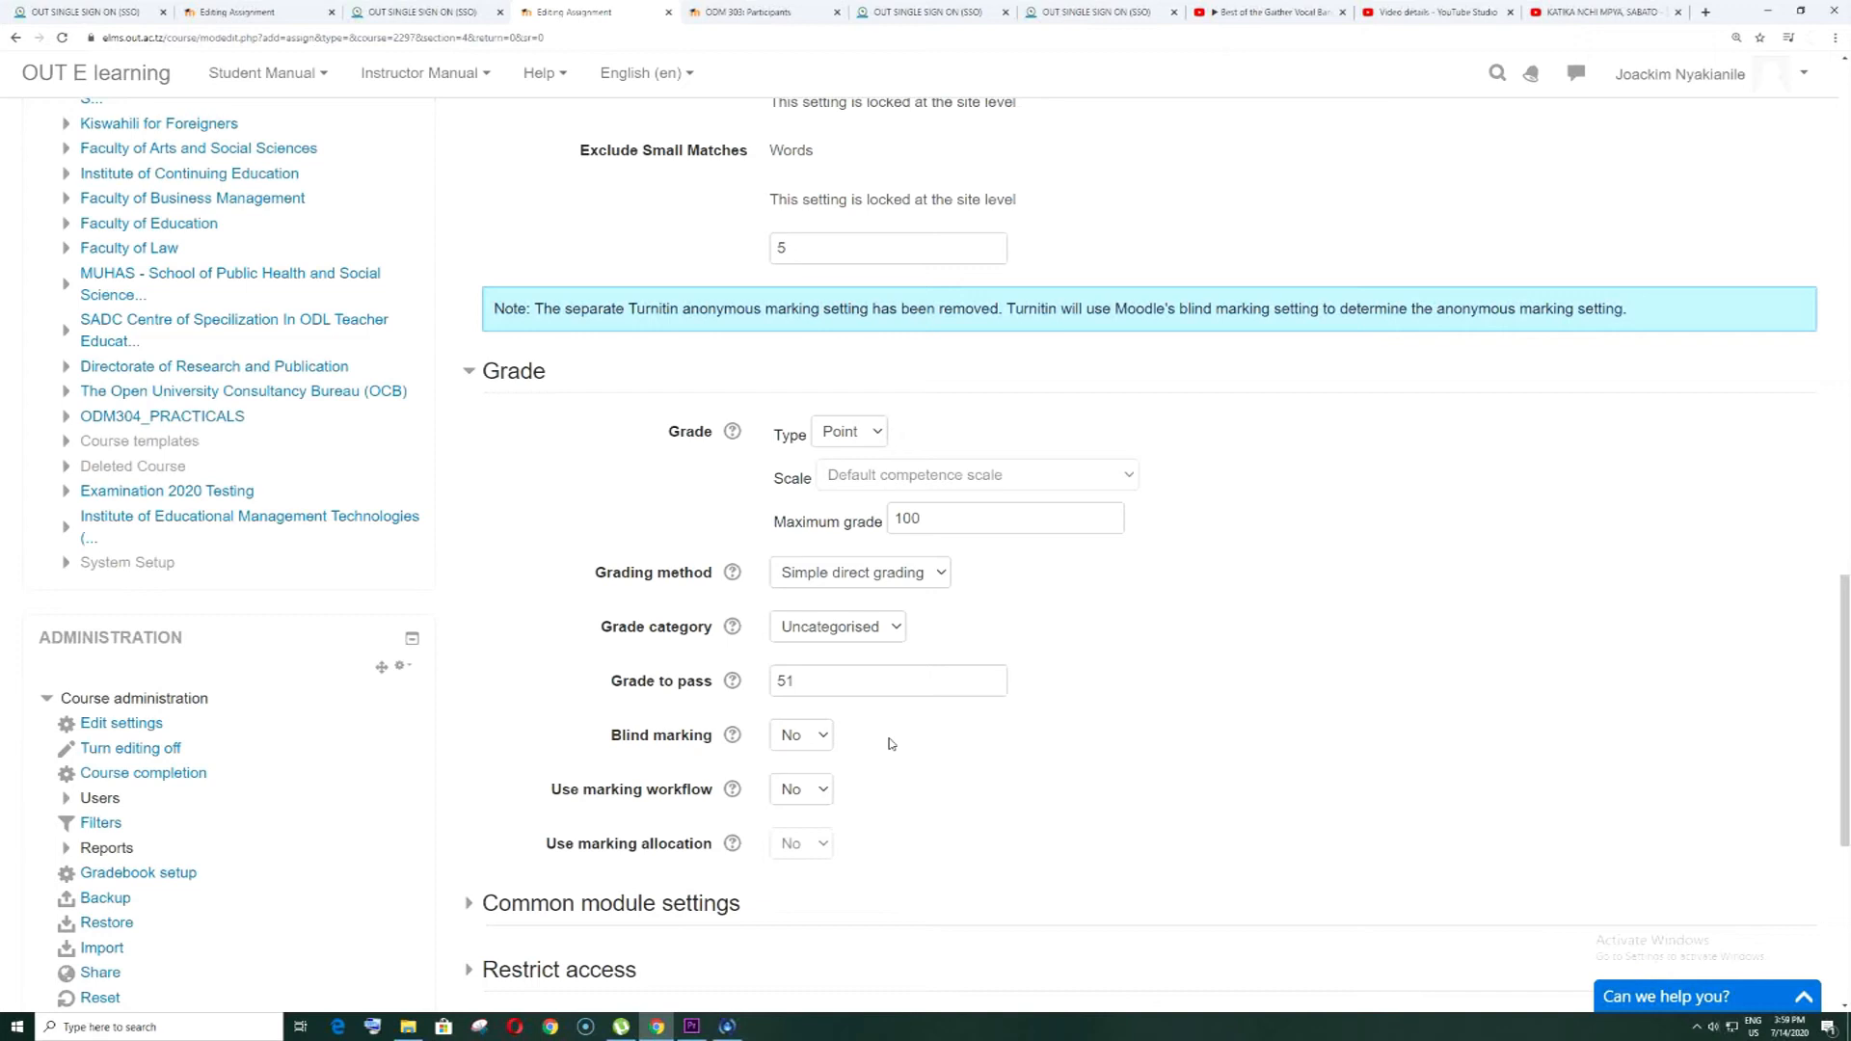
pyautogui.scroll(-3)
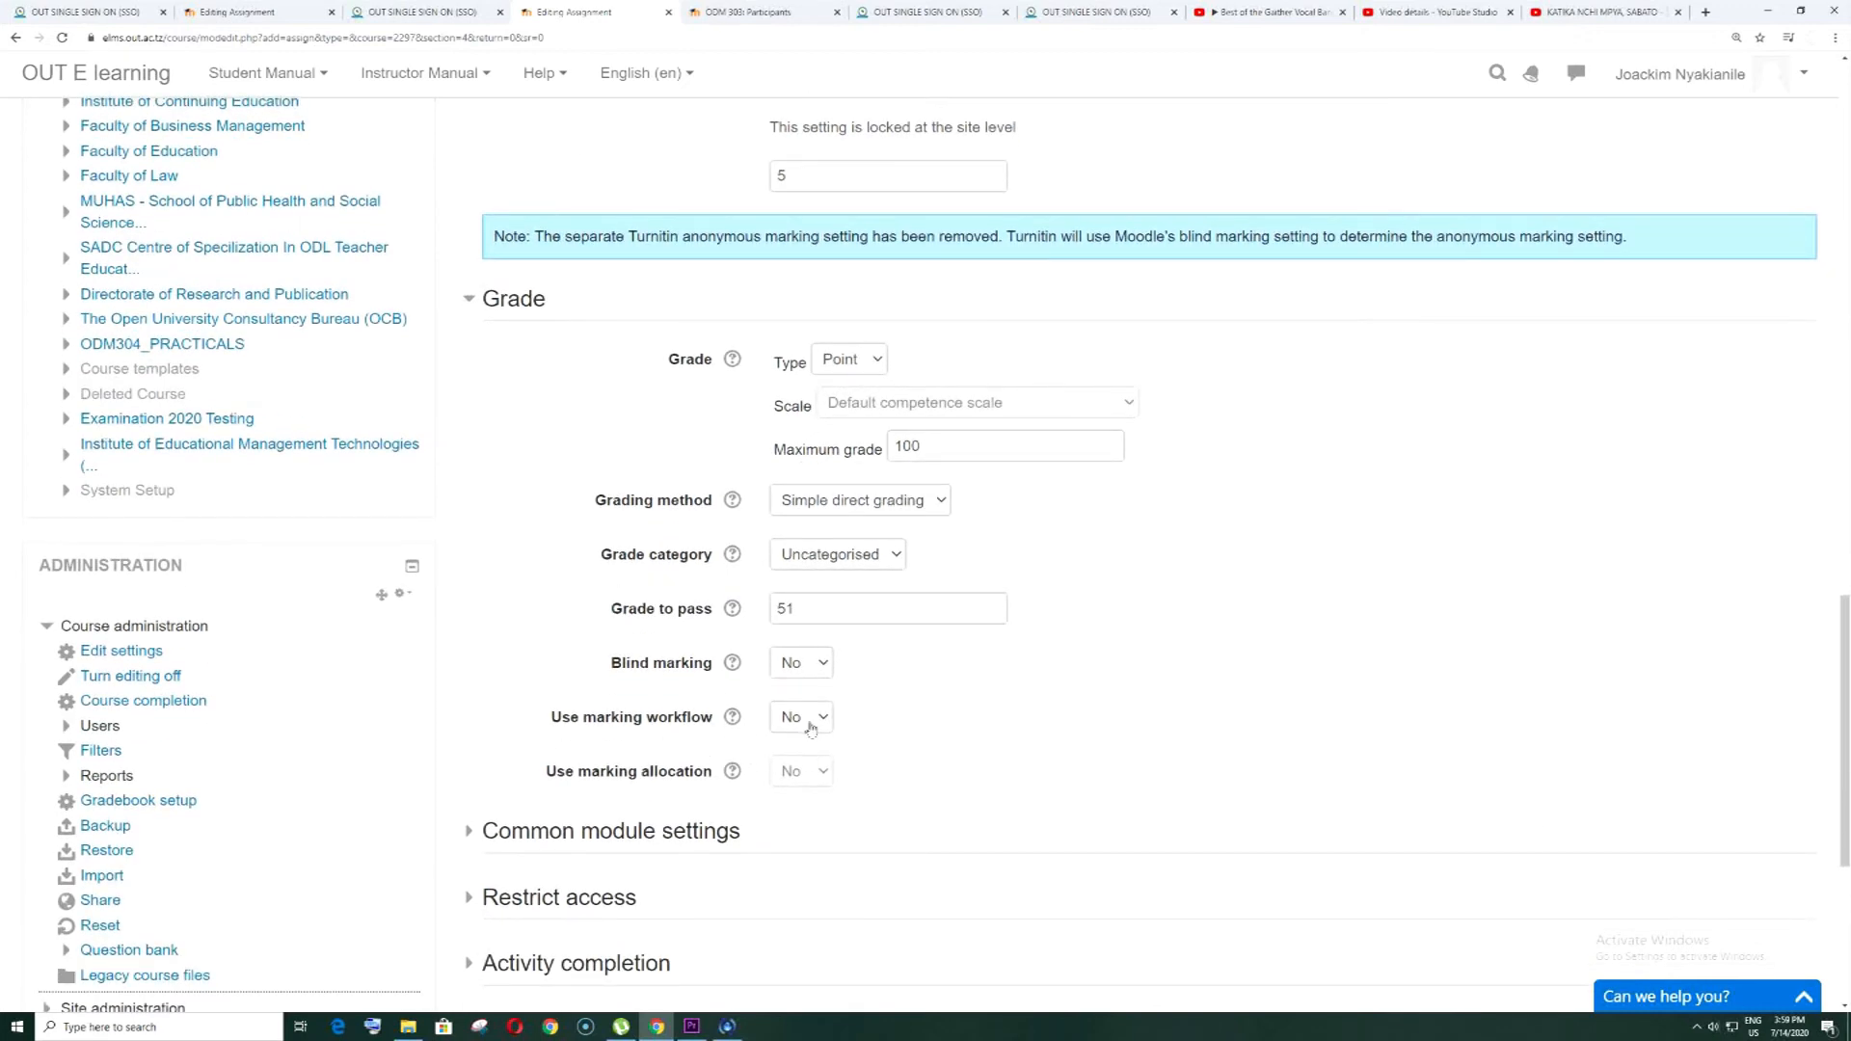
pyautogui.moveTo(889, 732)
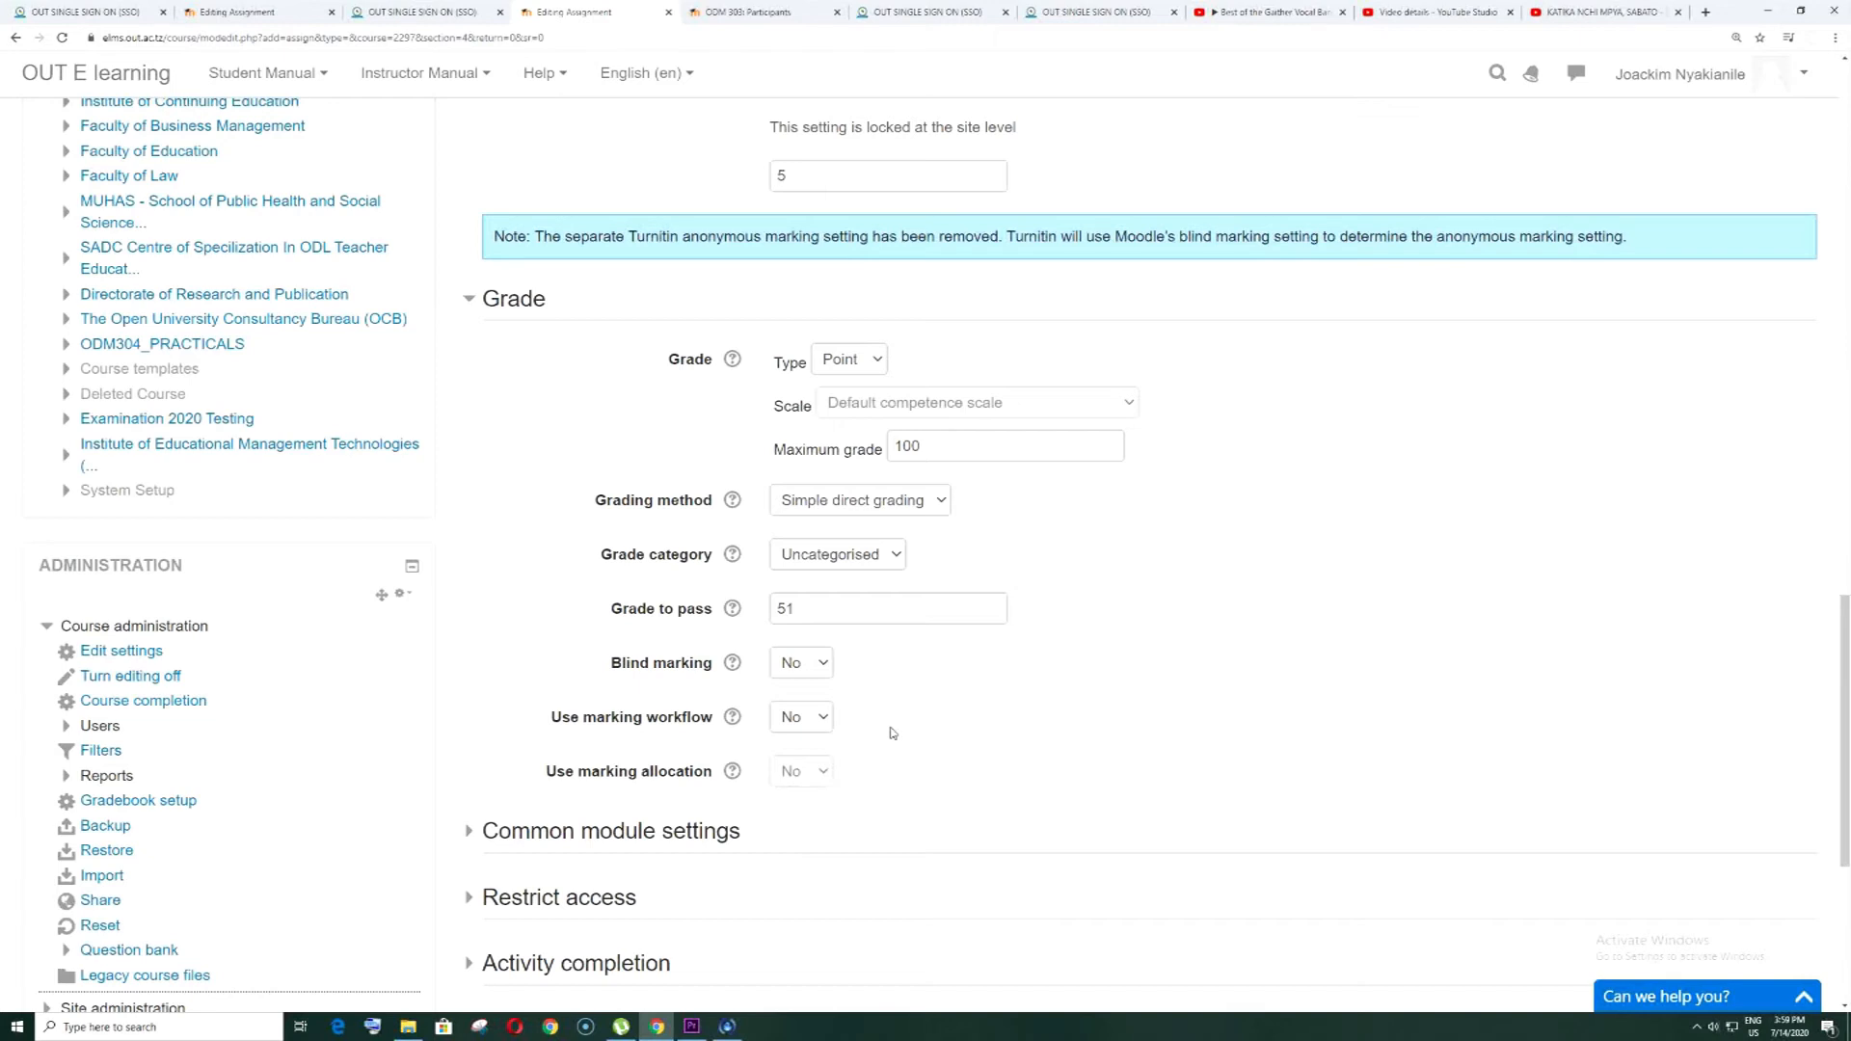
pyautogui.scroll(-3)
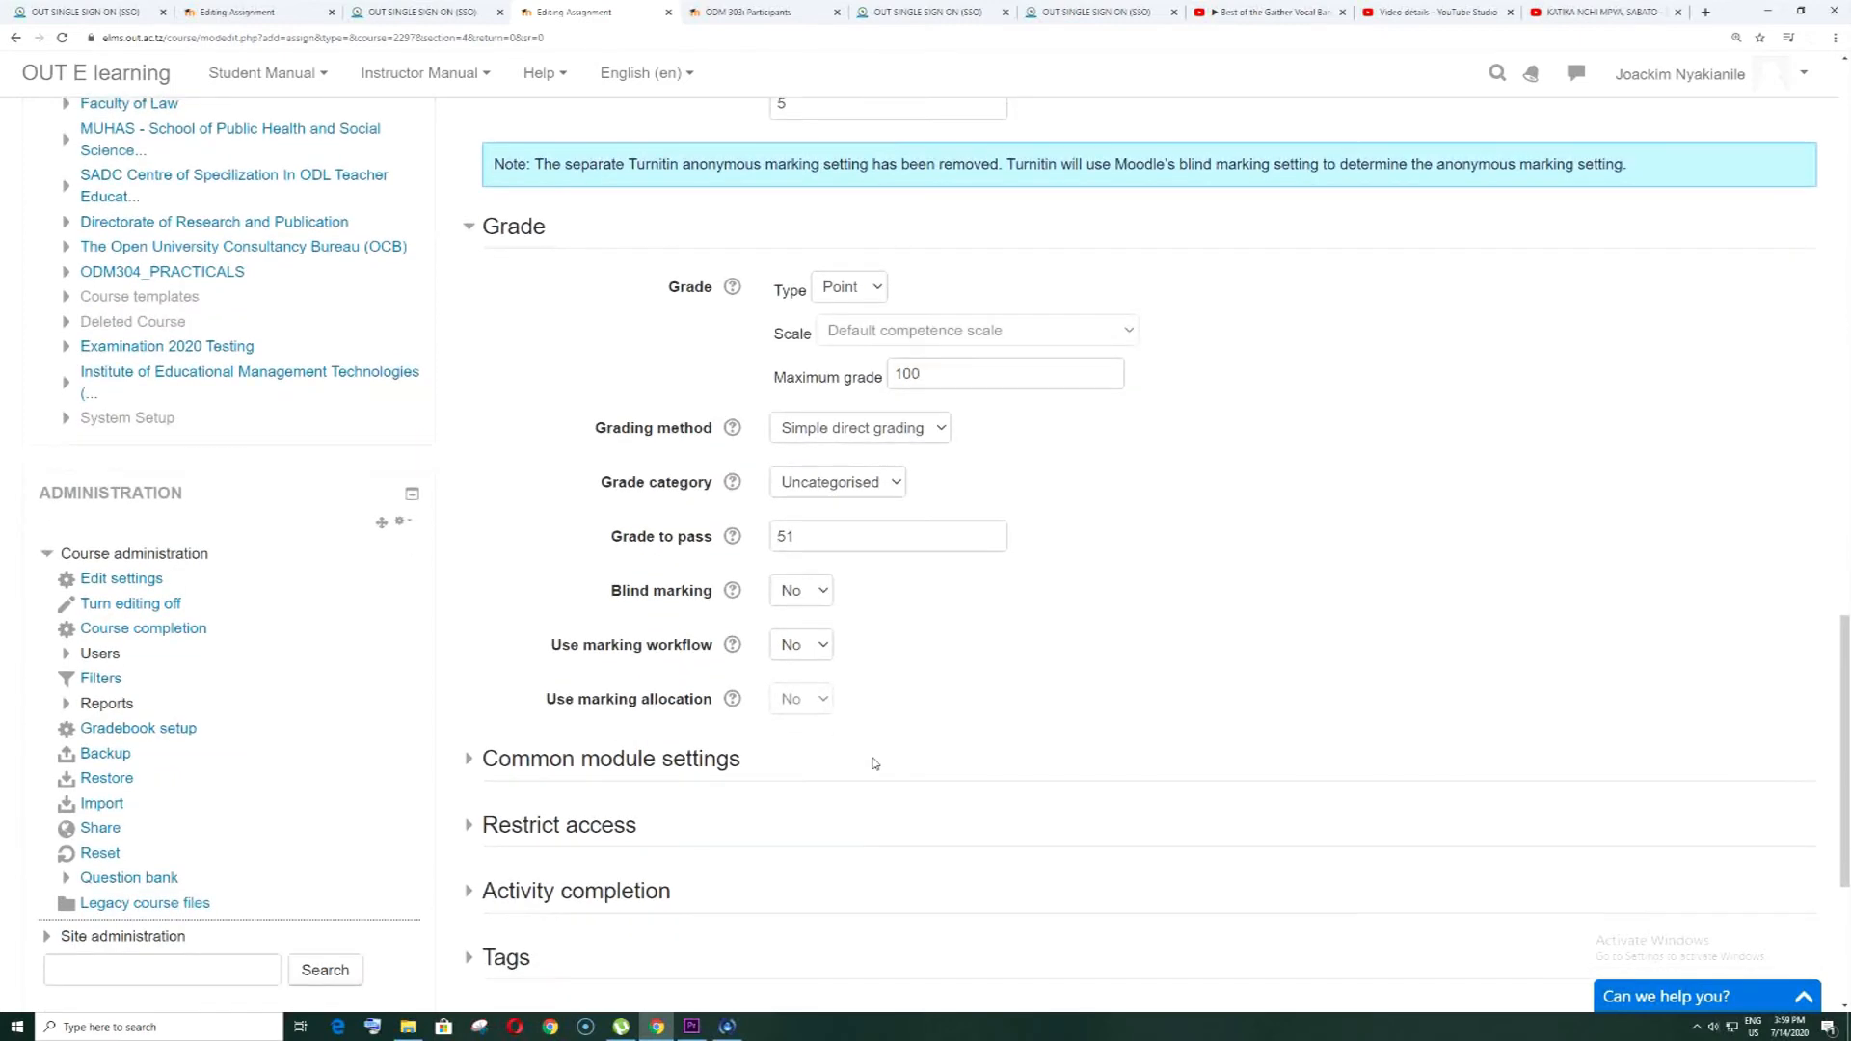
pyautogui.click(610, 757)
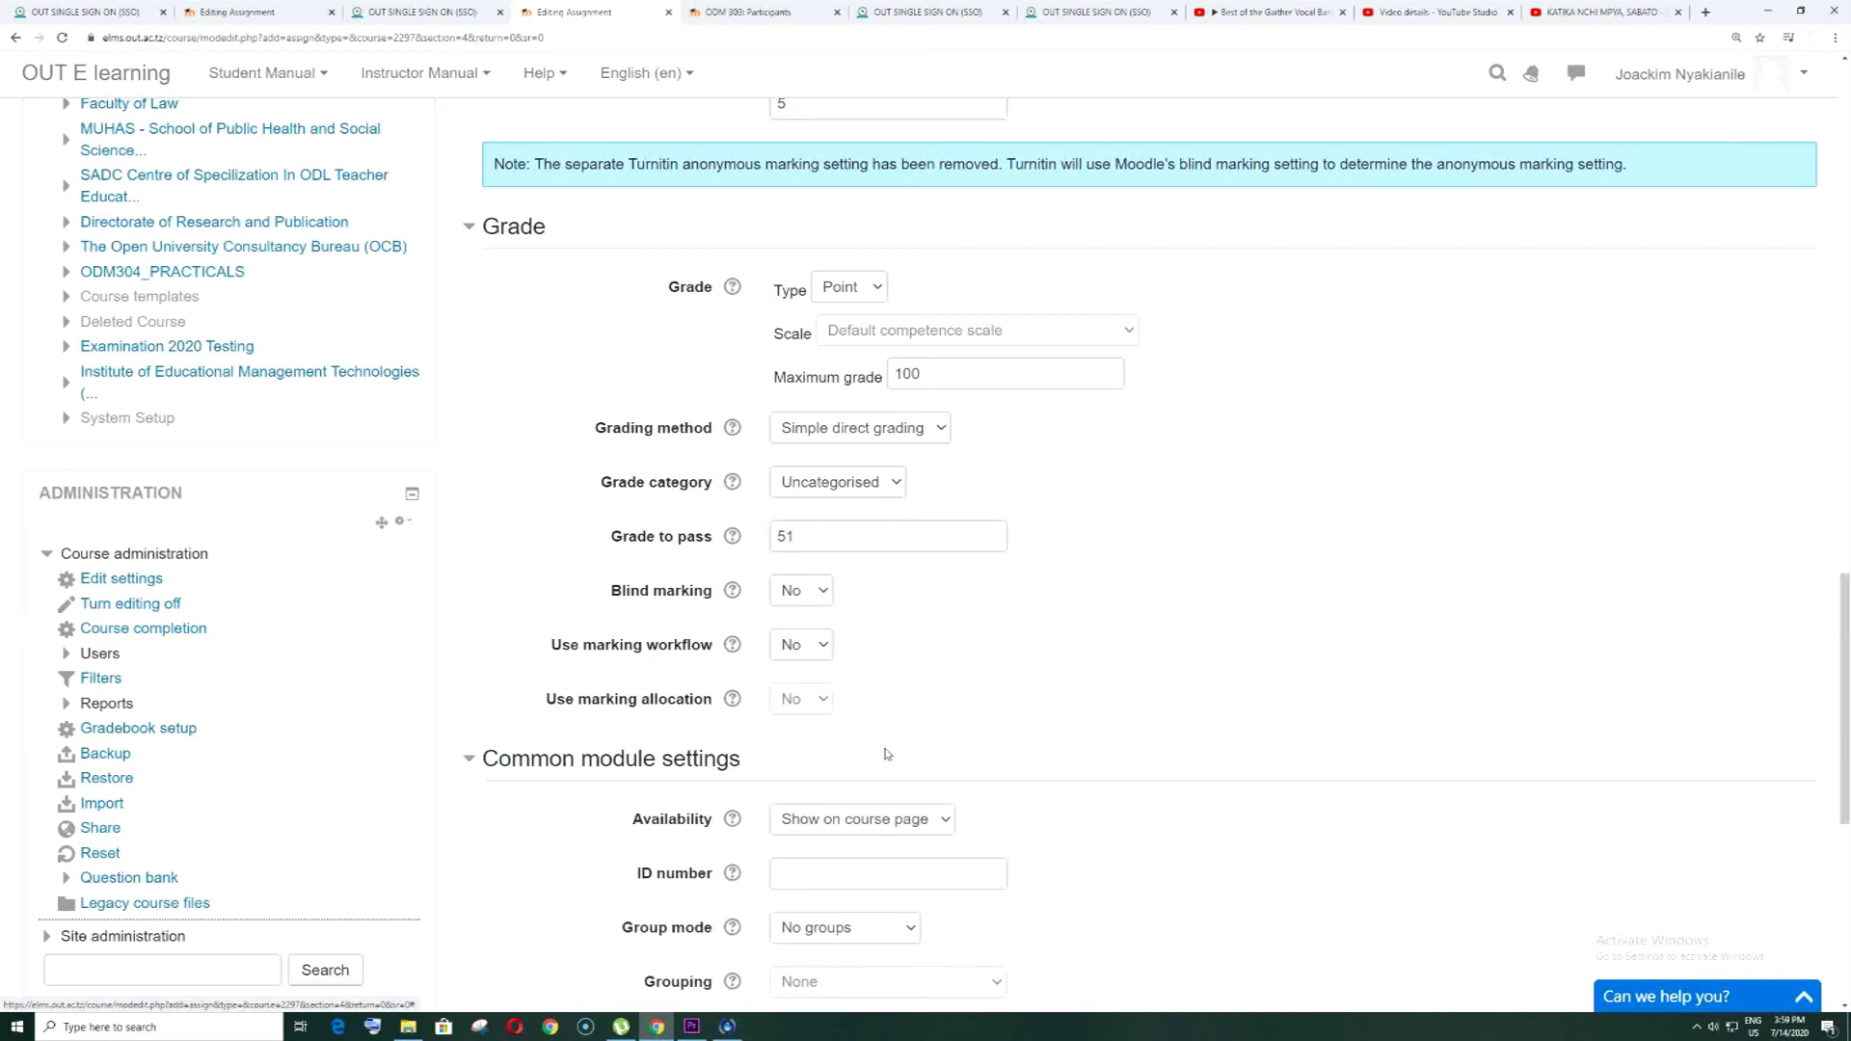
pyautogui.scroll(-3)
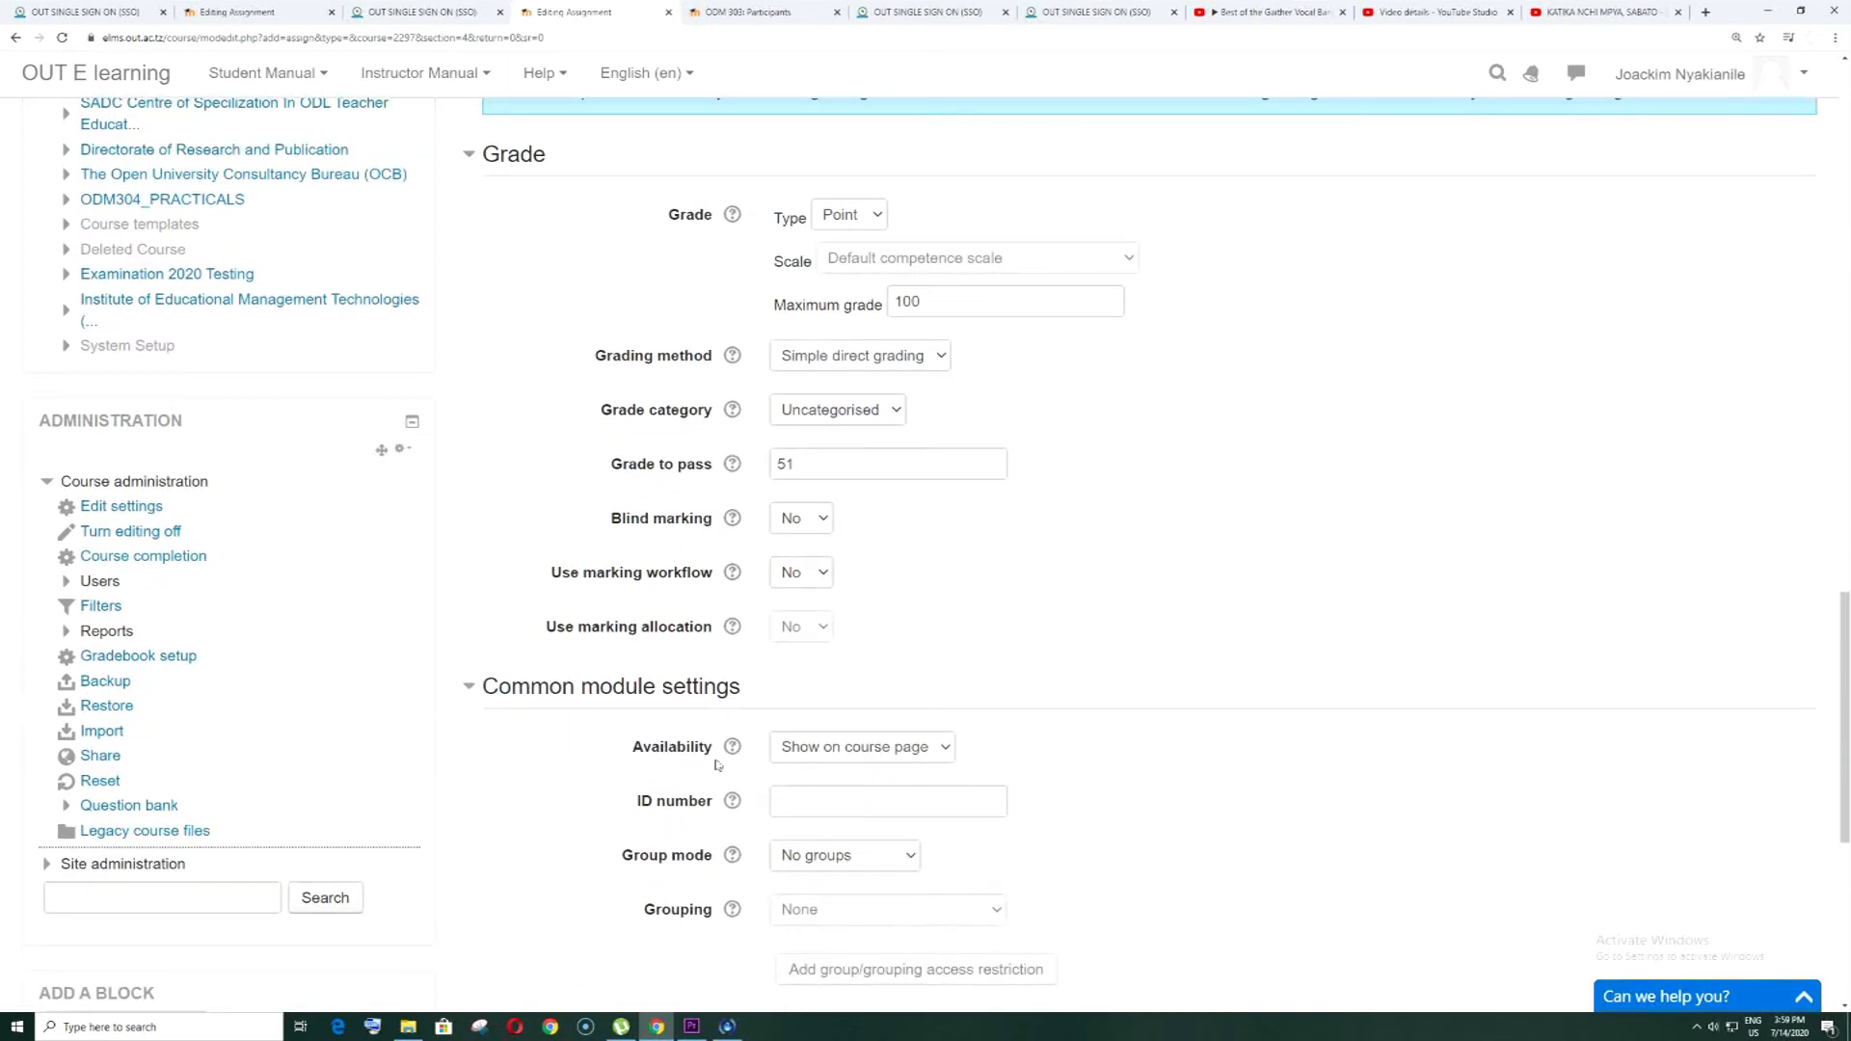
pyautogui.moveTo(882, 756)
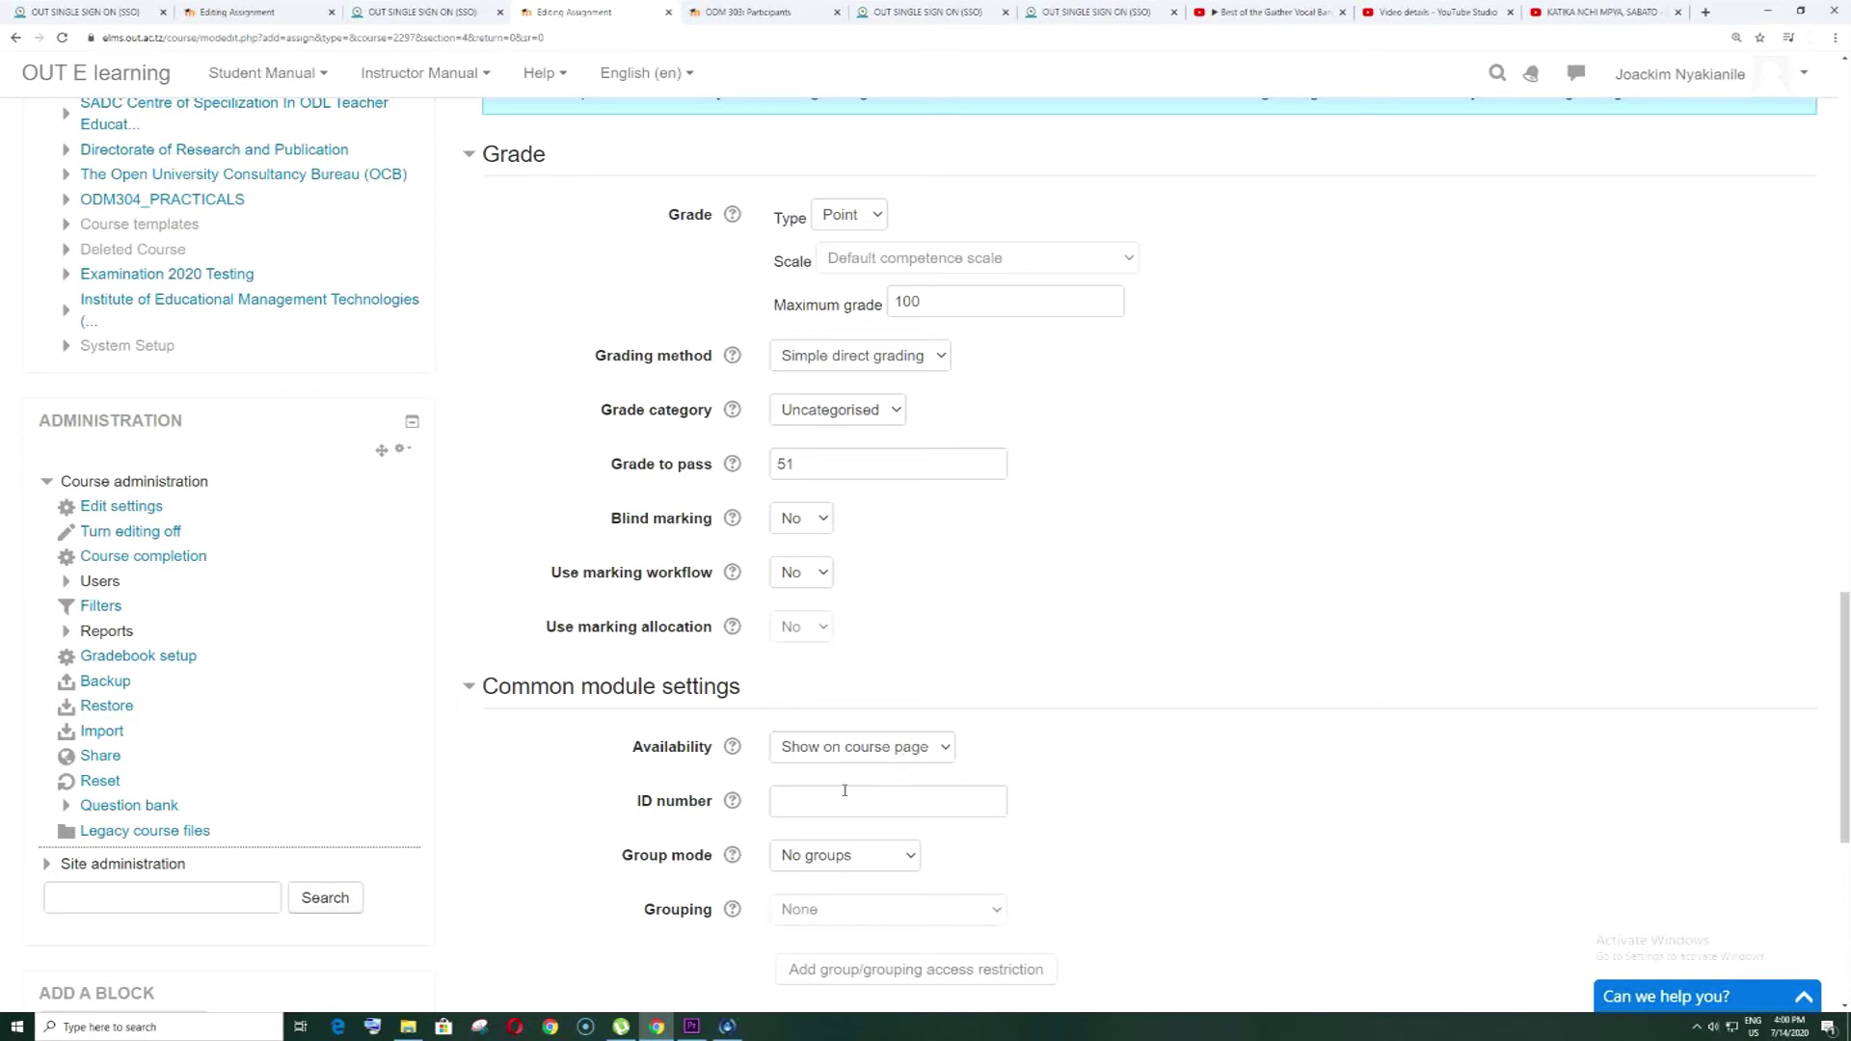
pyautogui.scroll(-3)
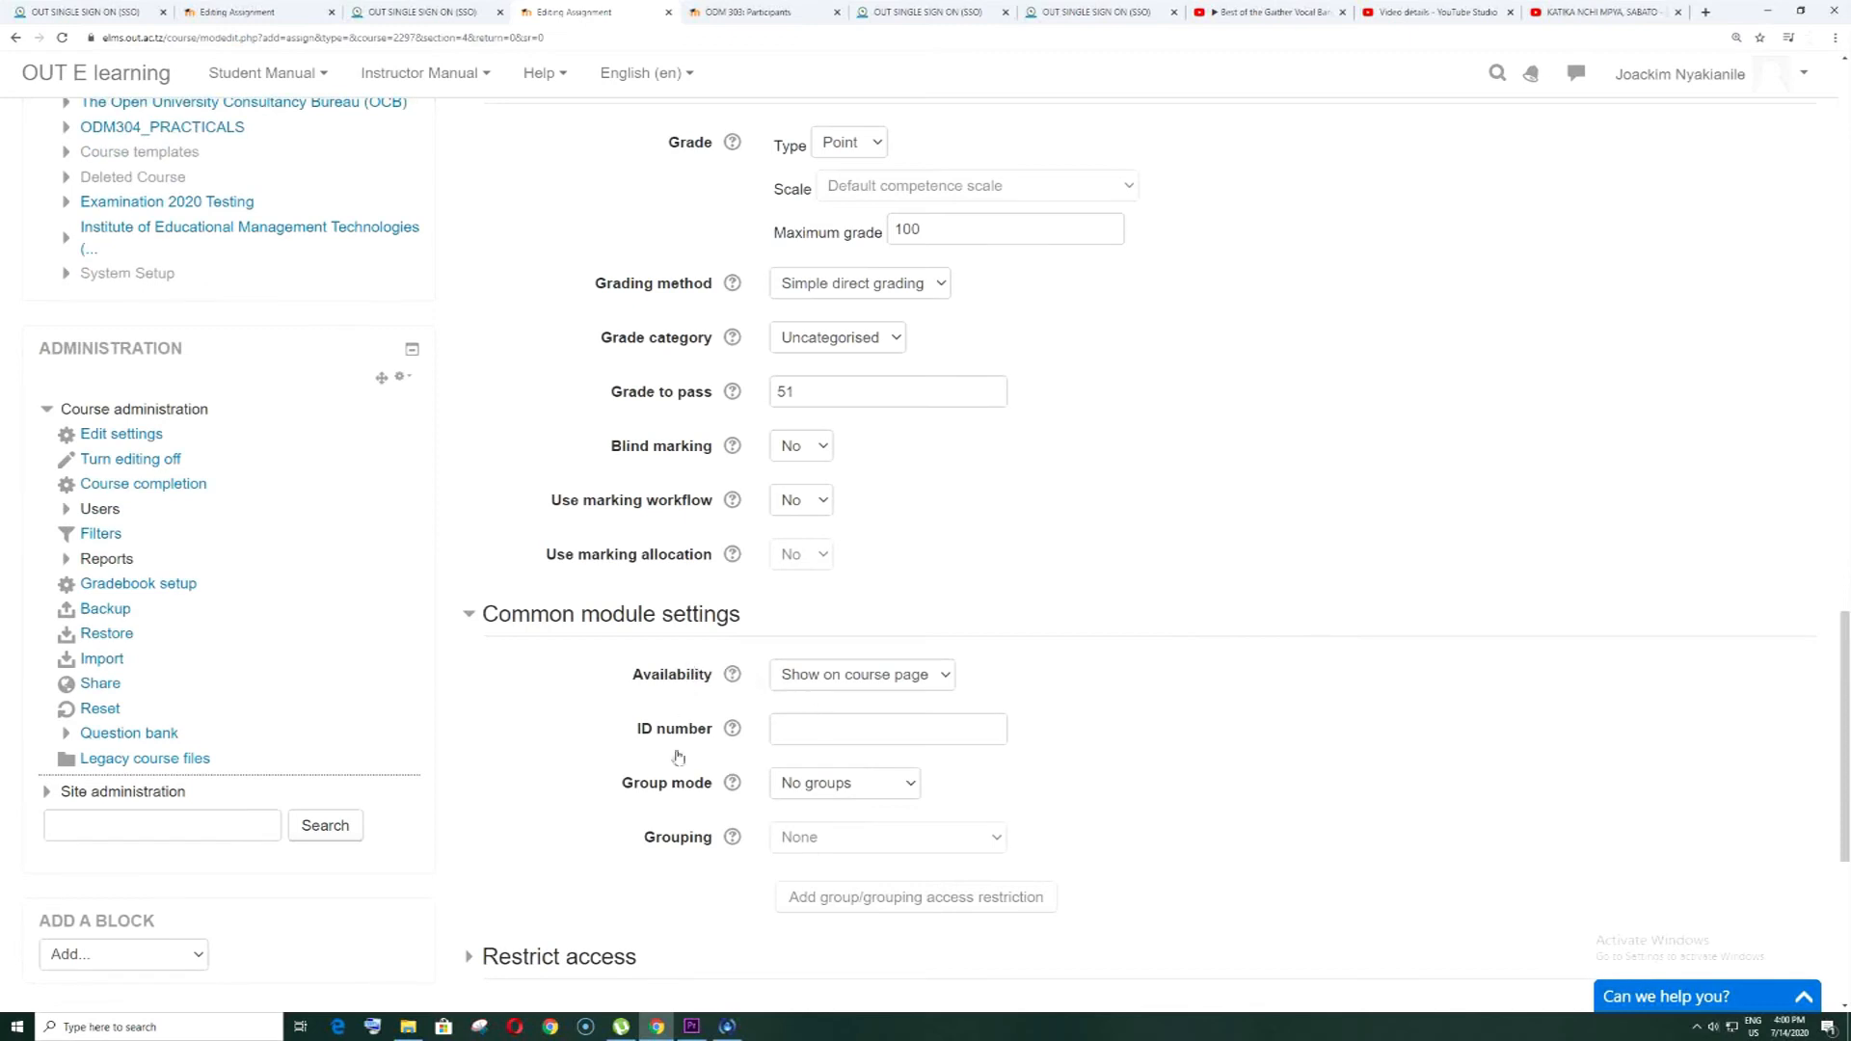
pyautogui.moveTo(627, 814)
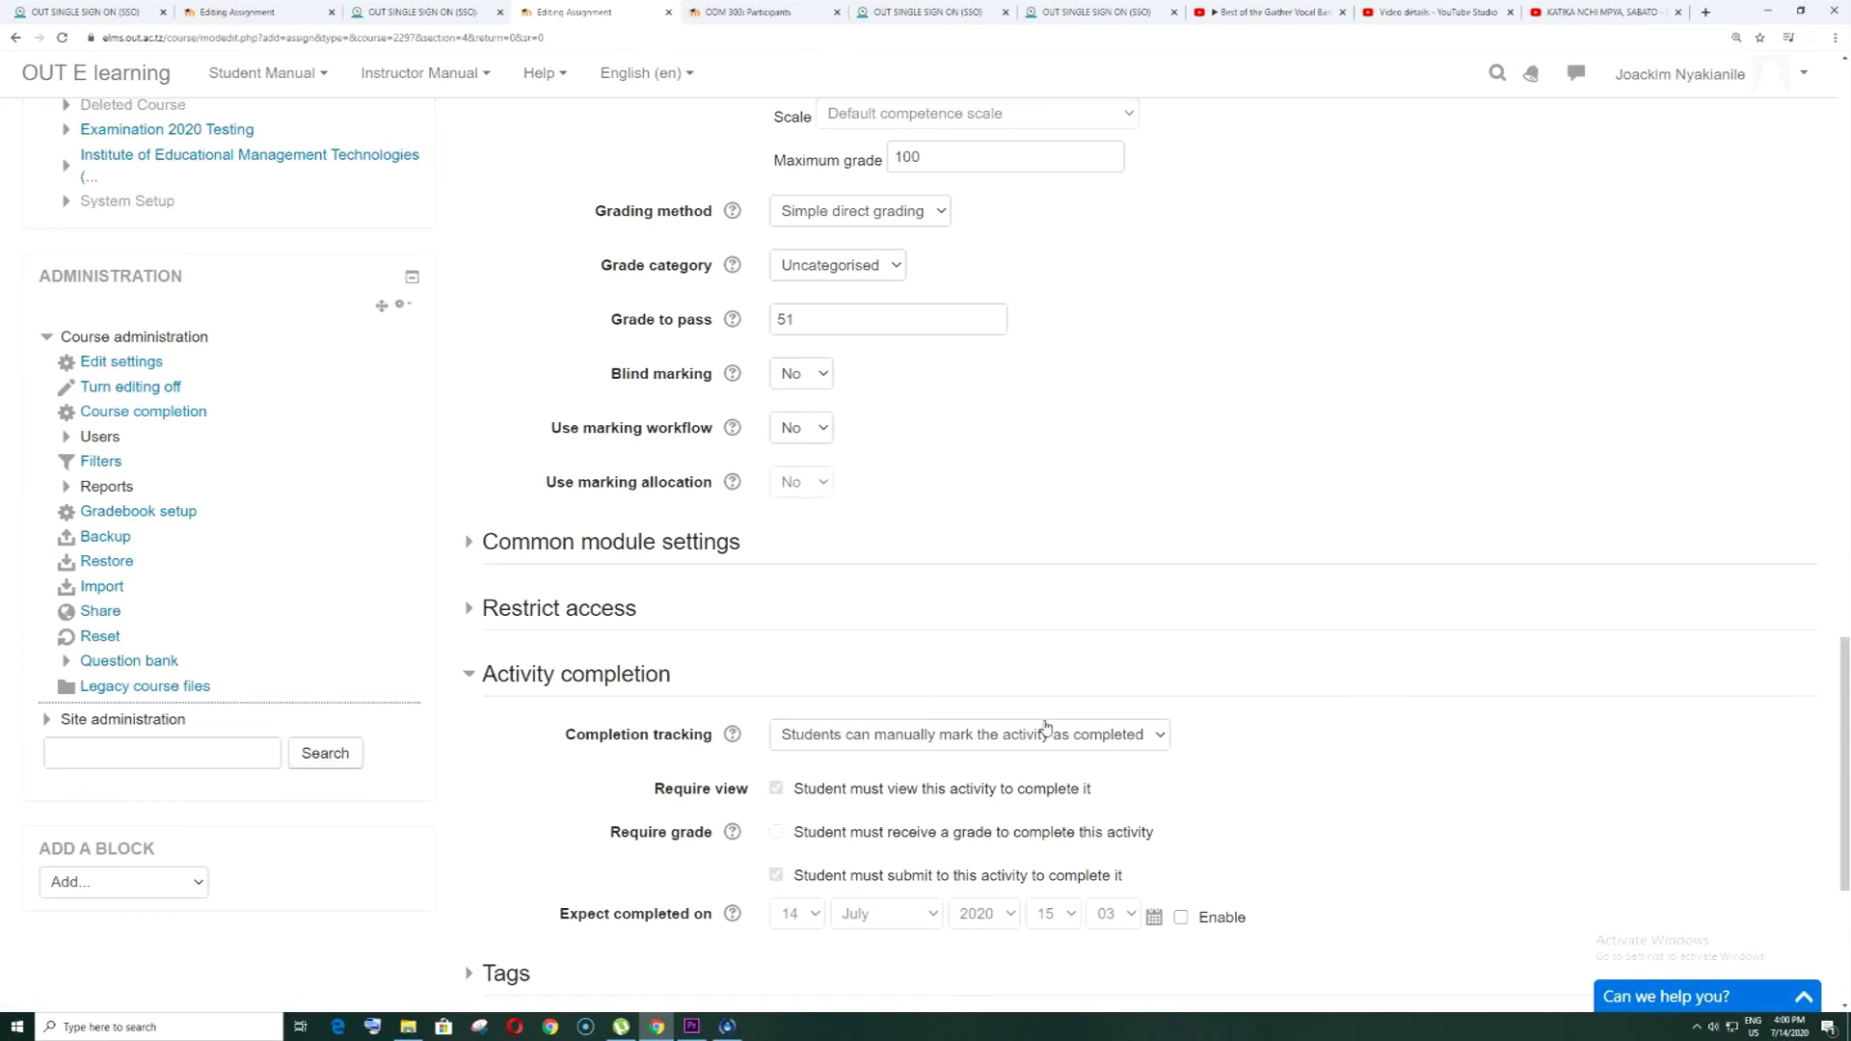
pyautogui.scroll(-3)
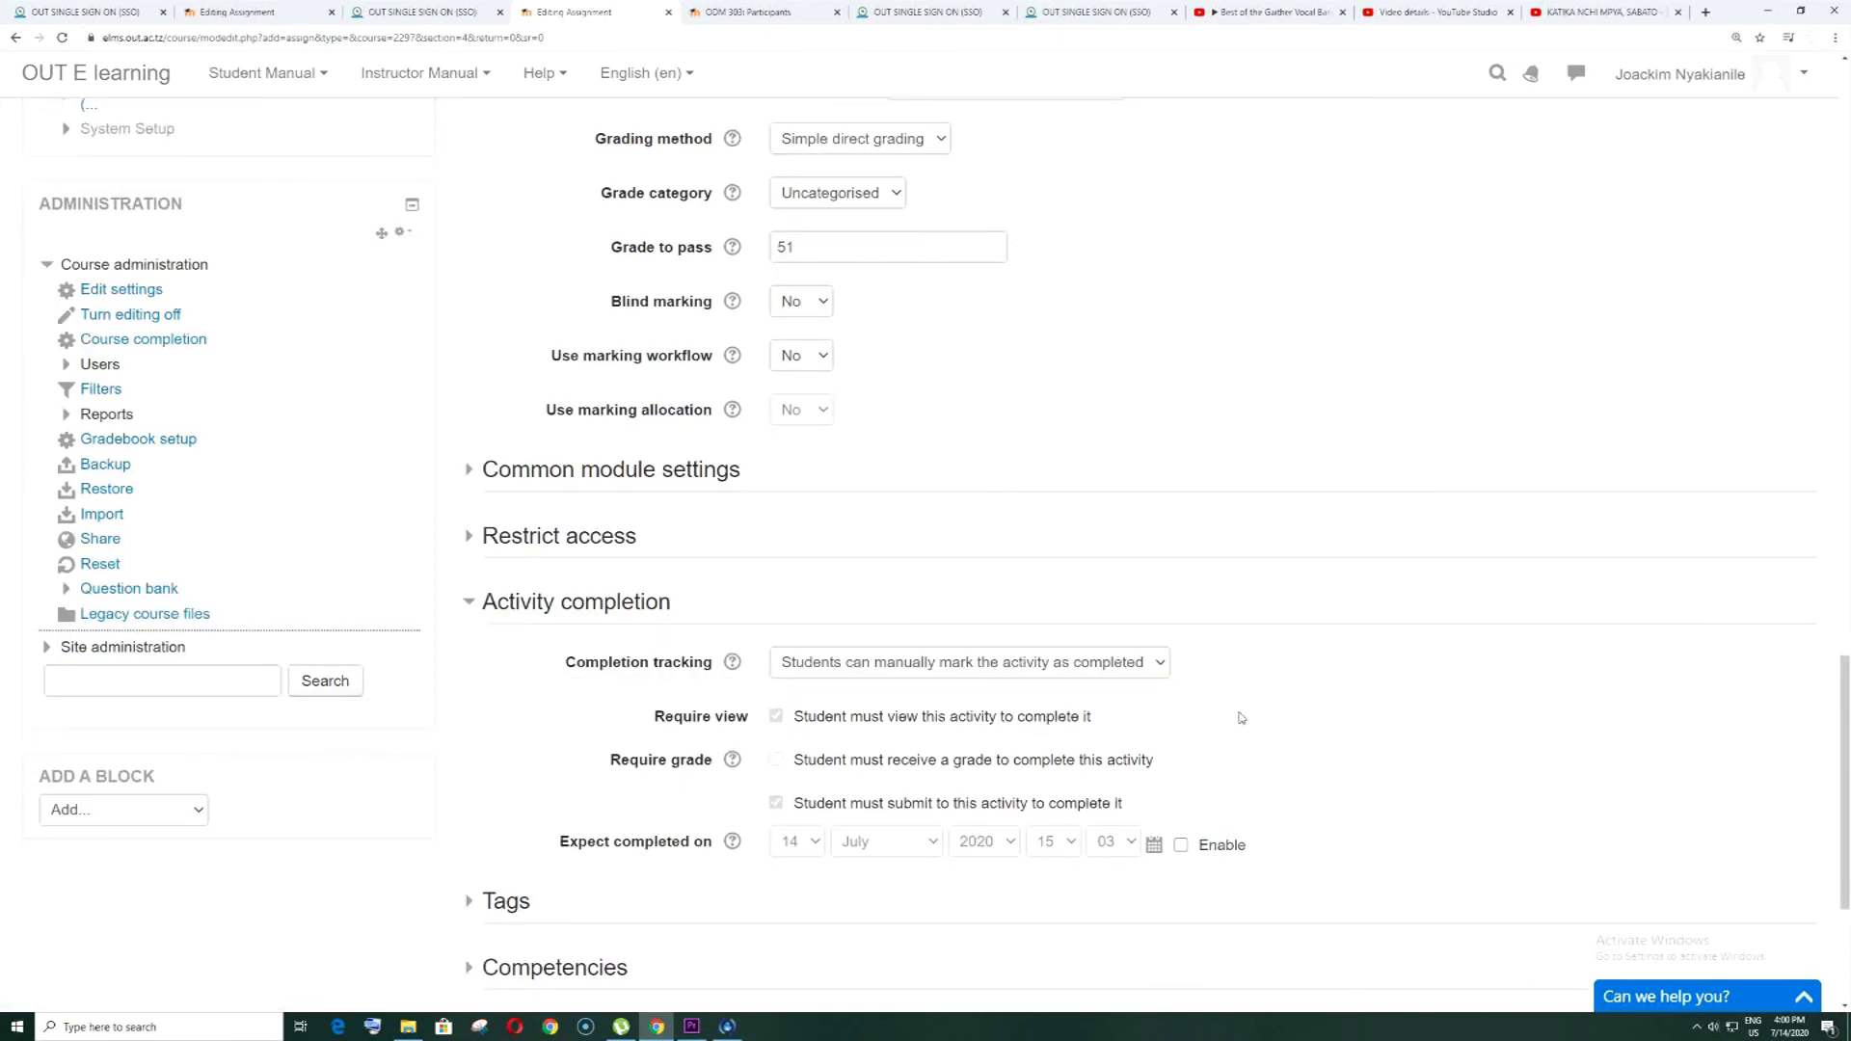
pyautogui.moveTo(1247, 717)
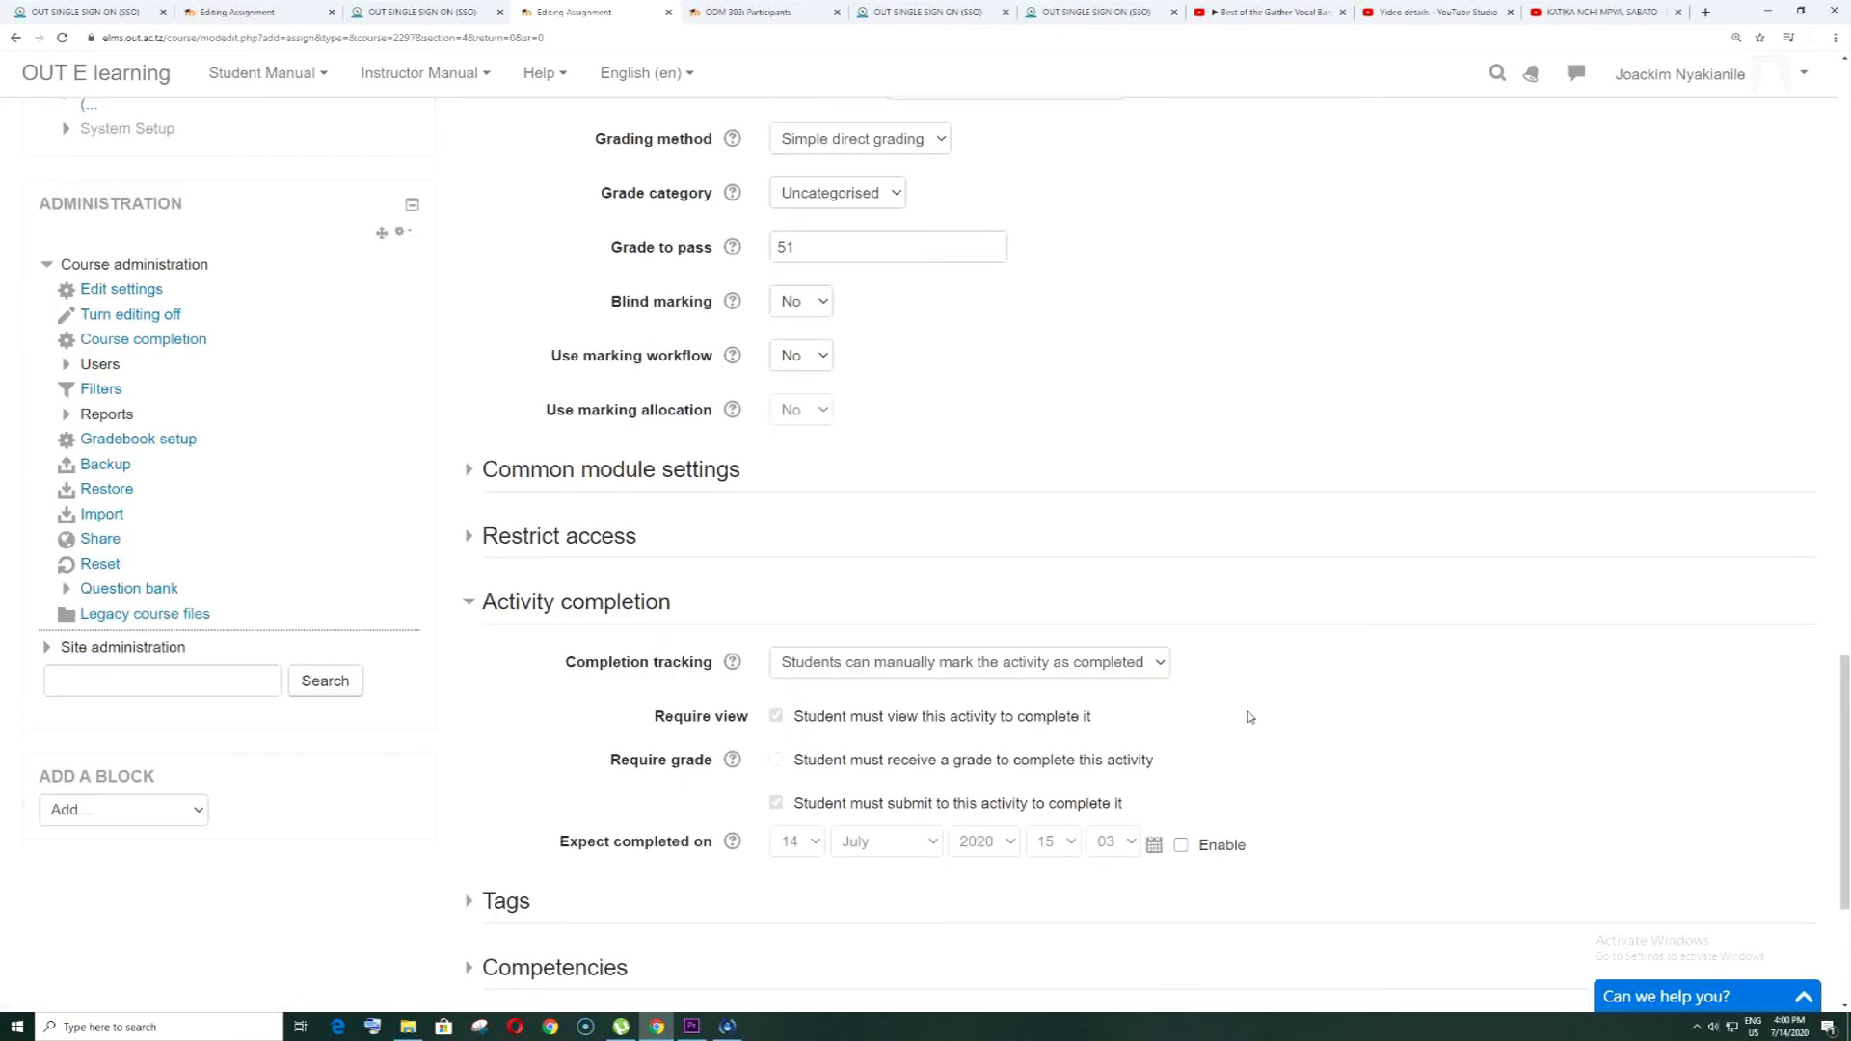
pyautogui.moveTo(1054, 689)
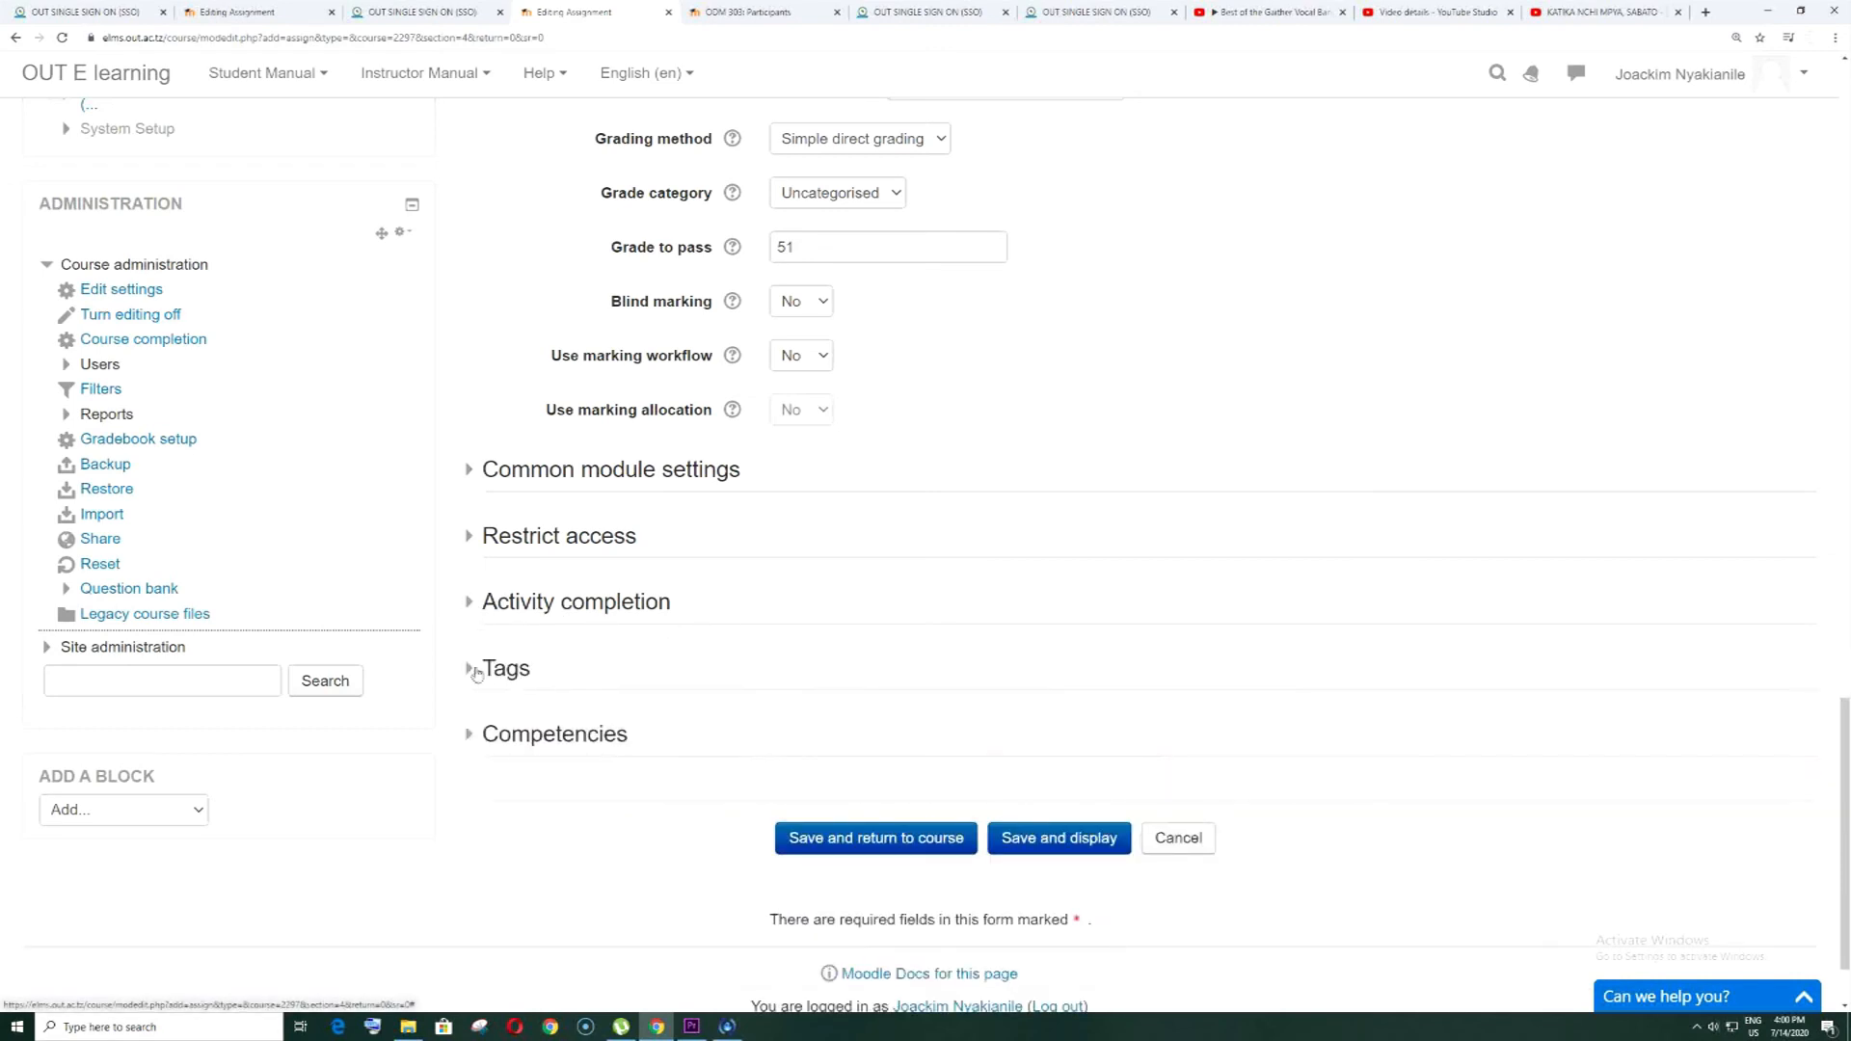
# Review the Tags section, then expand Competencies to show no course competencies selected
pyautogui.click(504, 668)
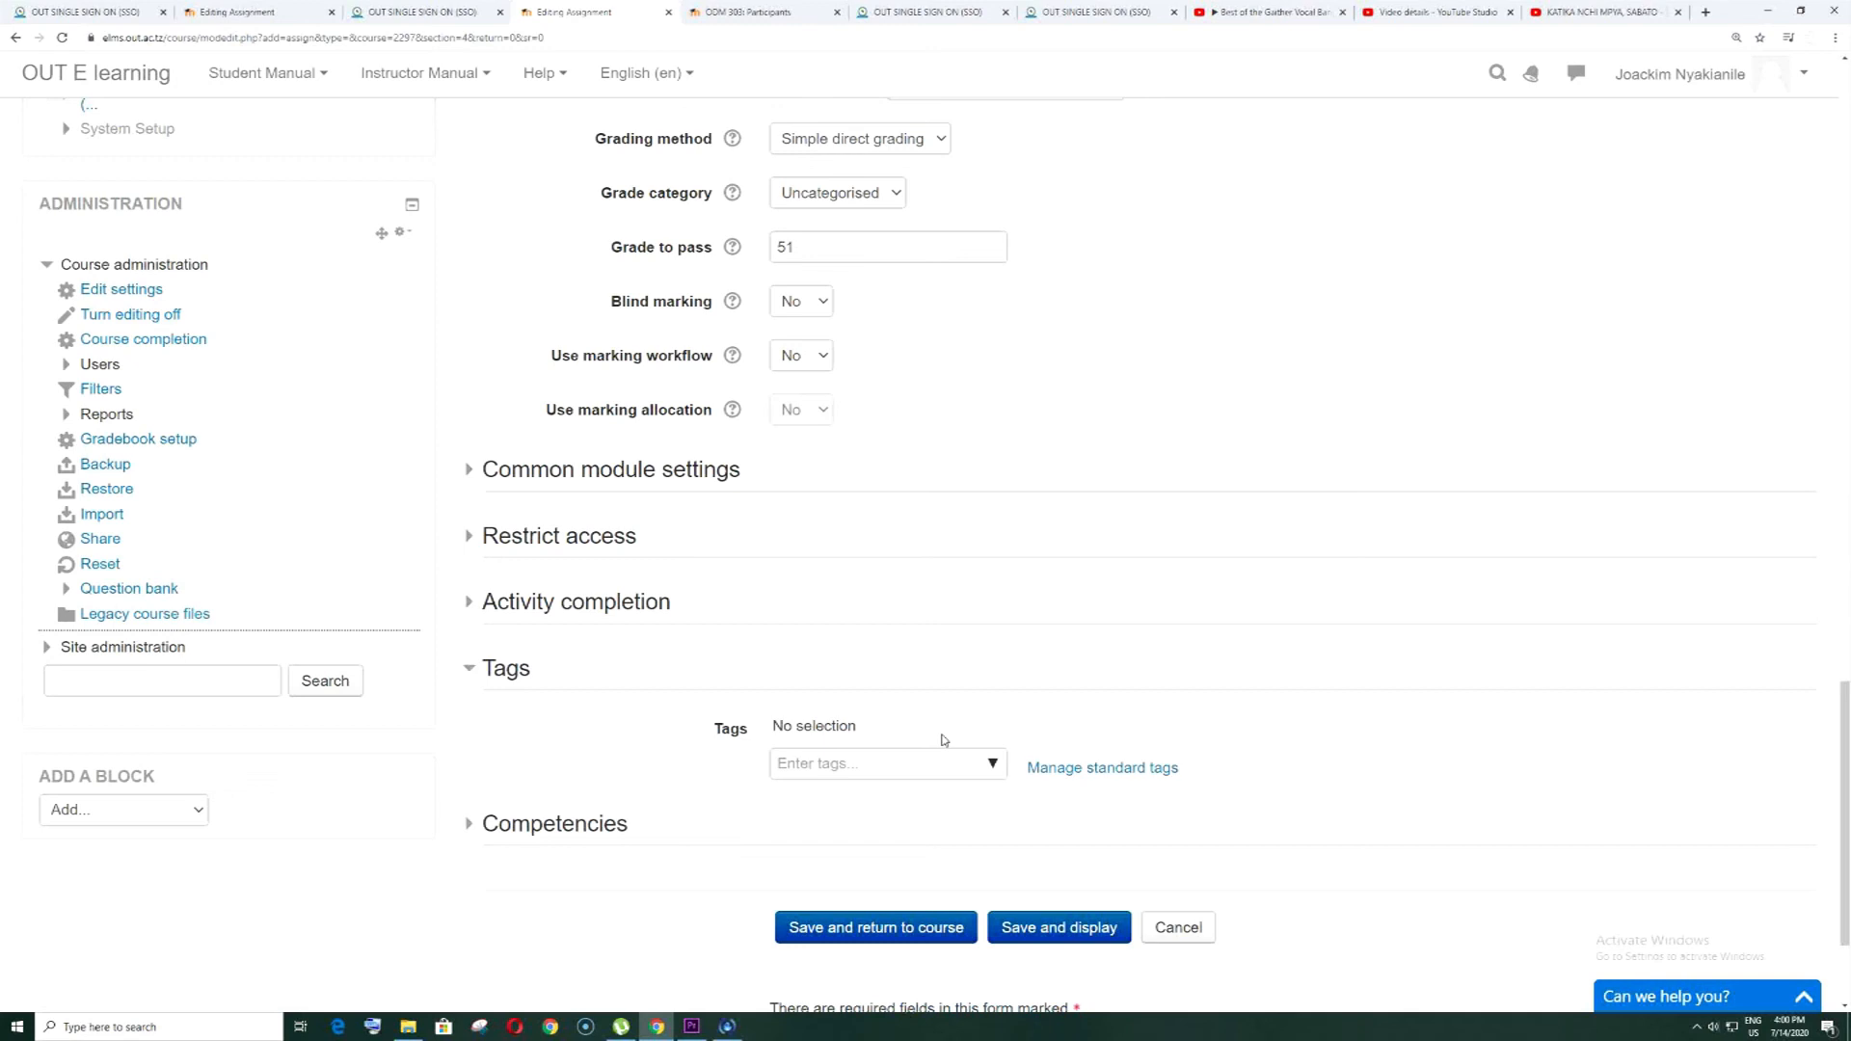
pyautogui.moveTo(550, 635)
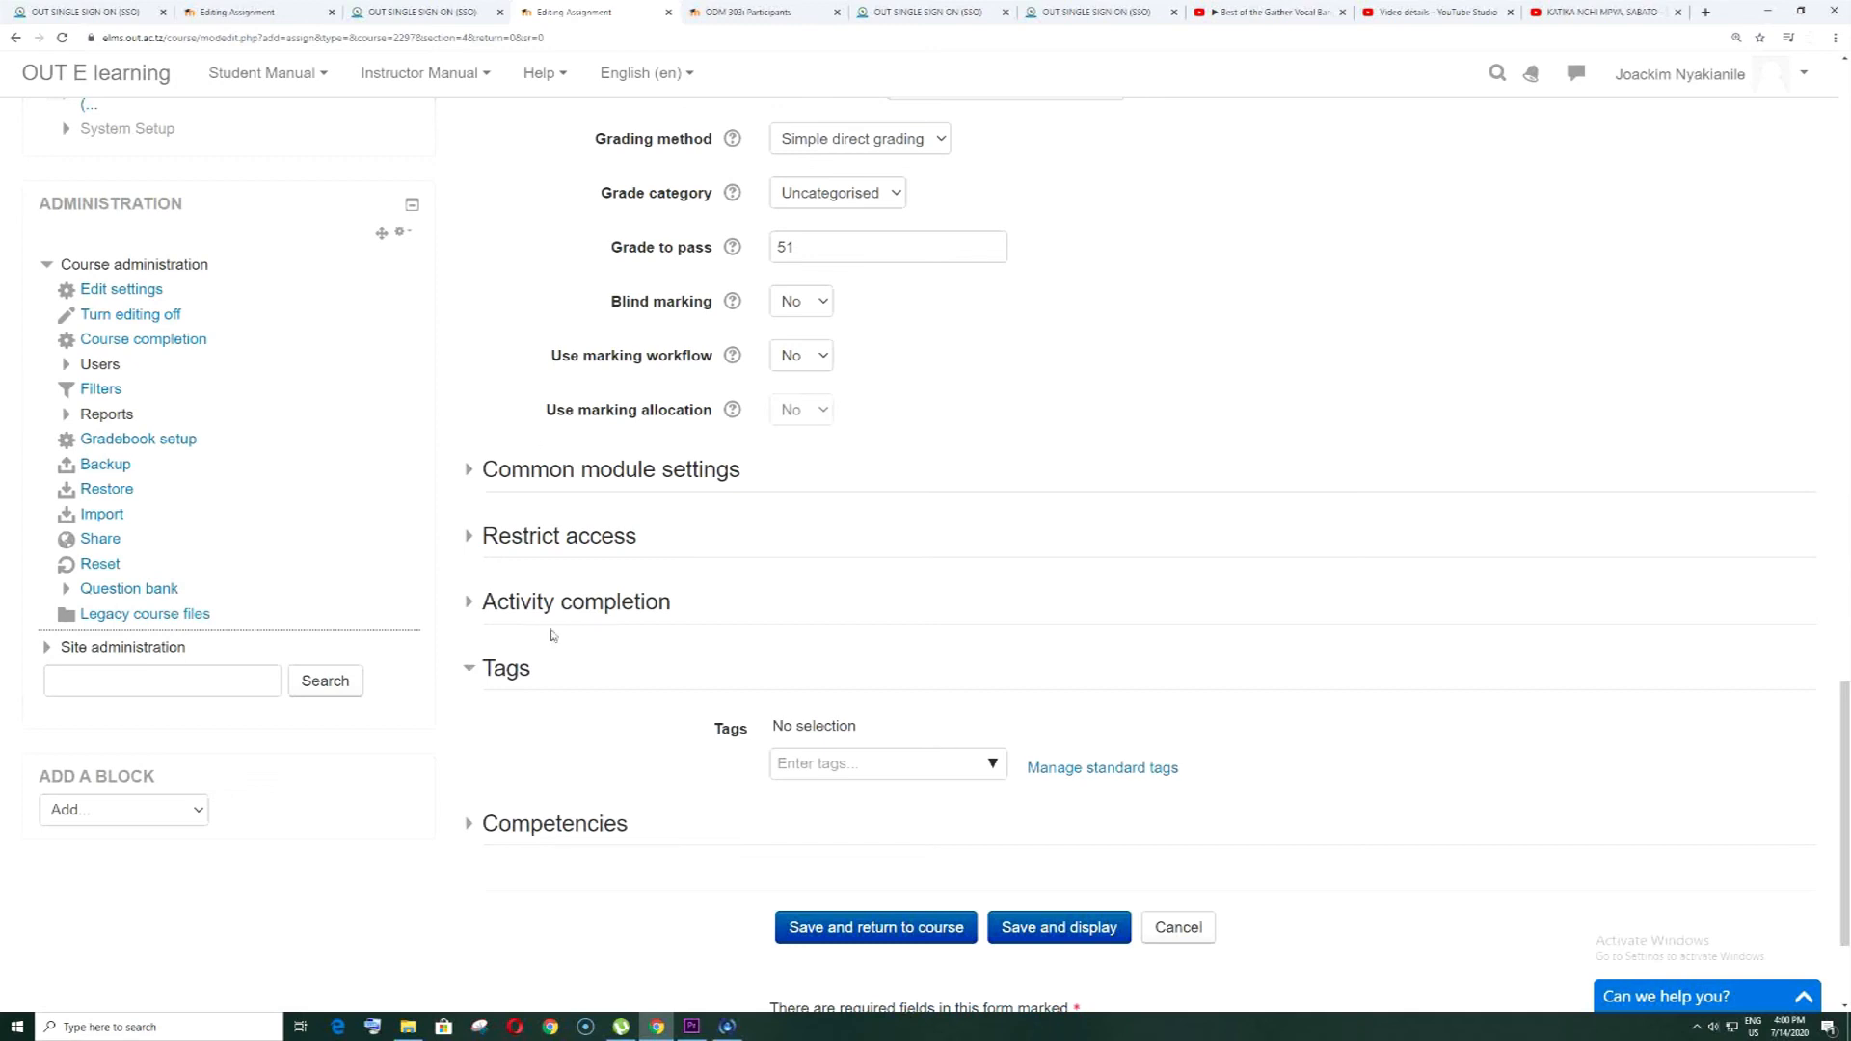
pyautogui.moveTo(638, 735)
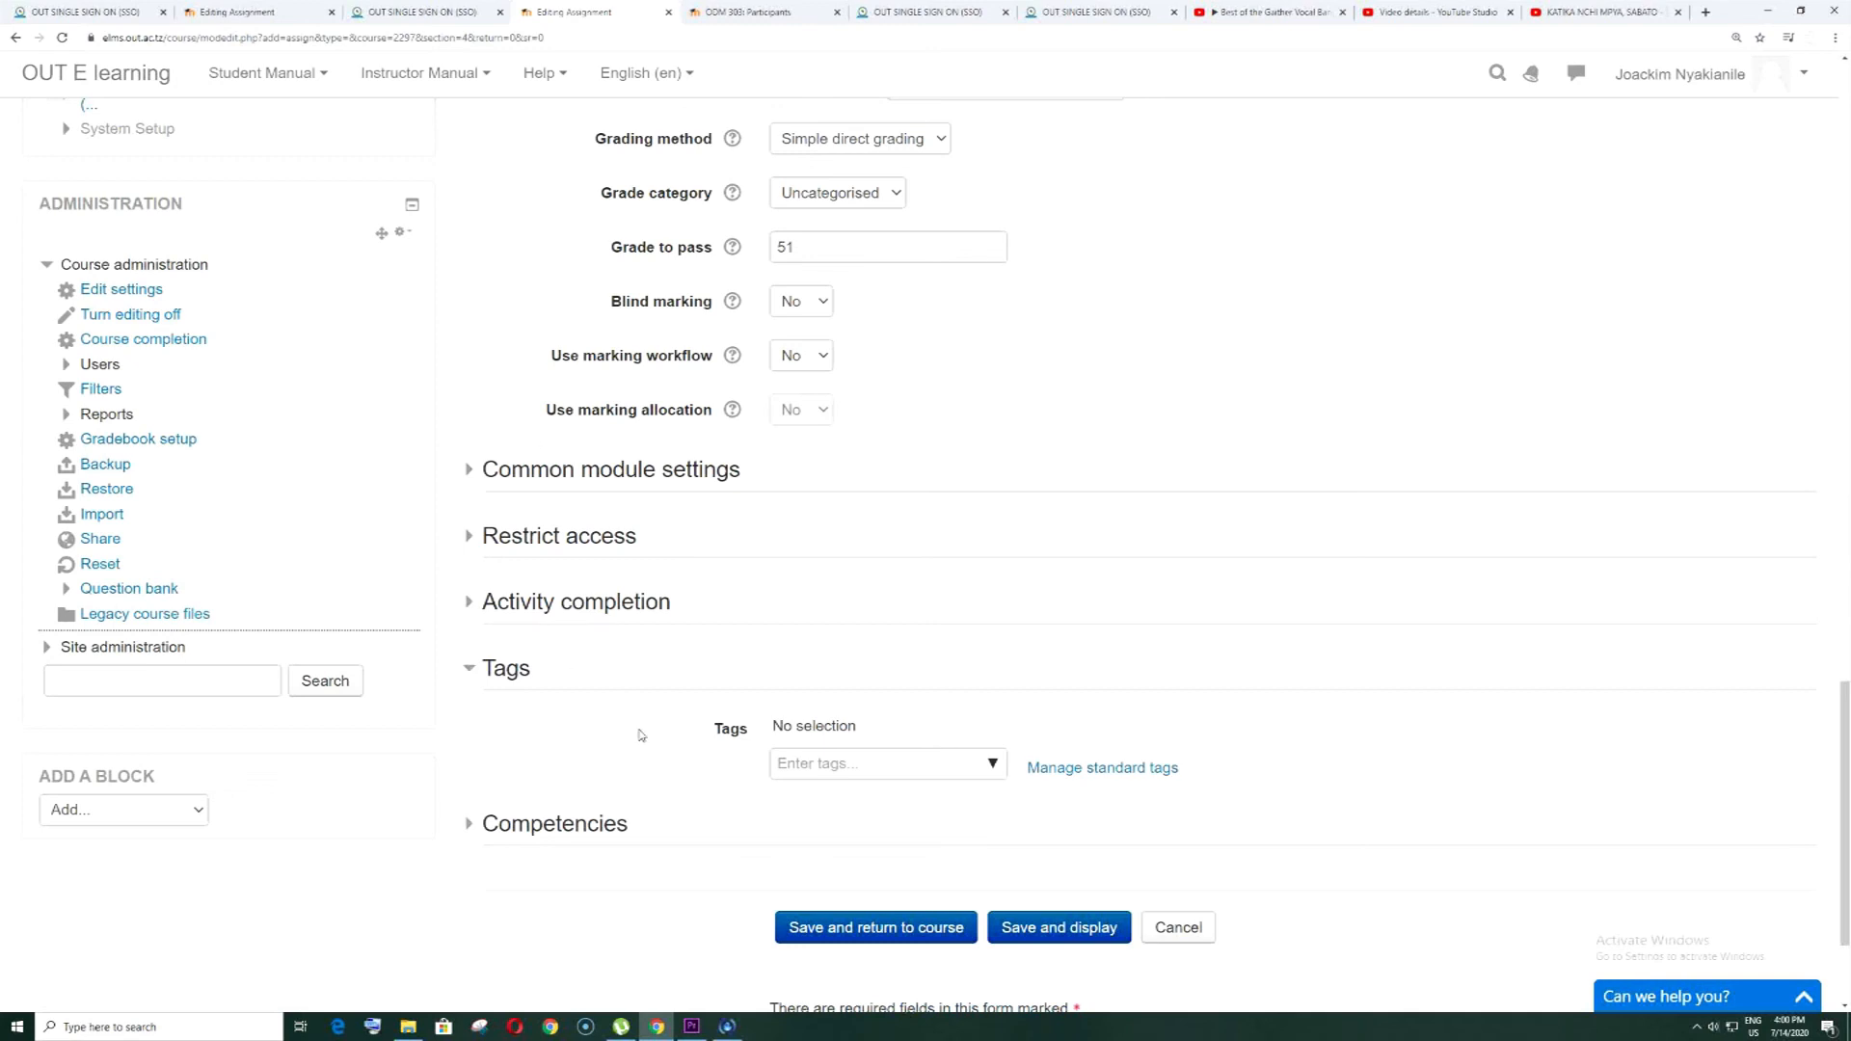
pyautogui.moveTo(694, 721)
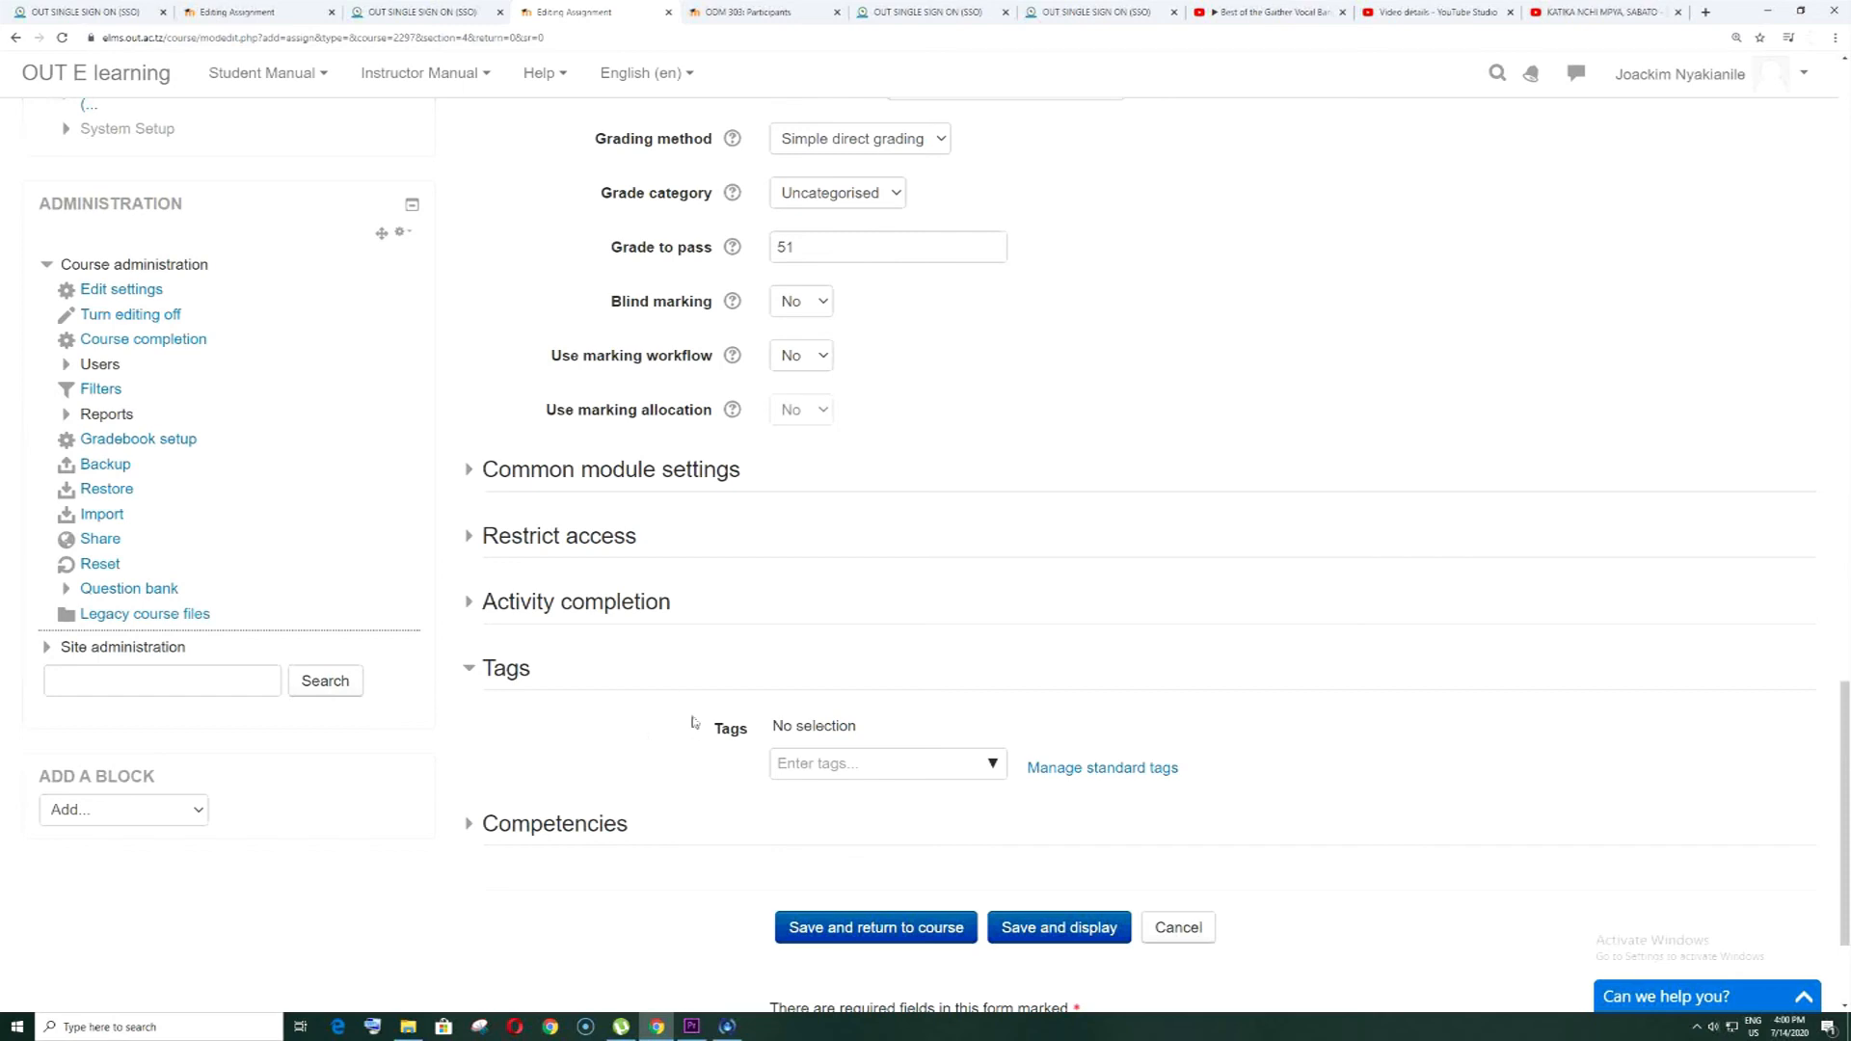
pyautogui.click(505, 667)
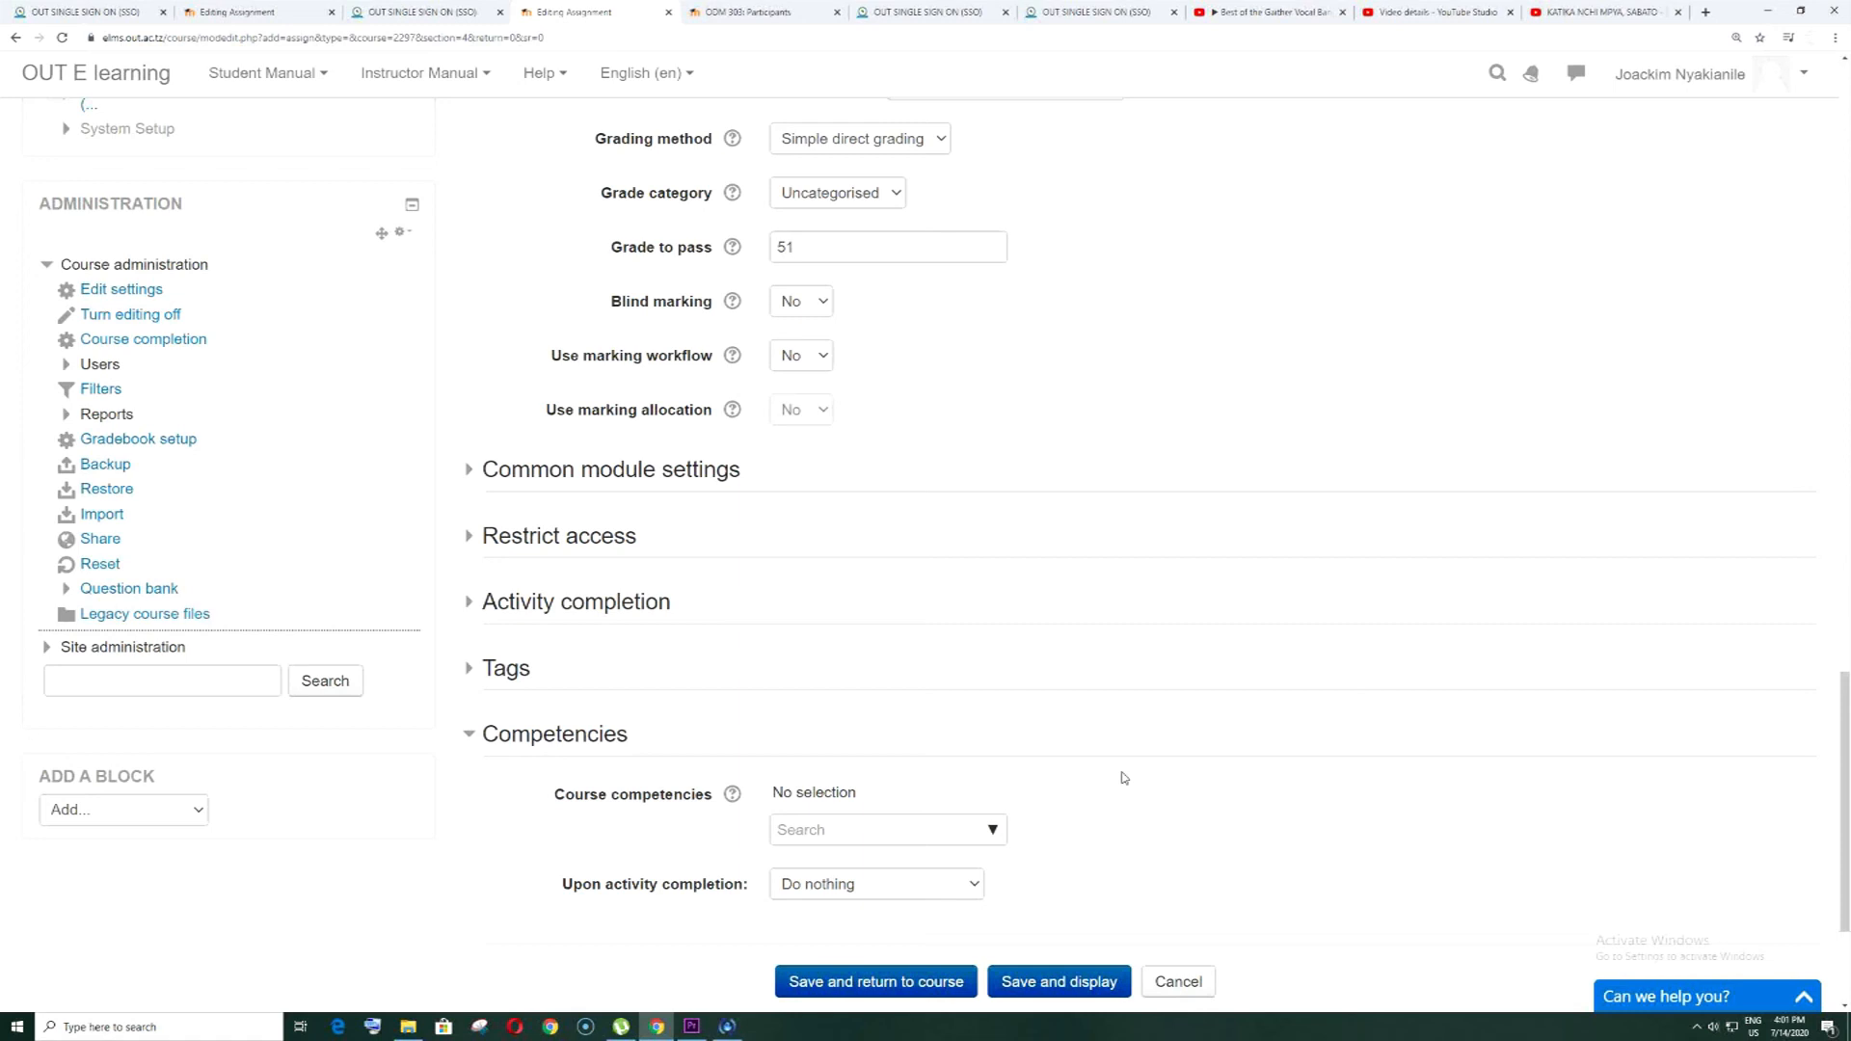
pyautogui.moveTo(996, 436)
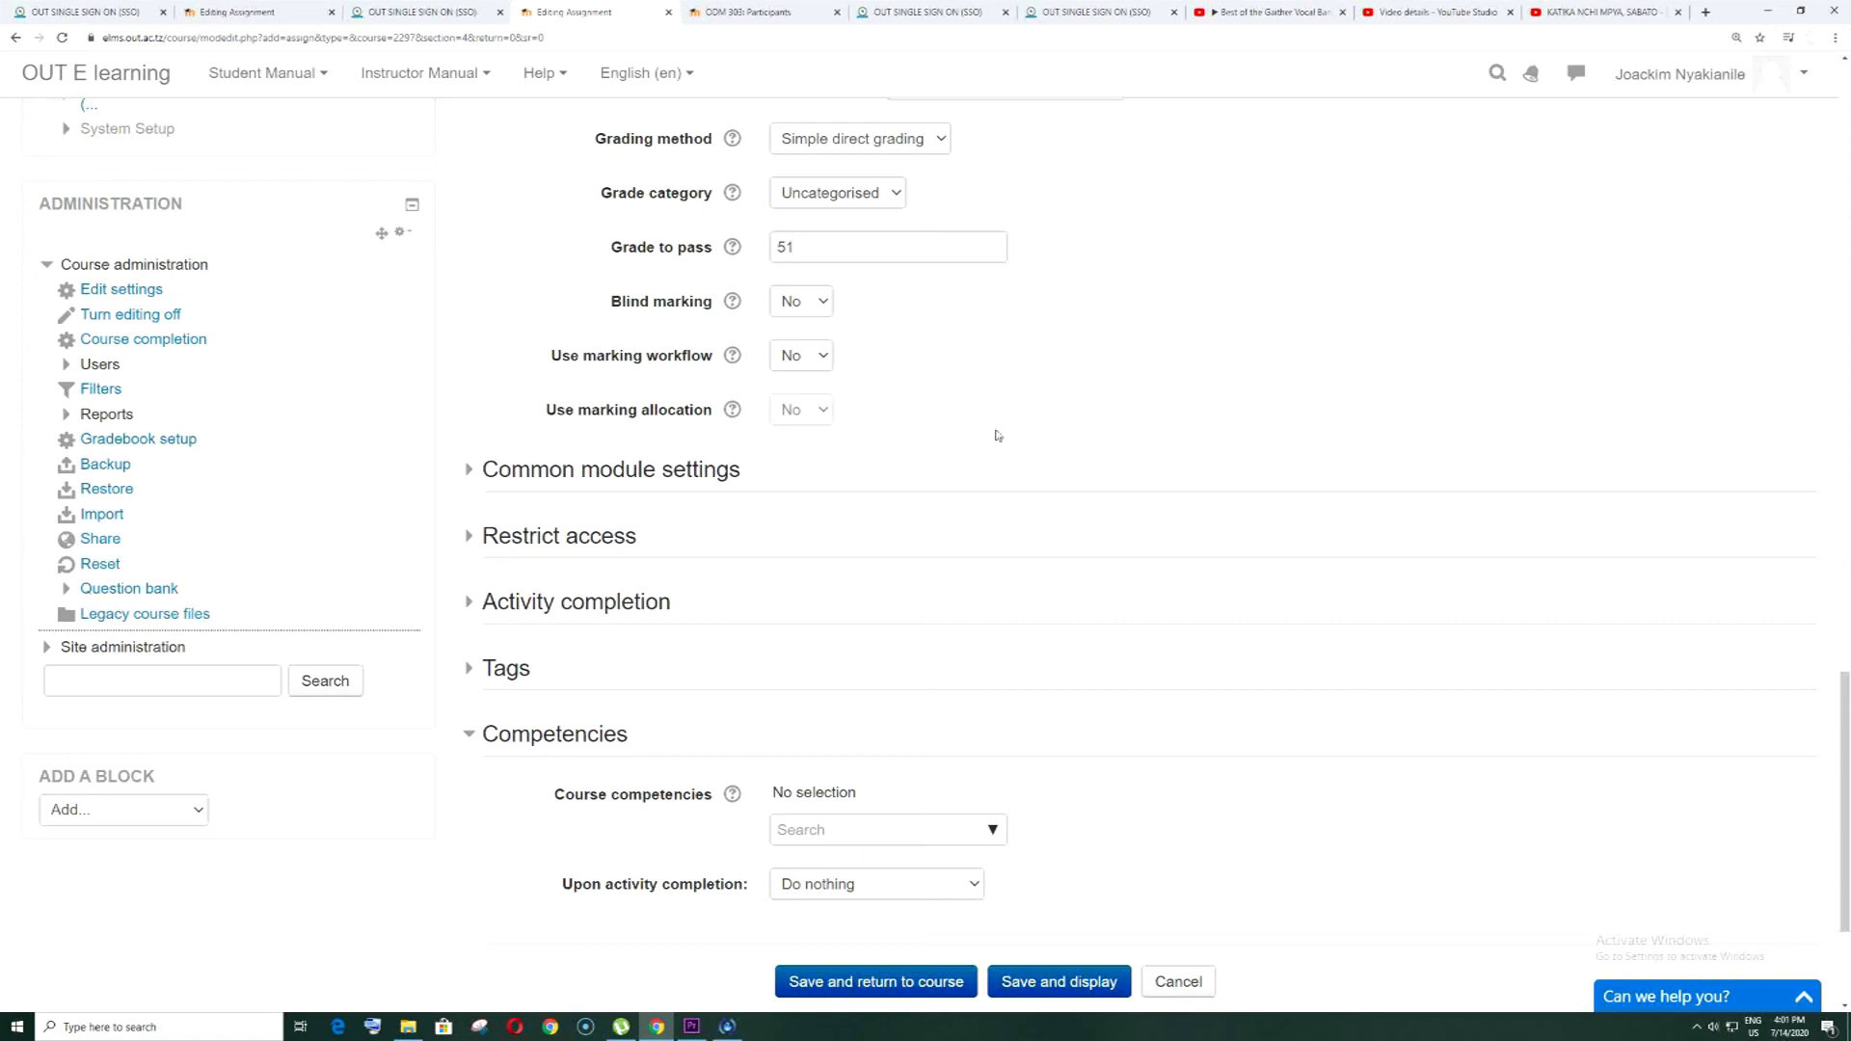
pyautogui.moveTo(1129, 627)
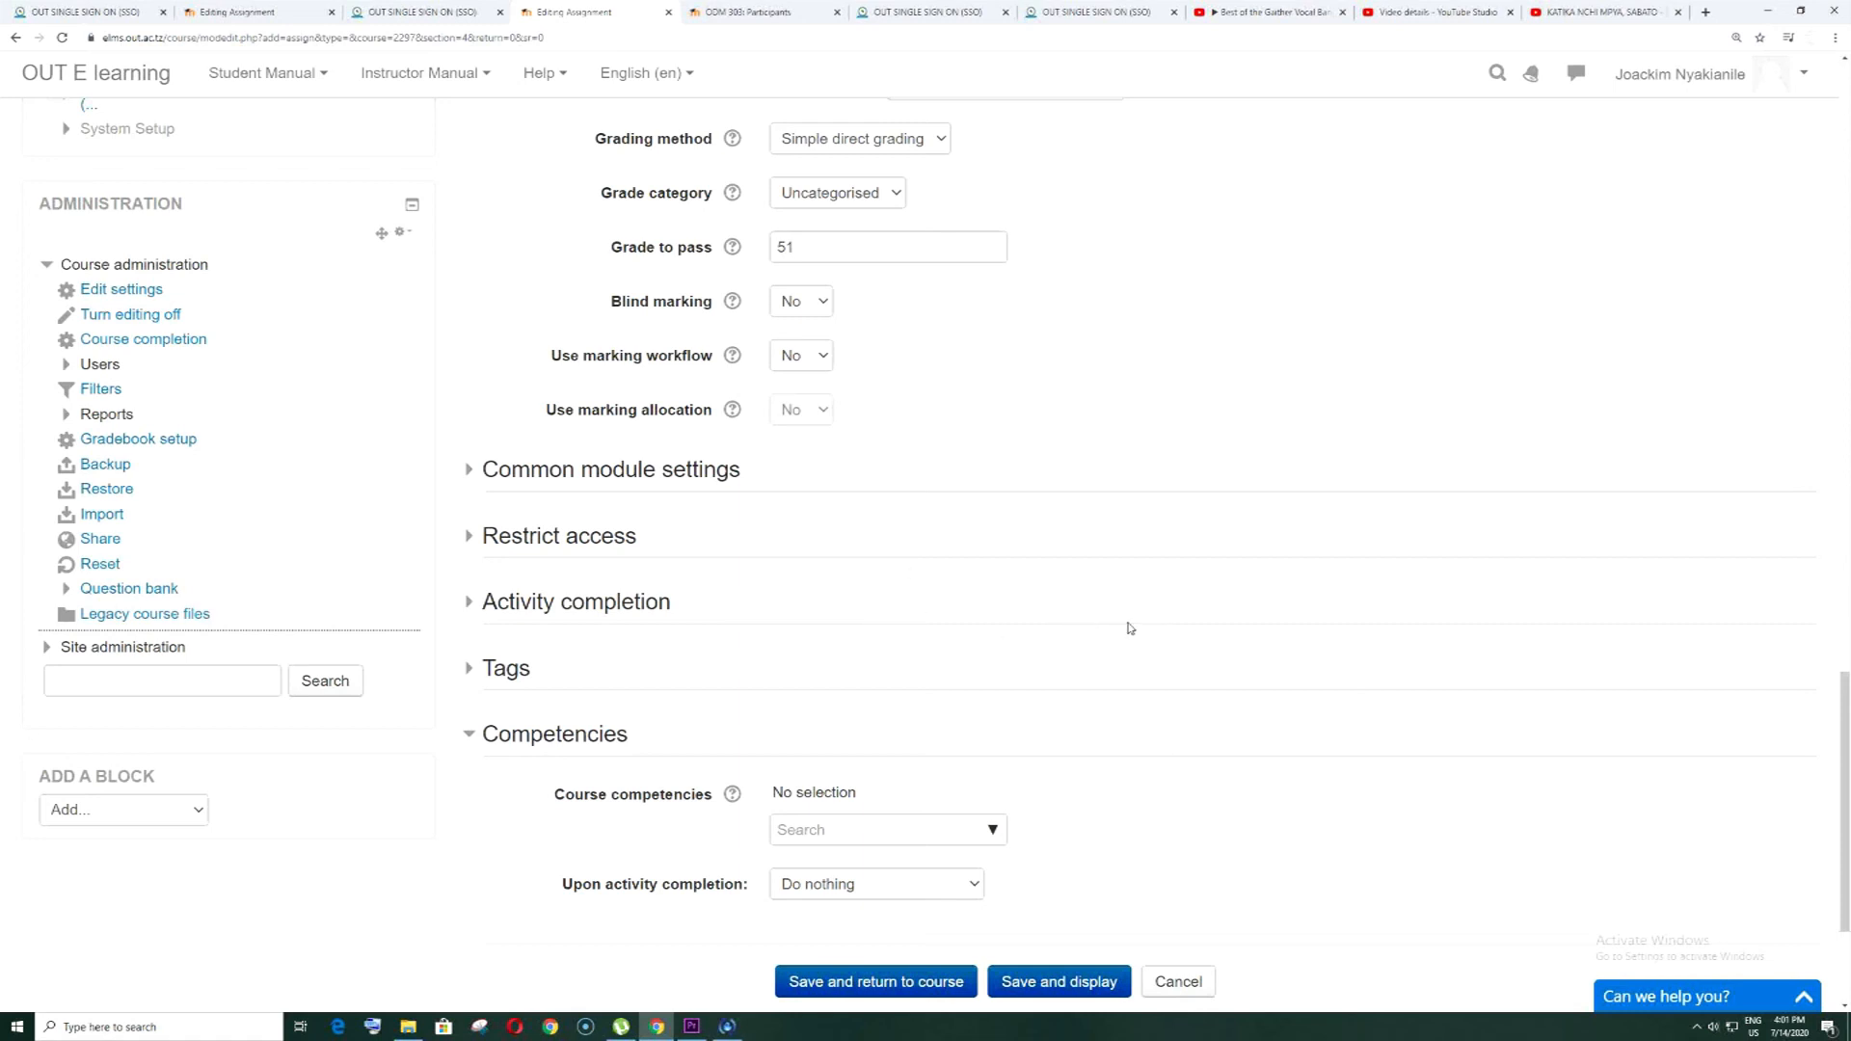